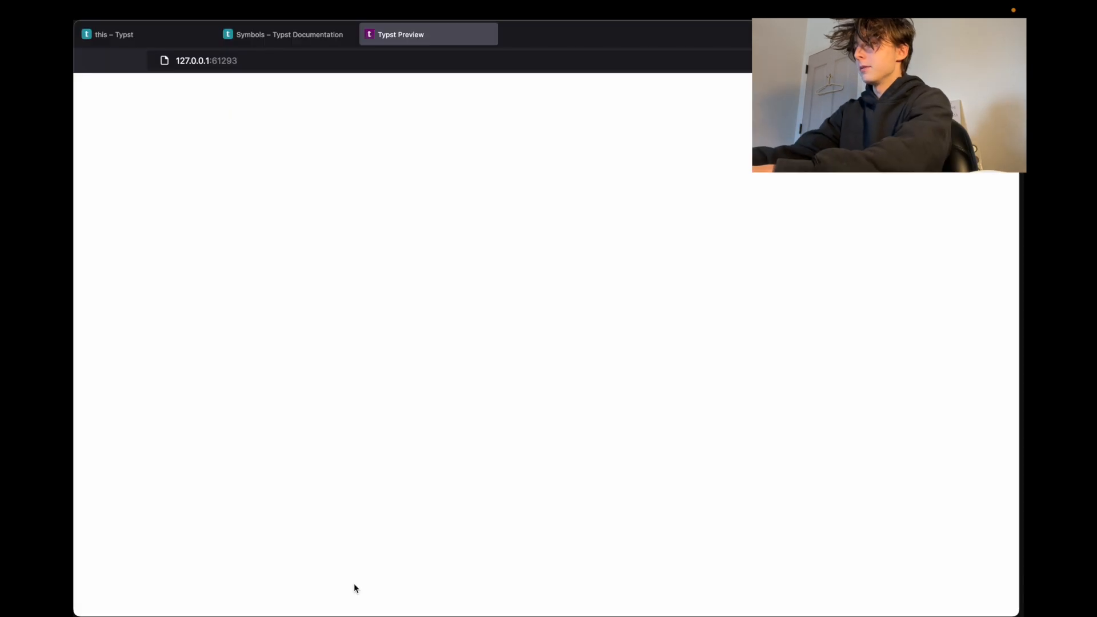
Switch to the typst.app project editor, then back to the terminal editor
left_click(112, 34)
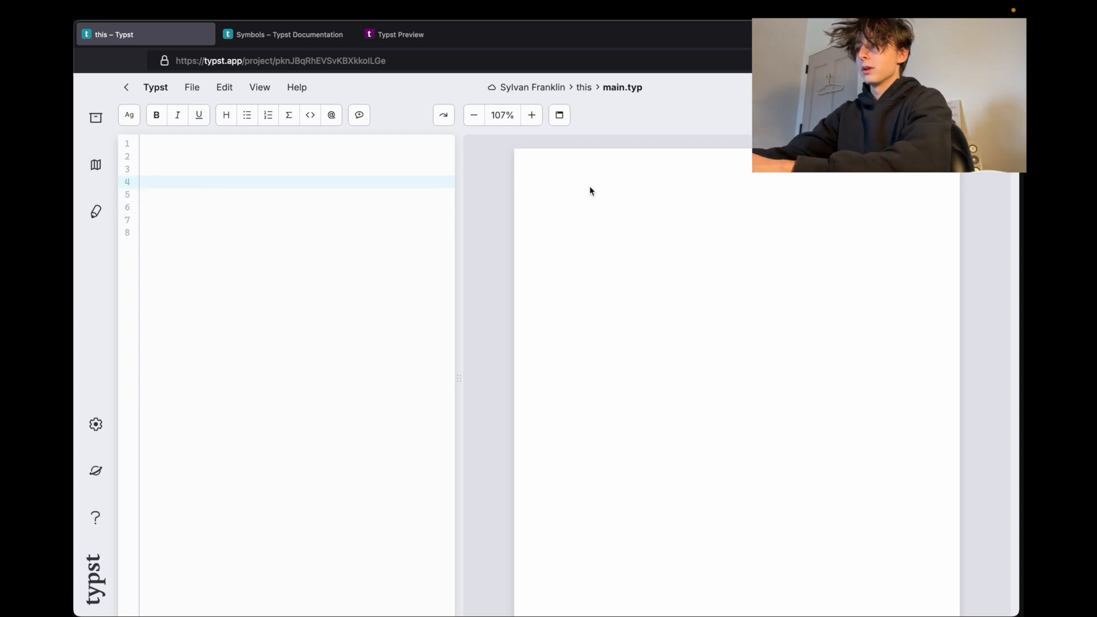
mouse_move(384, 526)
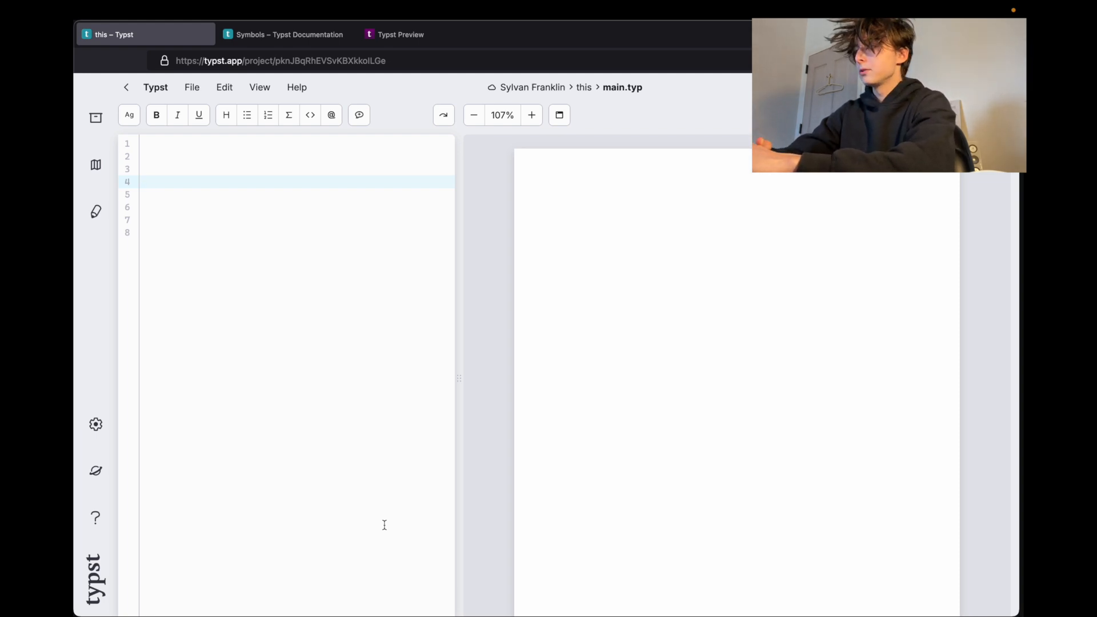
key("cmd+tab")
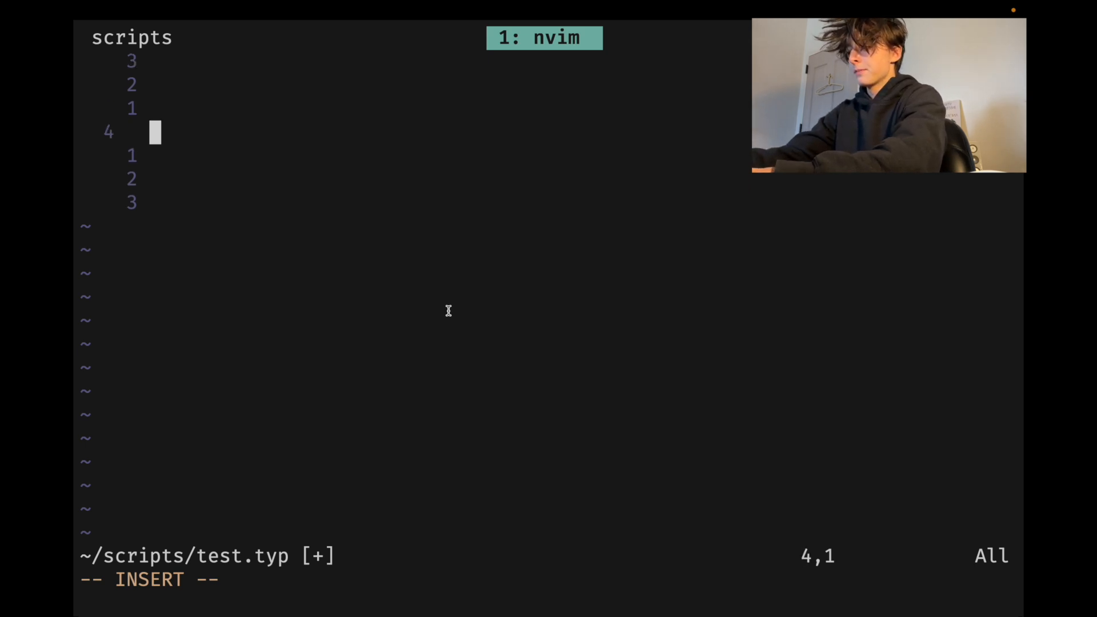
Write a single '= Title' heading after trying deeper heading levels, and save test.typ
type("aosintarositnaroistzkarostenarsotlarstunas")
type("=")
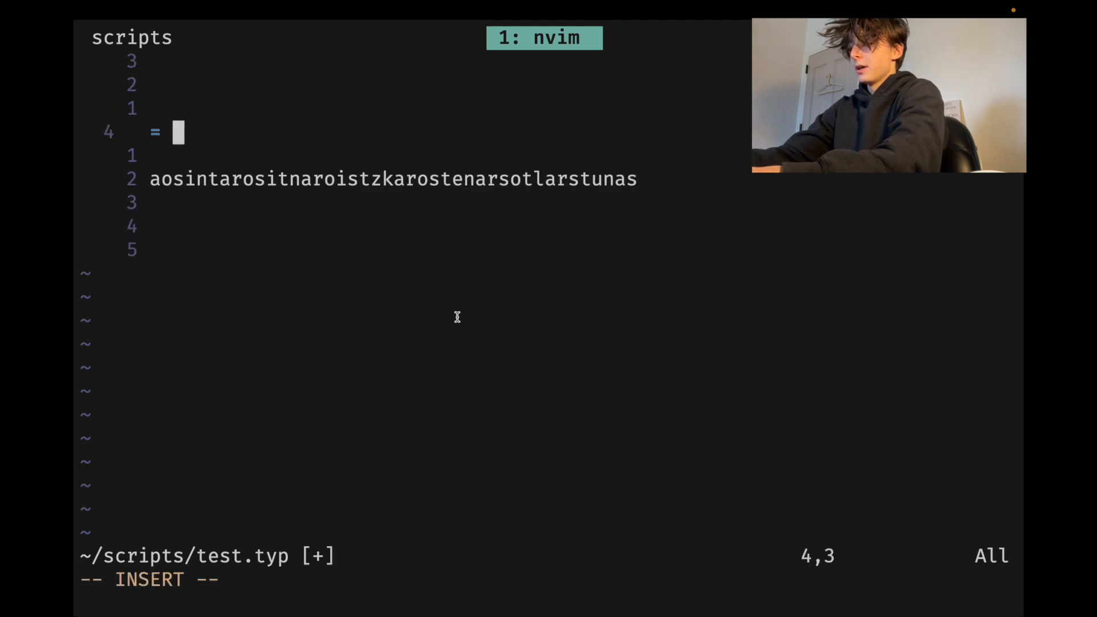
type("Title")
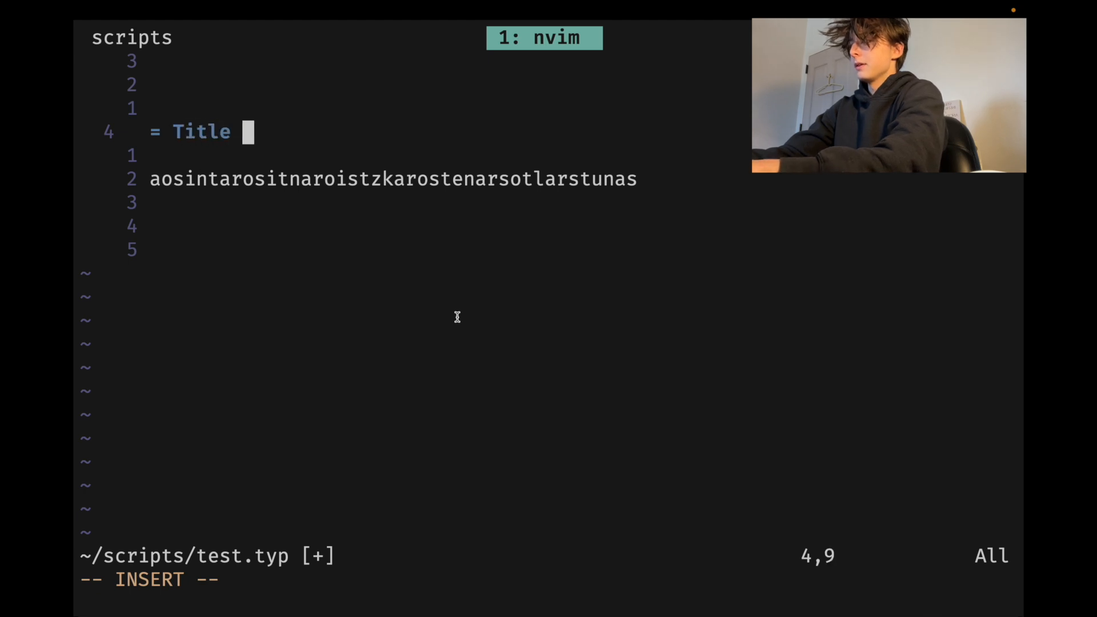
type("== Title")
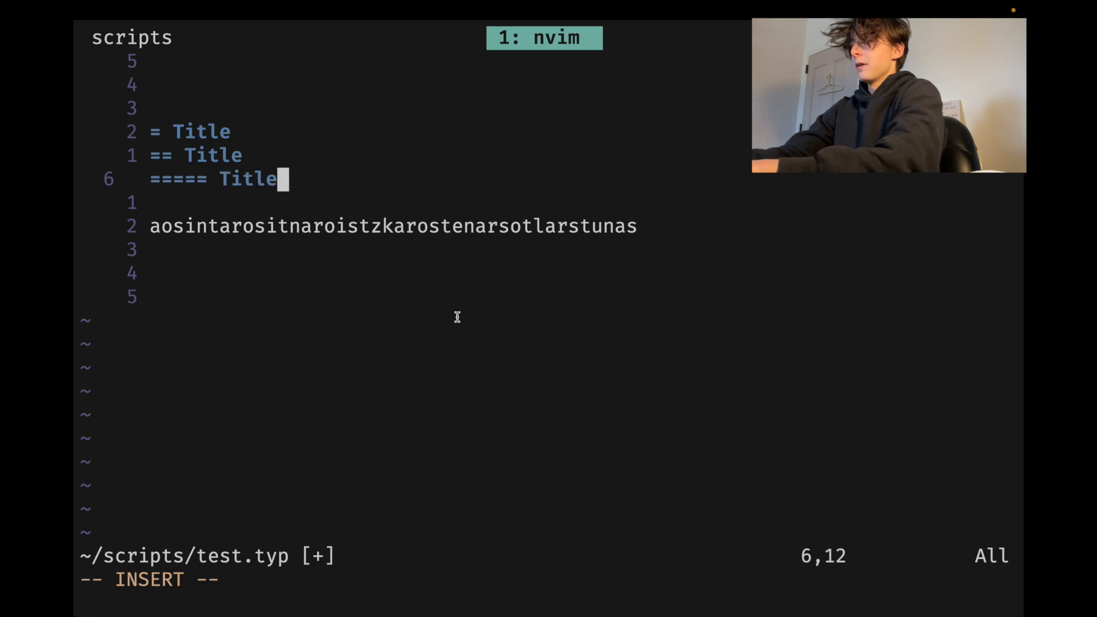
left_click(400, 34)
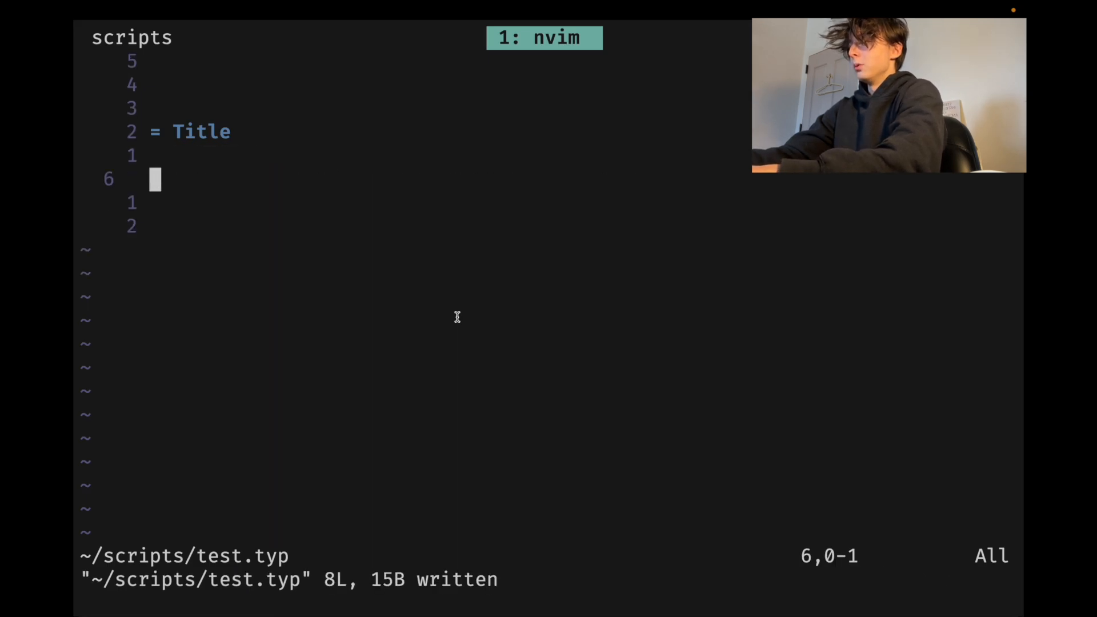
Write 'a *big* house' below the title, trying italic before settling on bold
key("i")
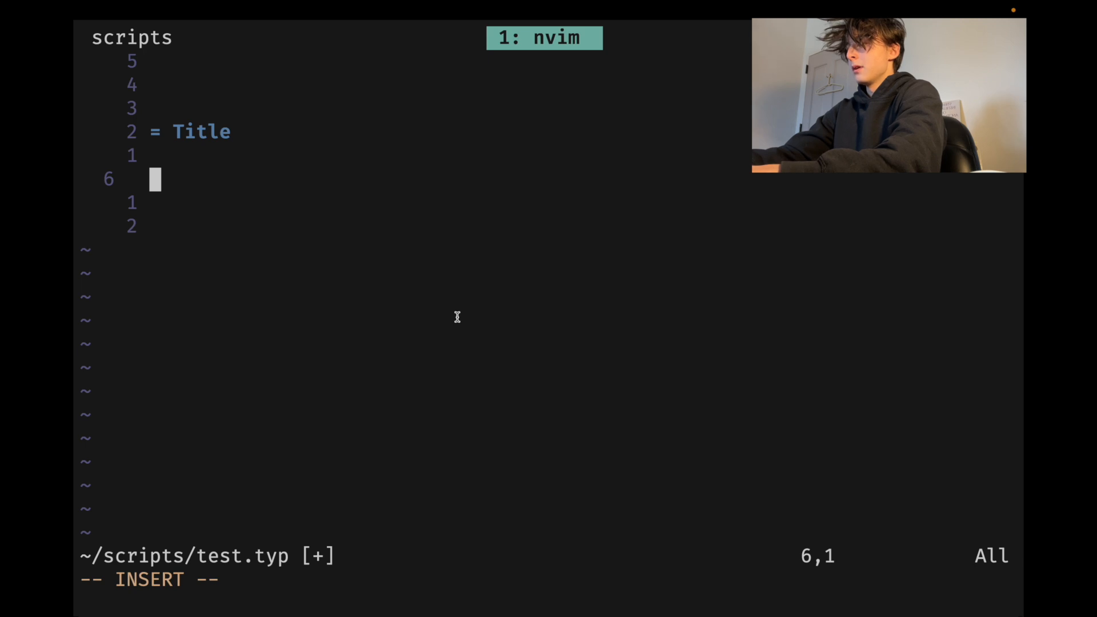
type("a *big")
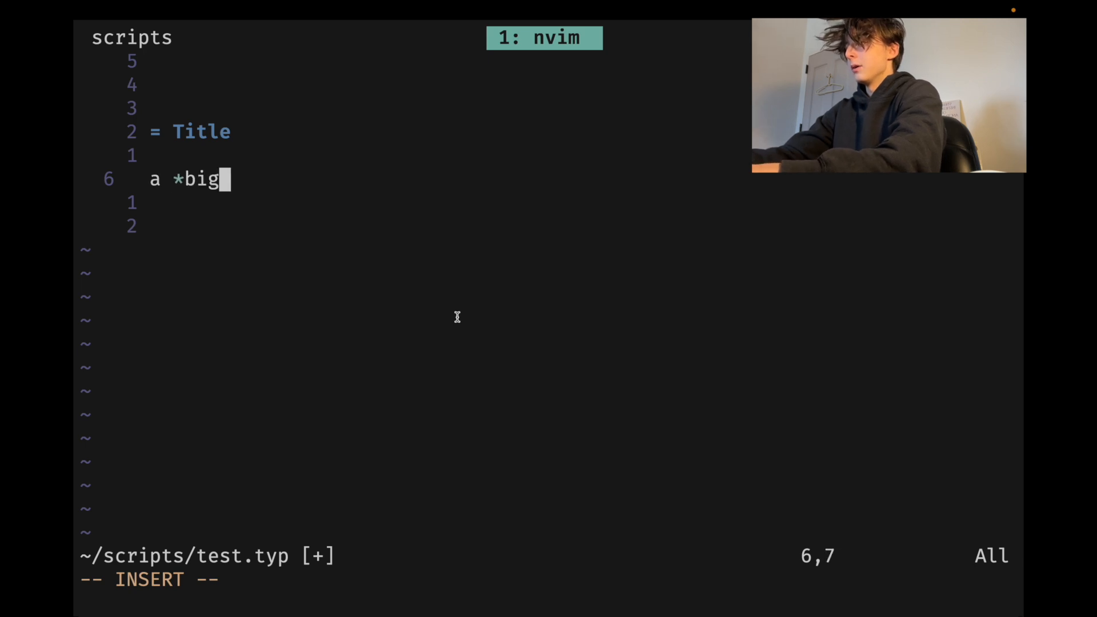
type("* house")
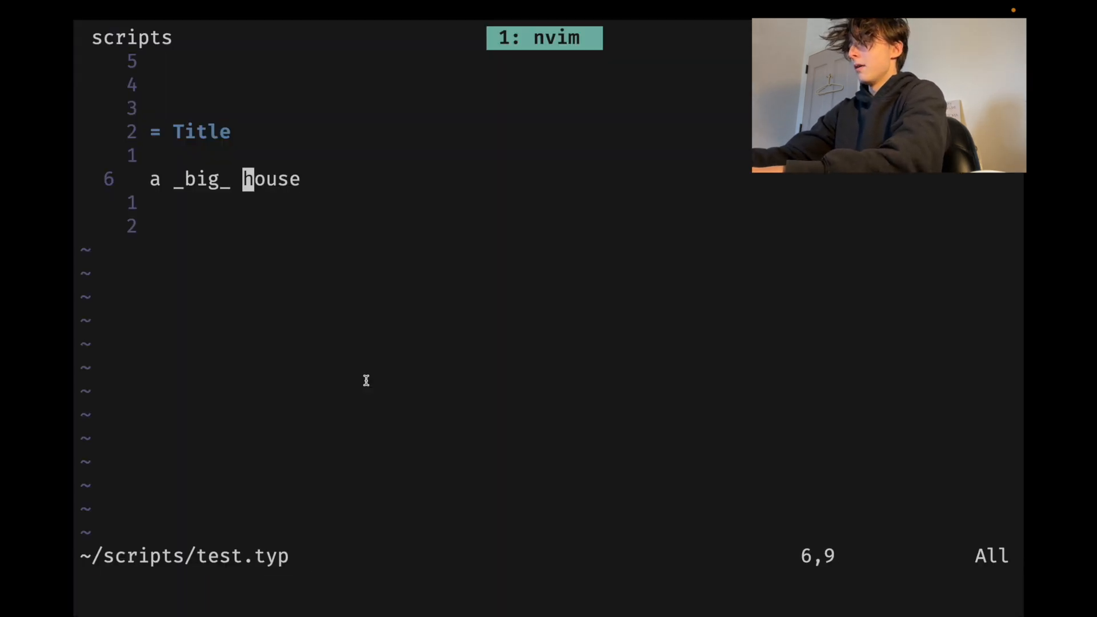
key("b")
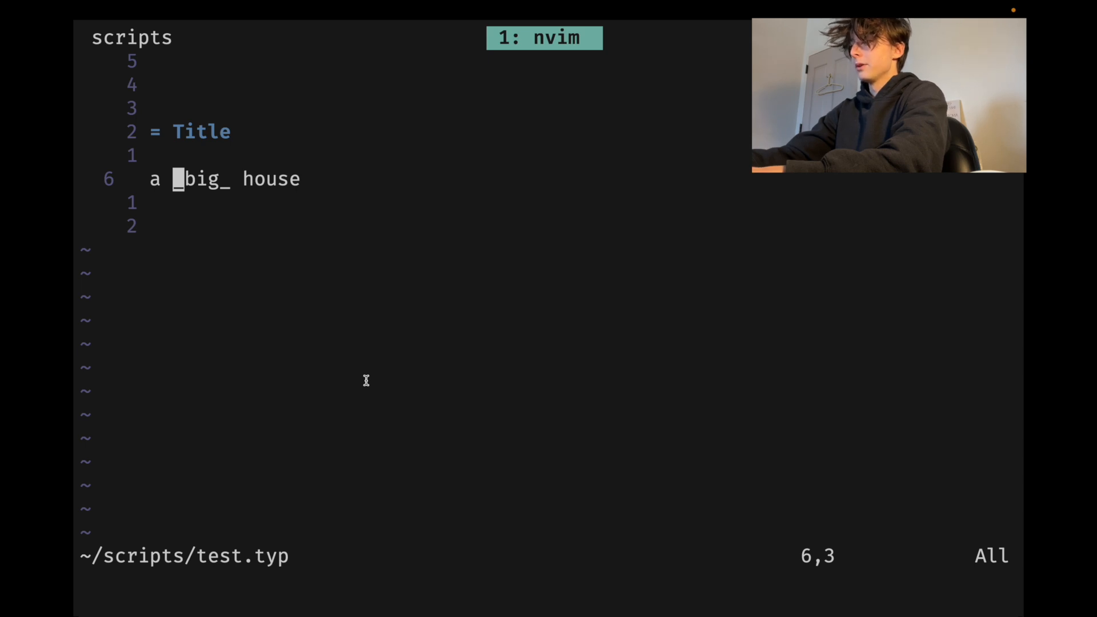
key("i")
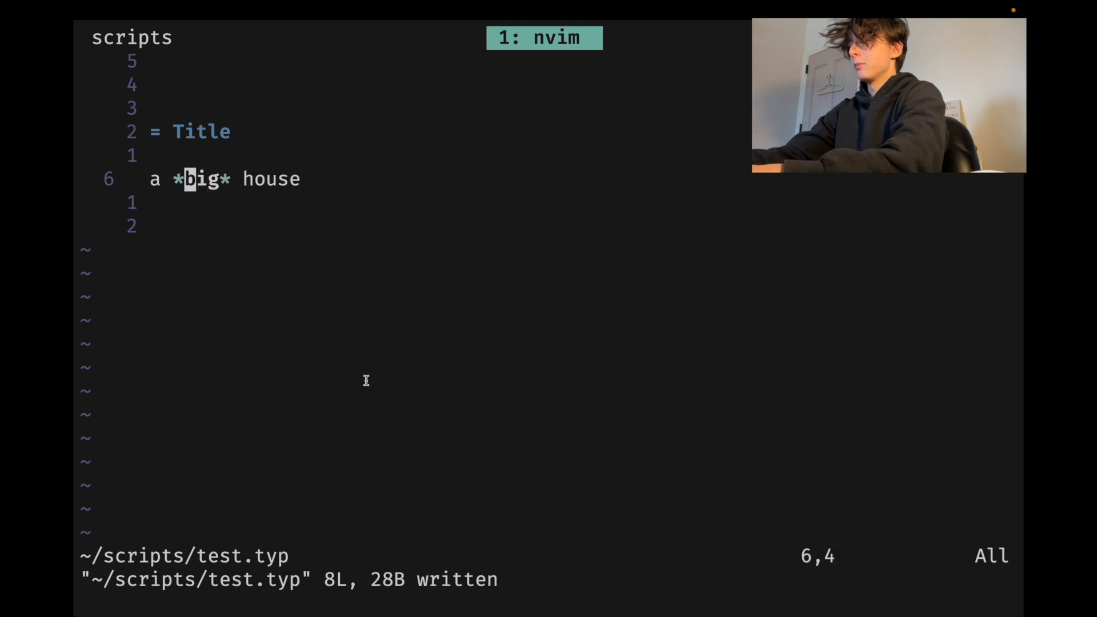
key("dd")
type("$")
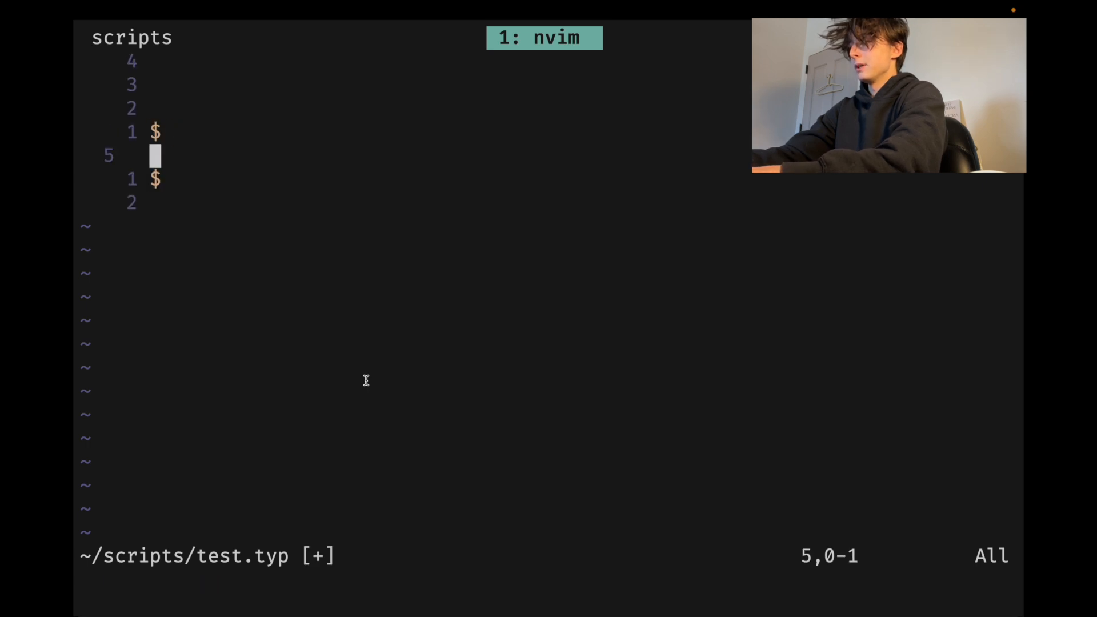
Enter 'sin(x) = x_2' between the two '$' delimiters and save
key("i")
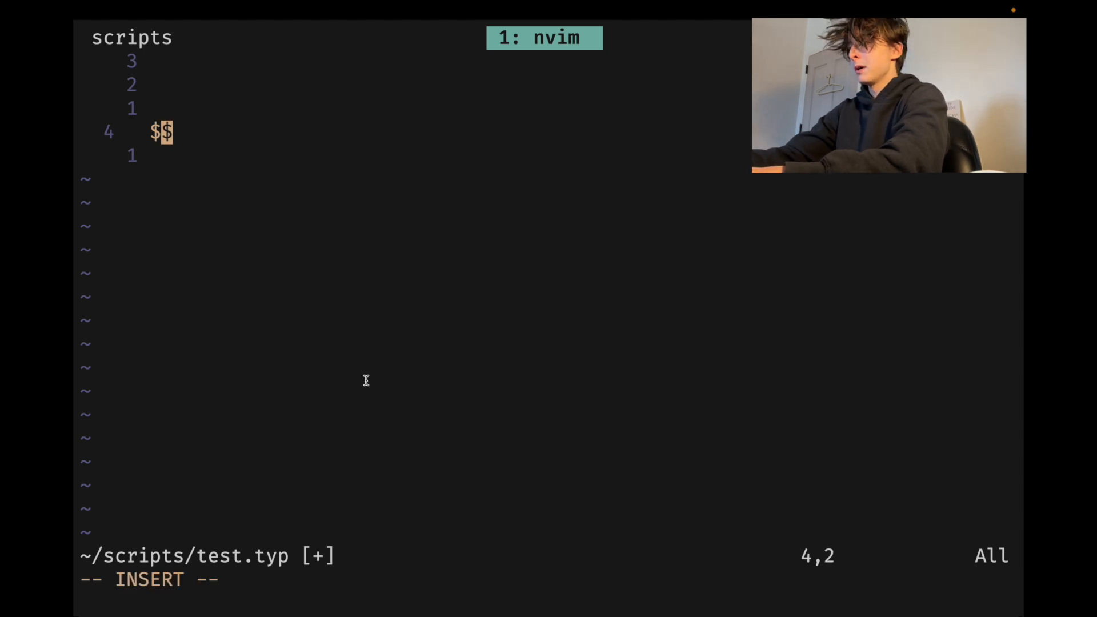
type("sin(x) = x2")
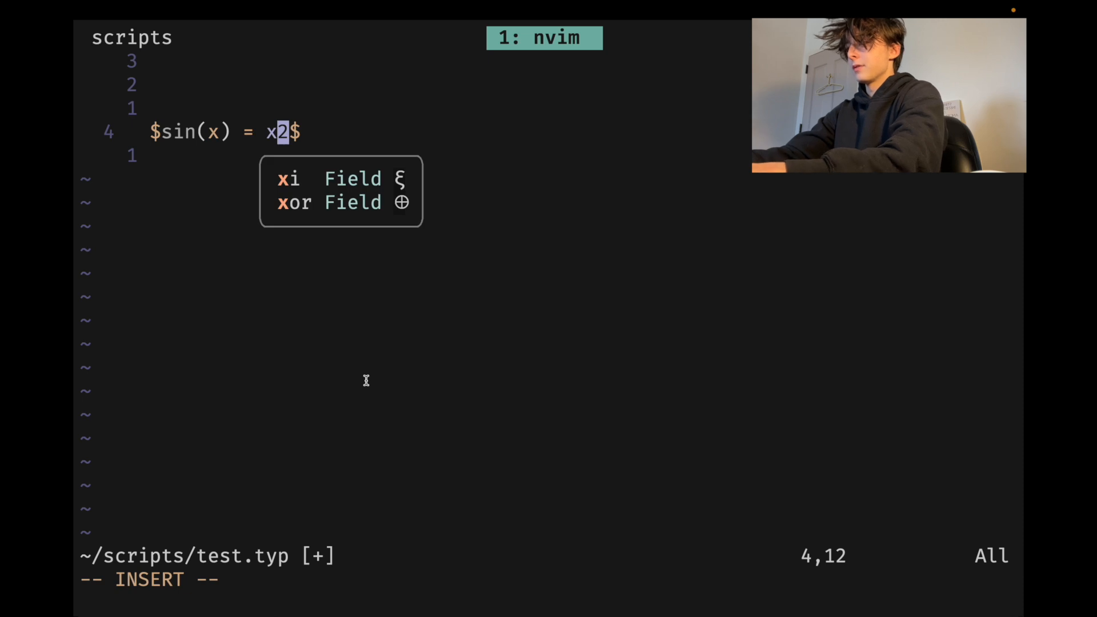
left_click(427, 34)
type("_2 ")
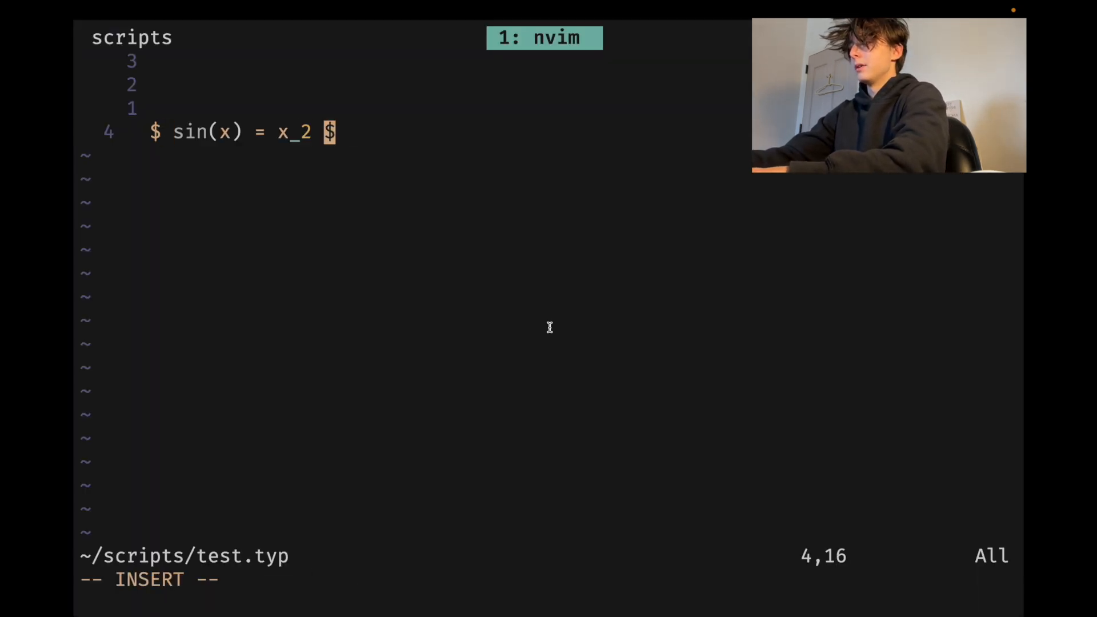
Replace x_2 with 'x a' and append the quoted string 'this is some text'
key("Backspace")
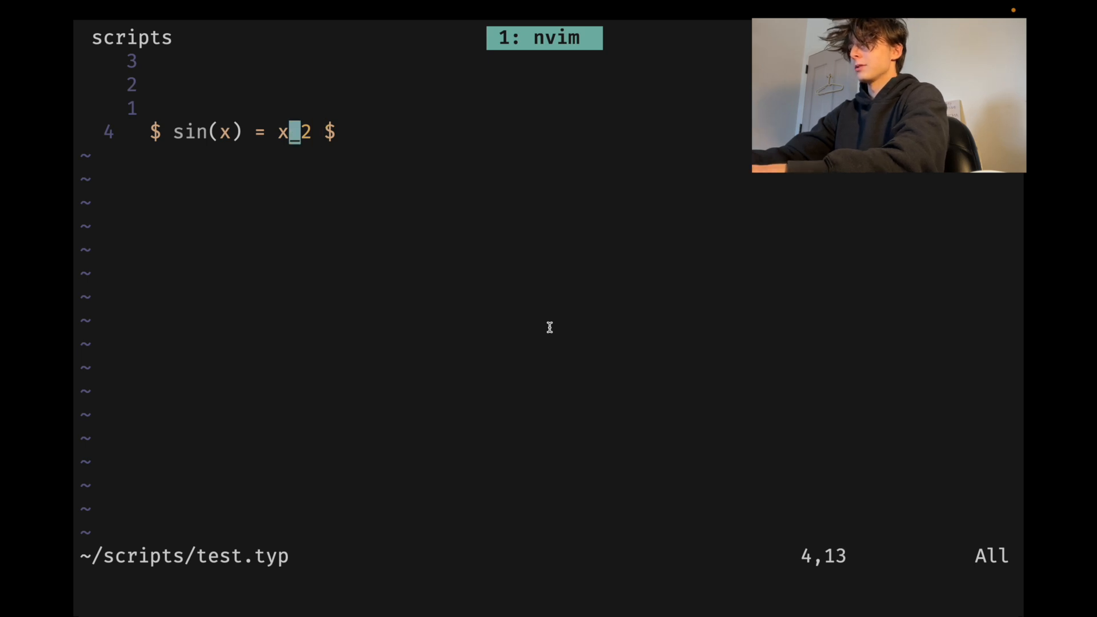
type("a")
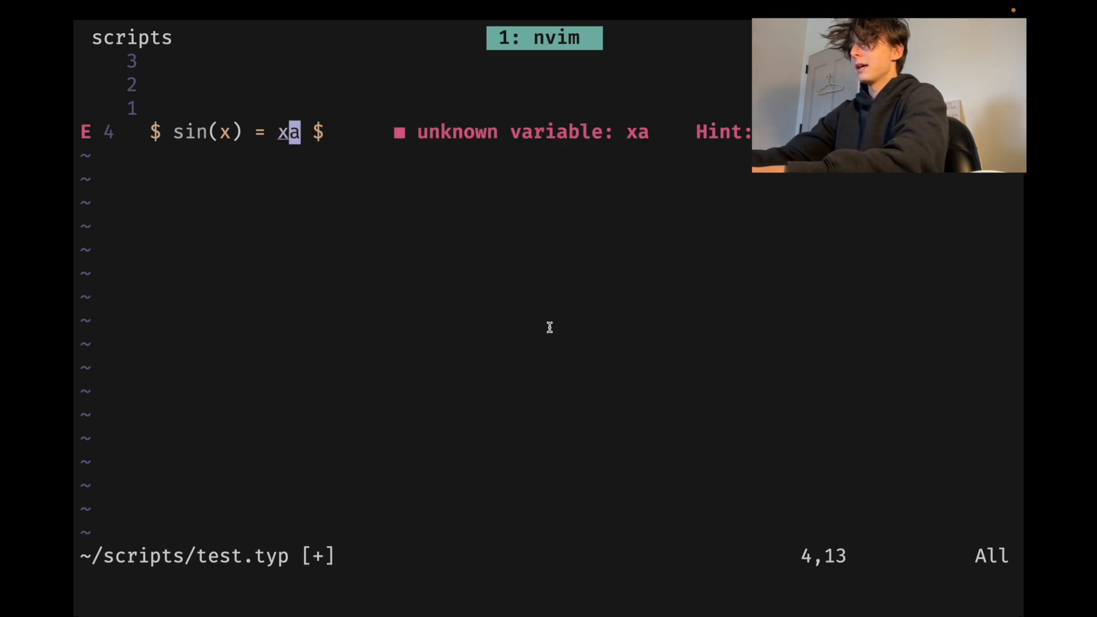
key("i")
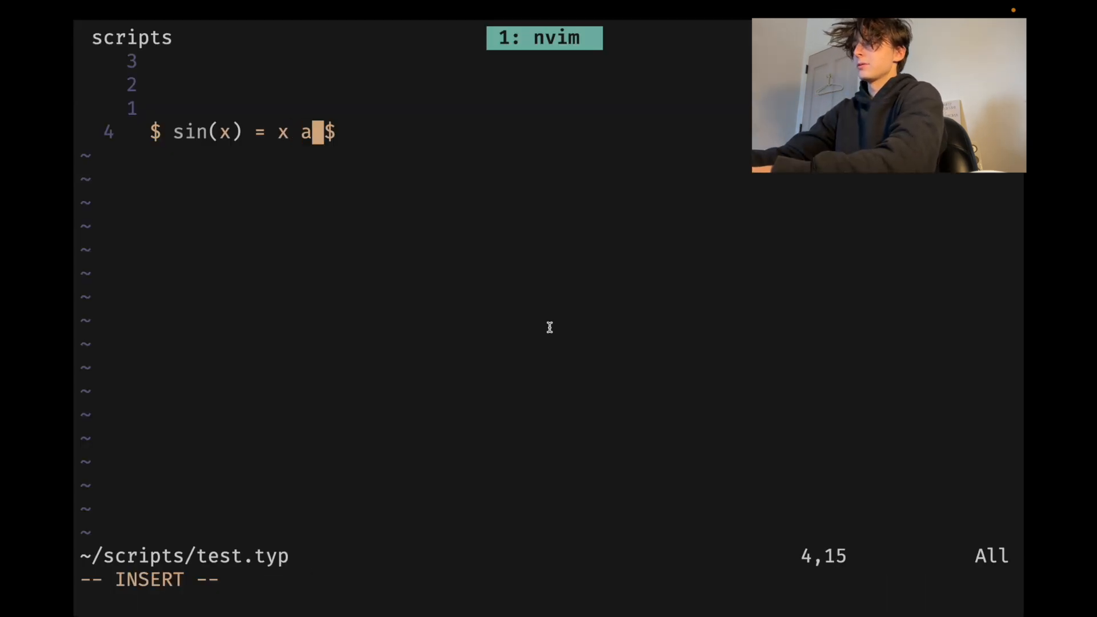
type("\"")
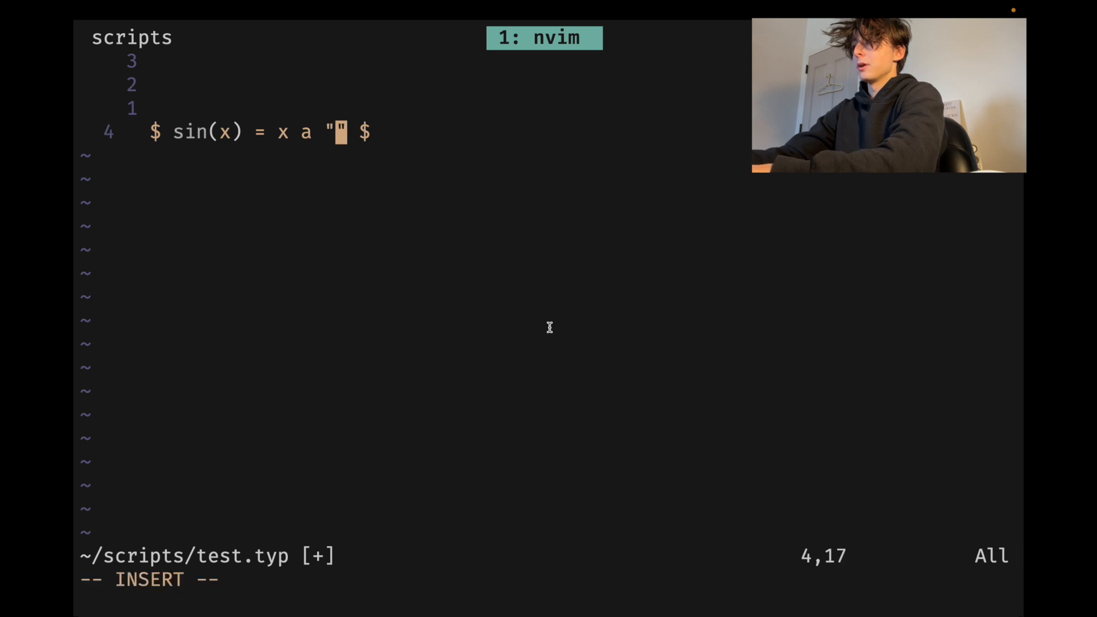
type("this is some tex")
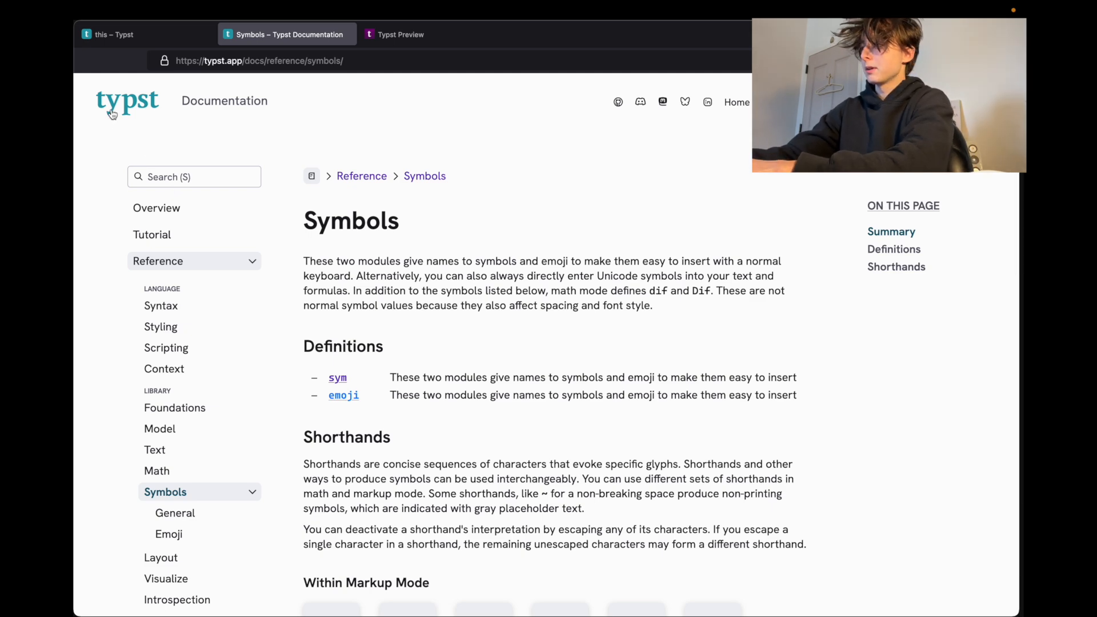
Scroll the Symbols documentation down to the Shorthands section
scroll("down", 3)
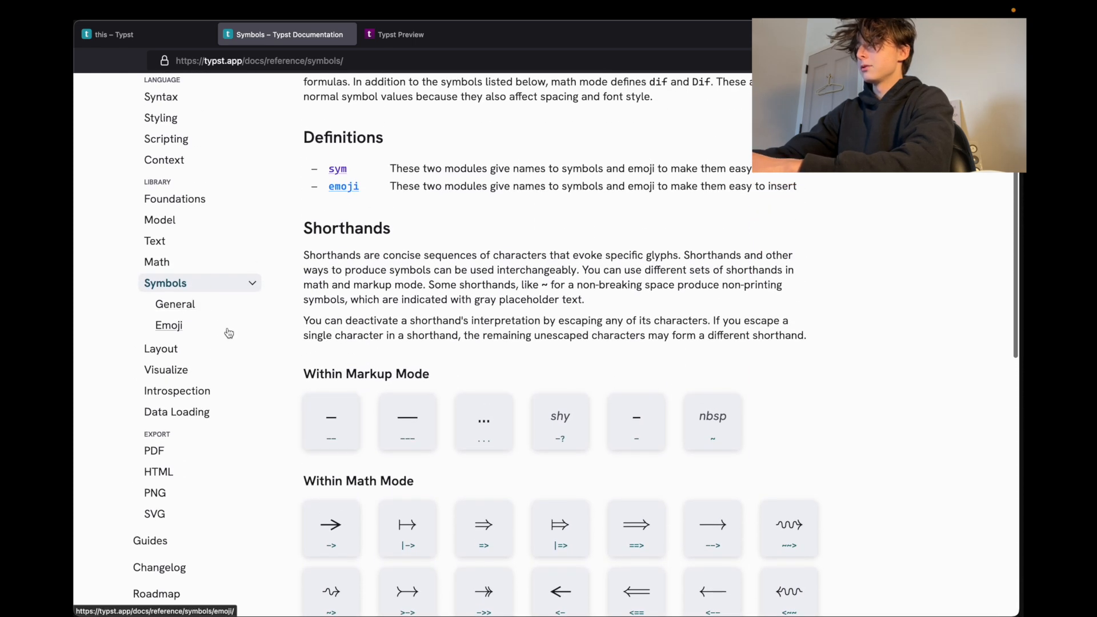
scroll("down", 3)
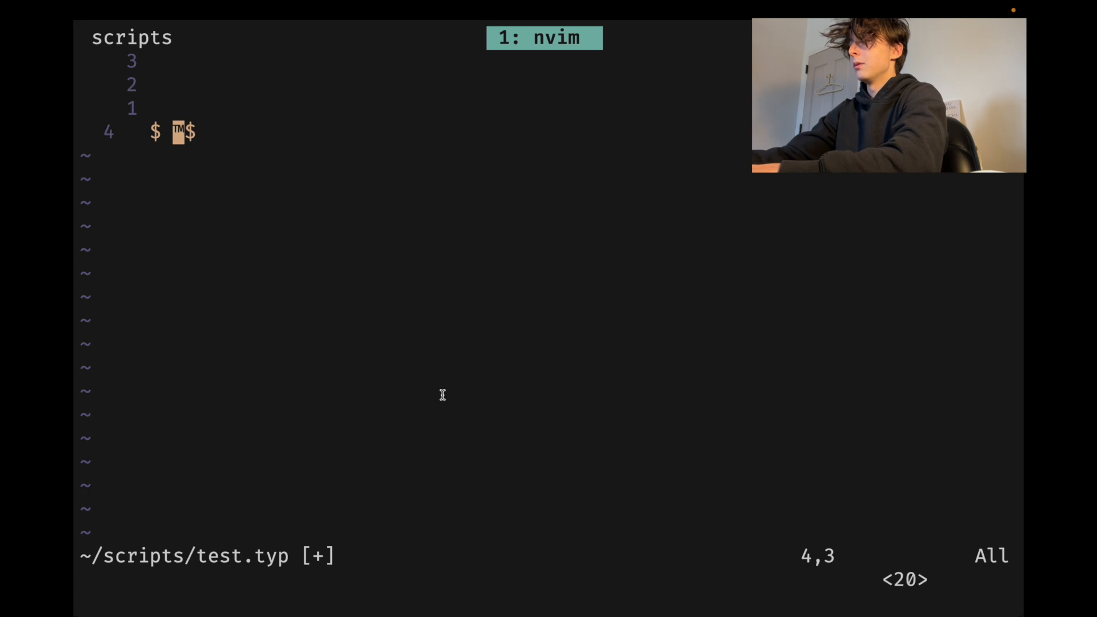
Type 'integral_0^inf', completing 'infinity' from the suggestion menu
type("integral")
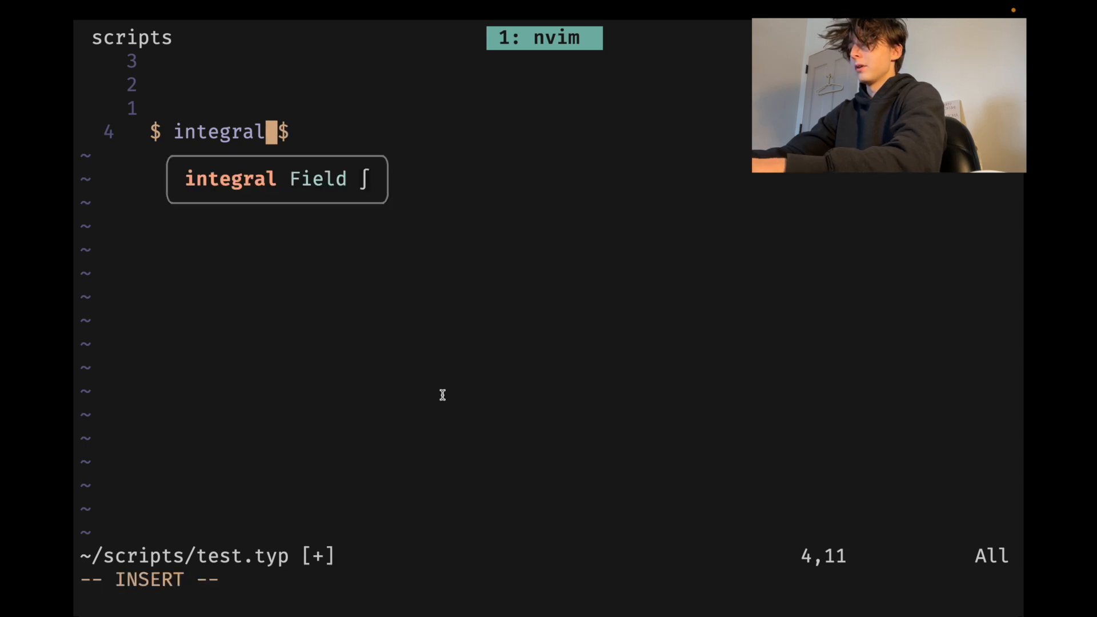
type("_0^")
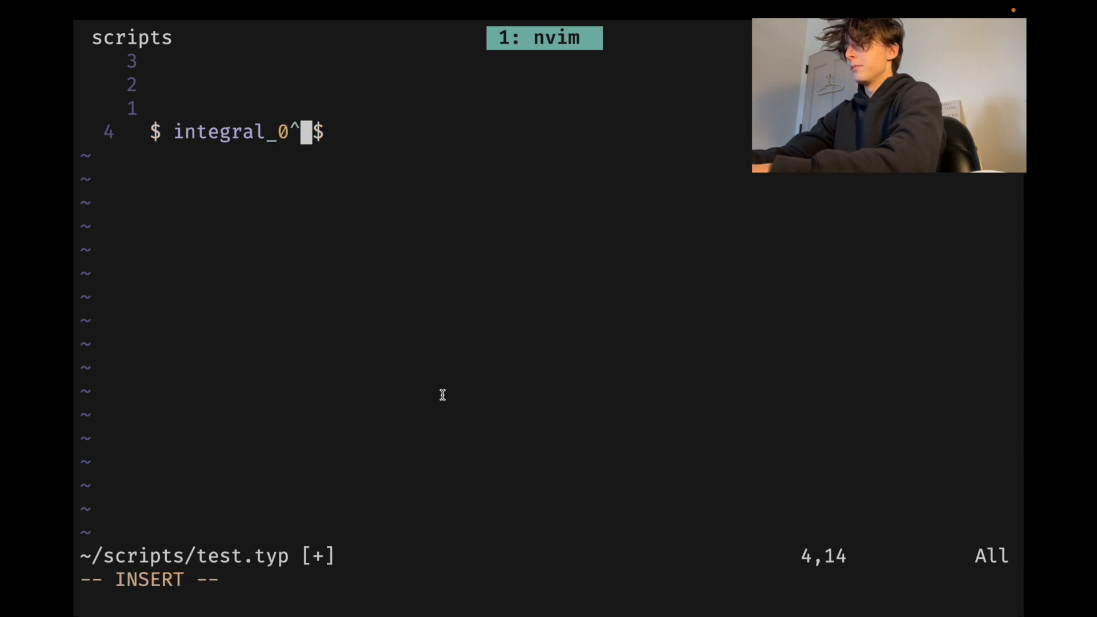
type("in")
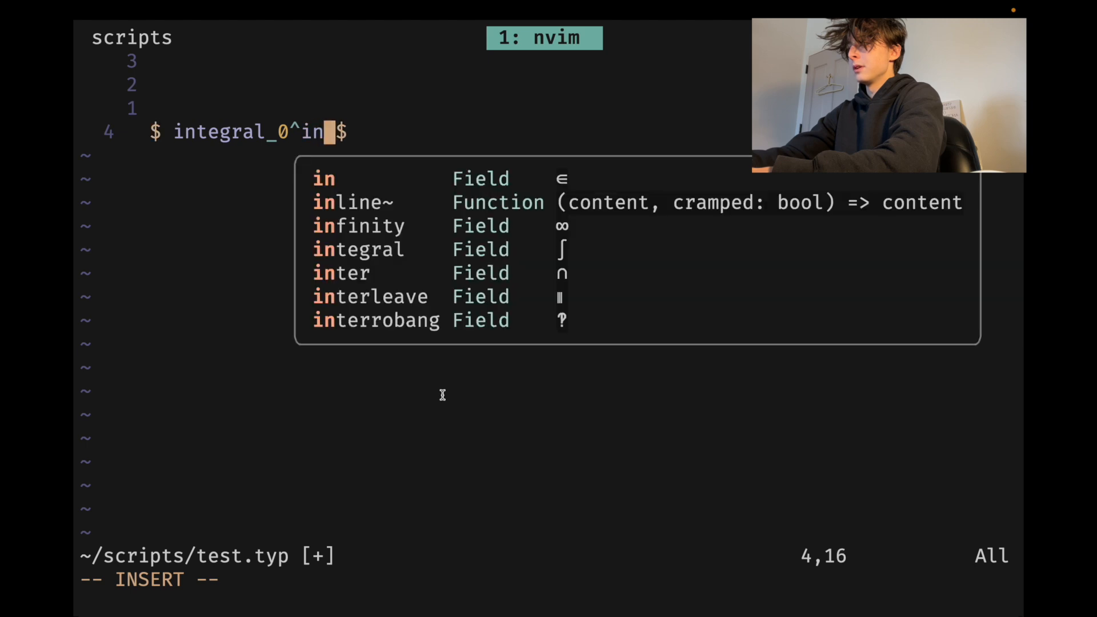
type("f")
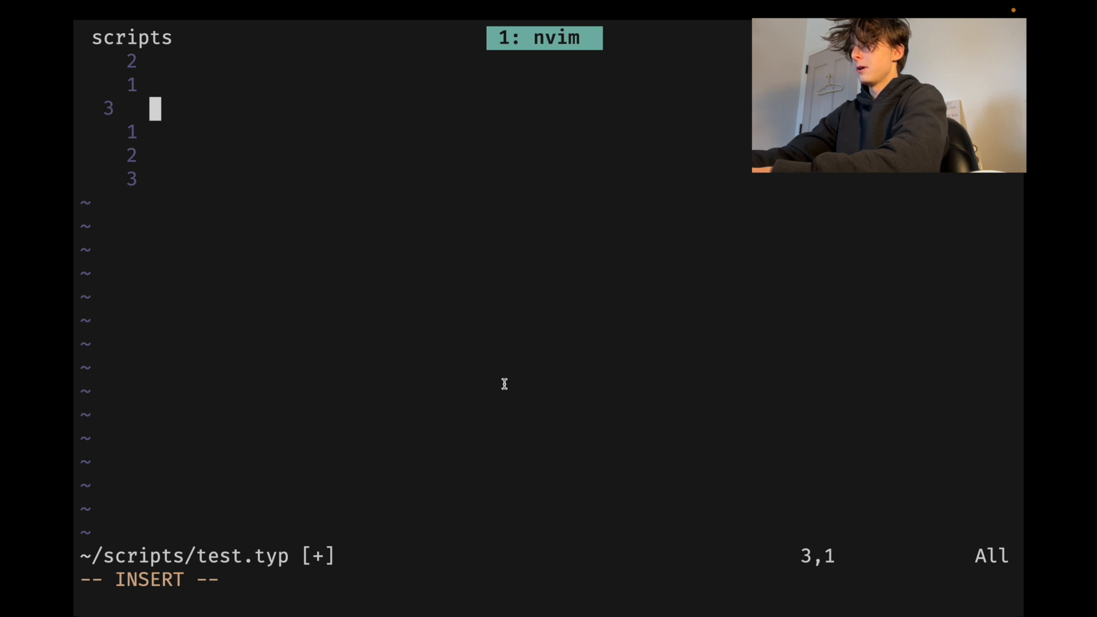
Type 'Homework 01' inside a '#align(center)[ ]' block and save
type("#align(")
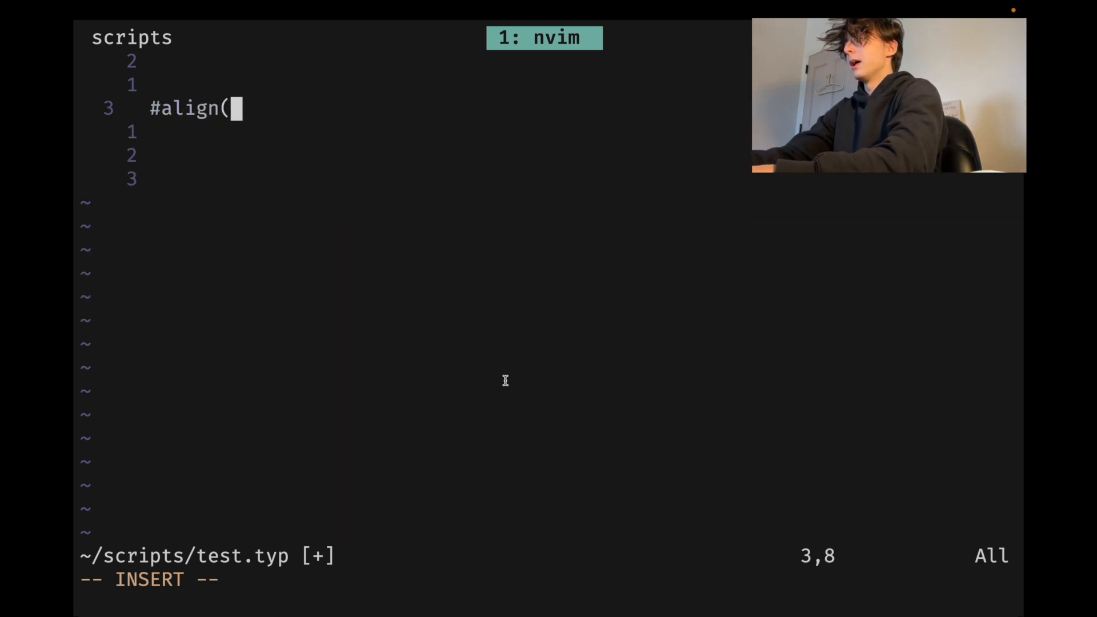
type("center)[]")
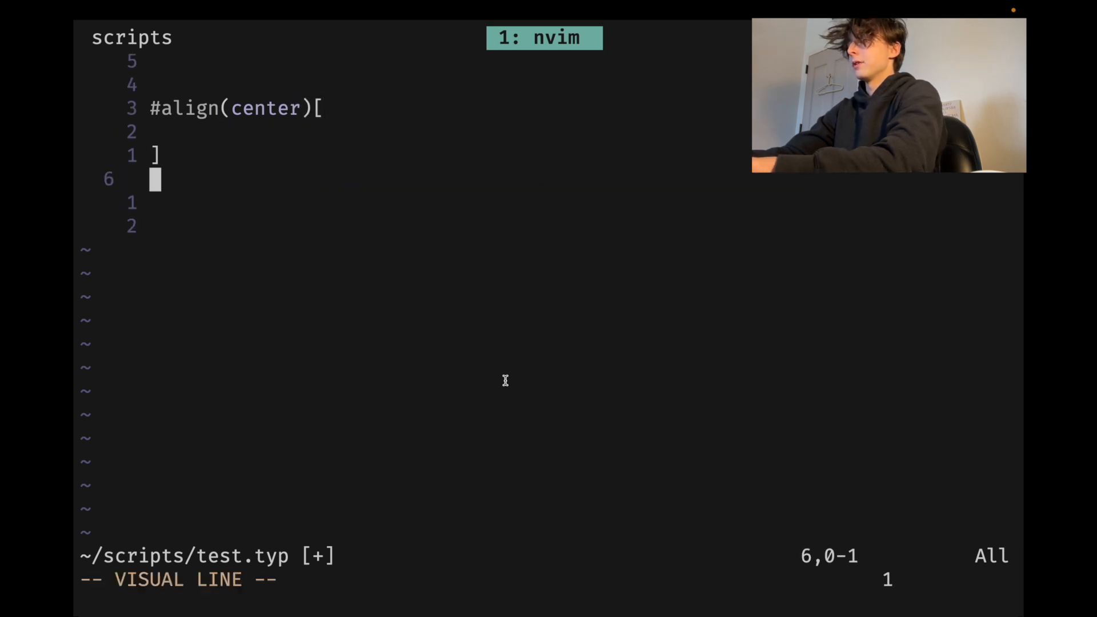
type("Homework 01")
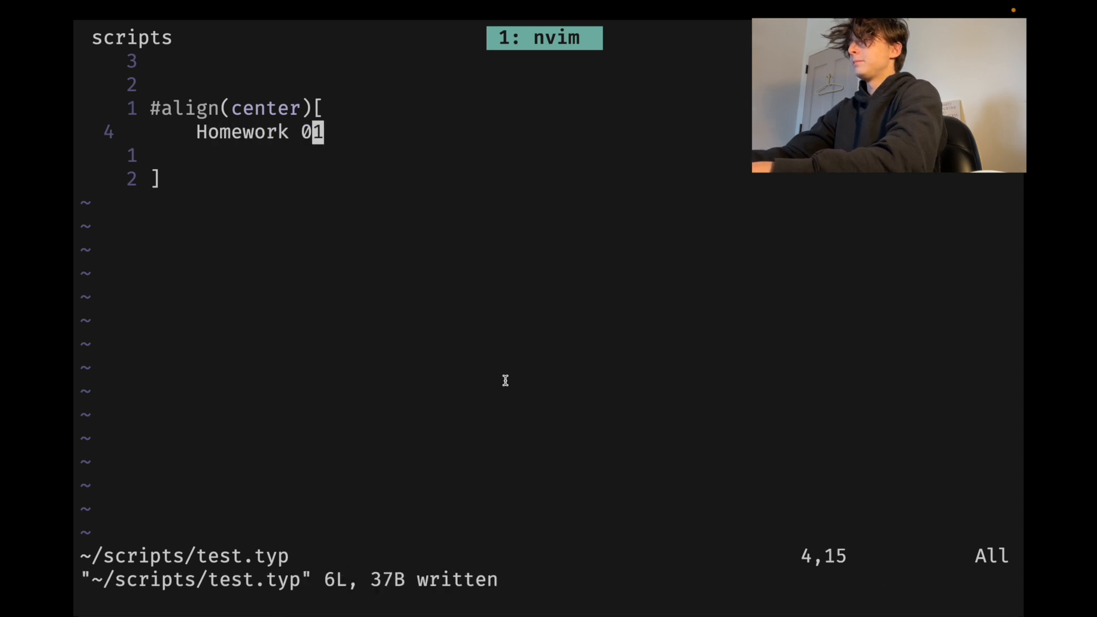
left_click(427, 34)
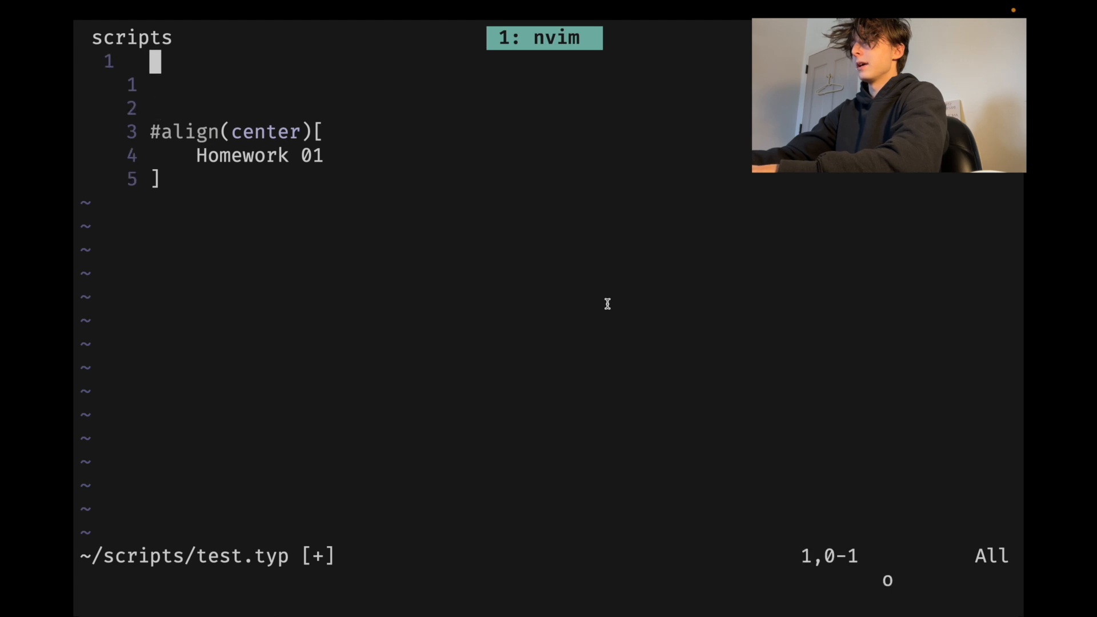
Add '#set text(16pt)' at the top and item '1. Let an abelian object be defined $cal(A)^J$'
type("#set text(")
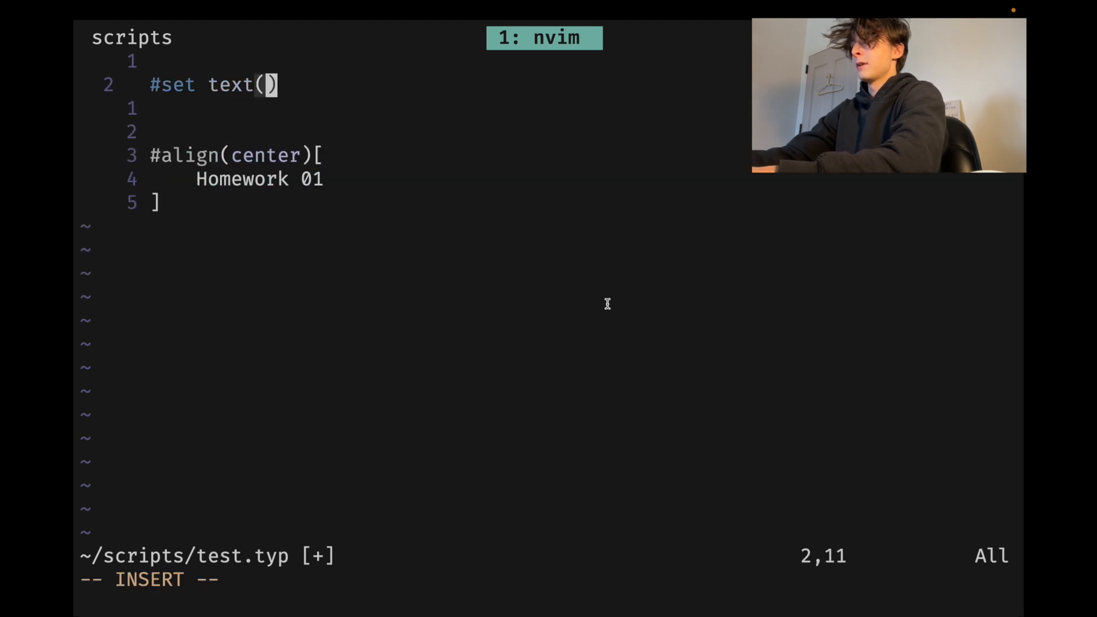
type("16pt")
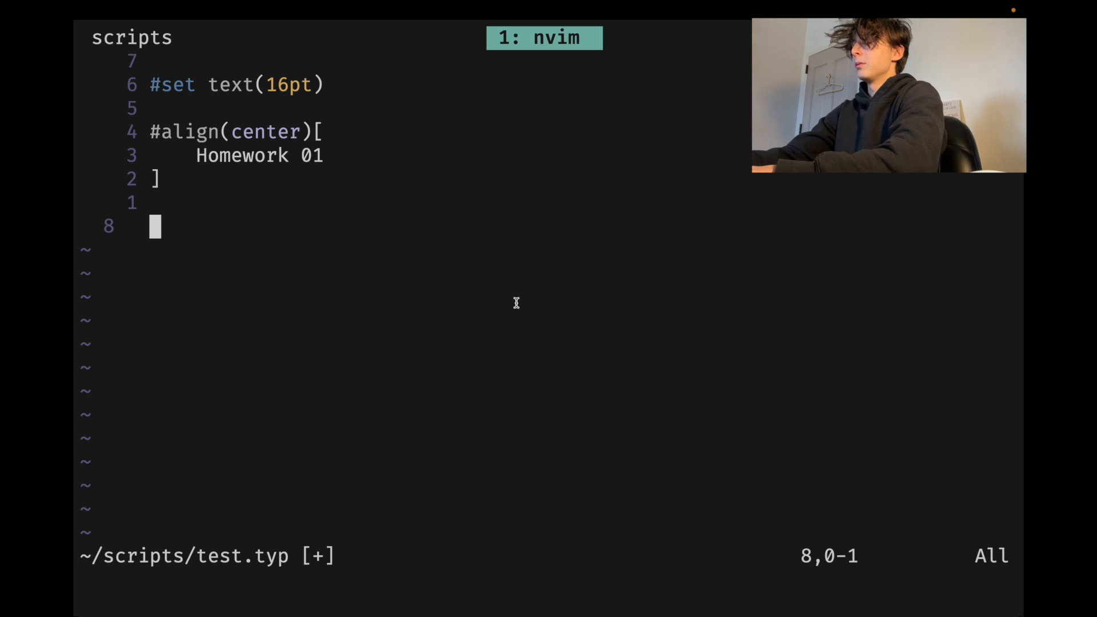
type("1. Let an abelian ob")
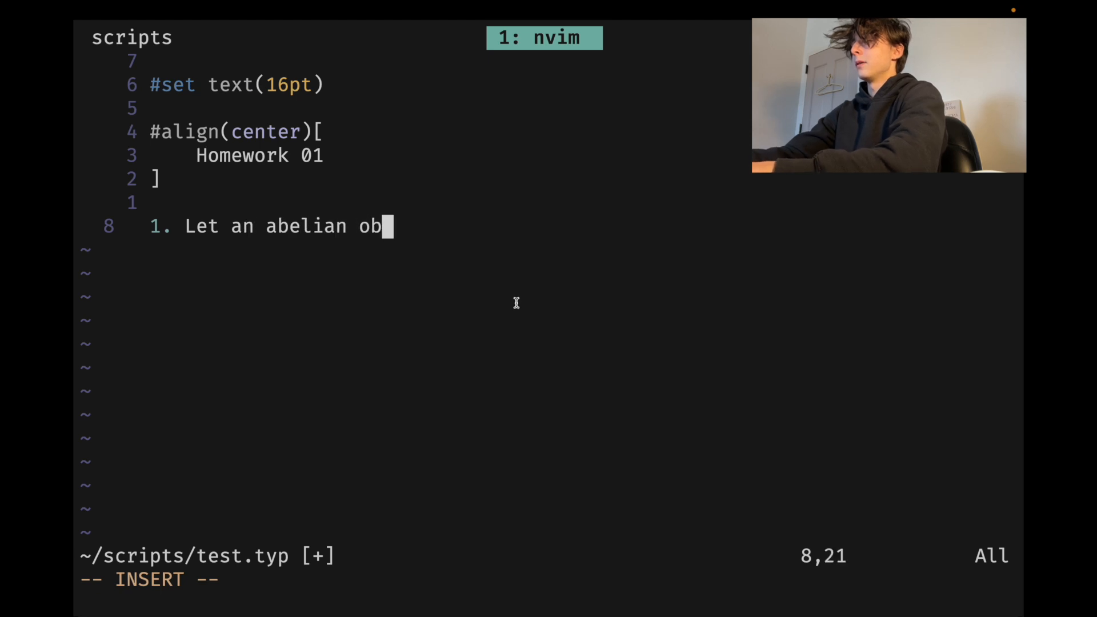
type("ject be defined $$")
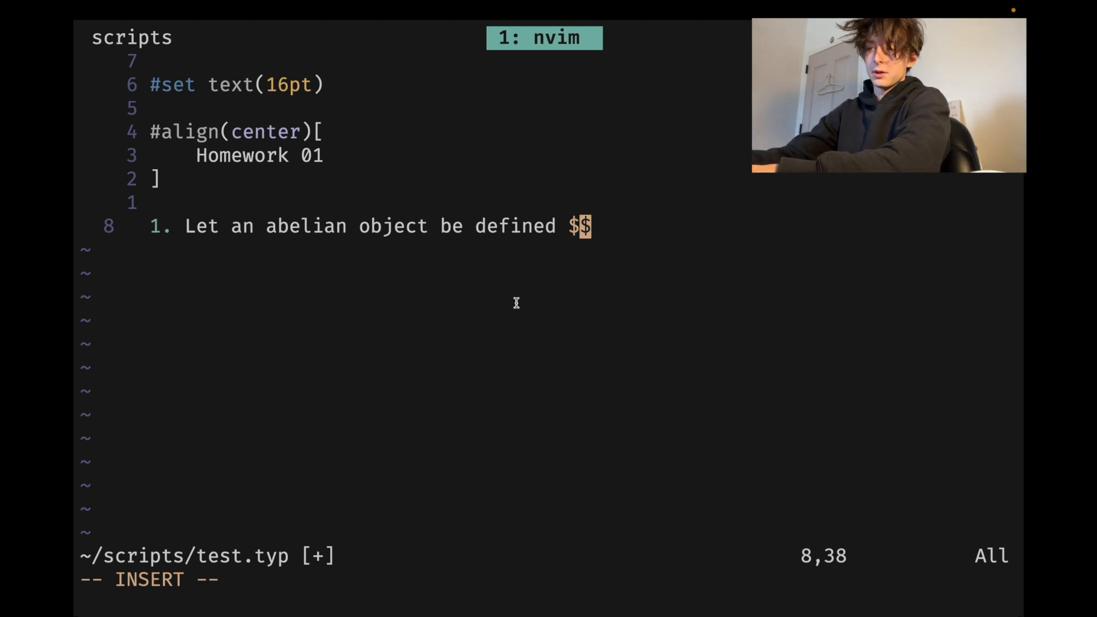
type("cal(A")
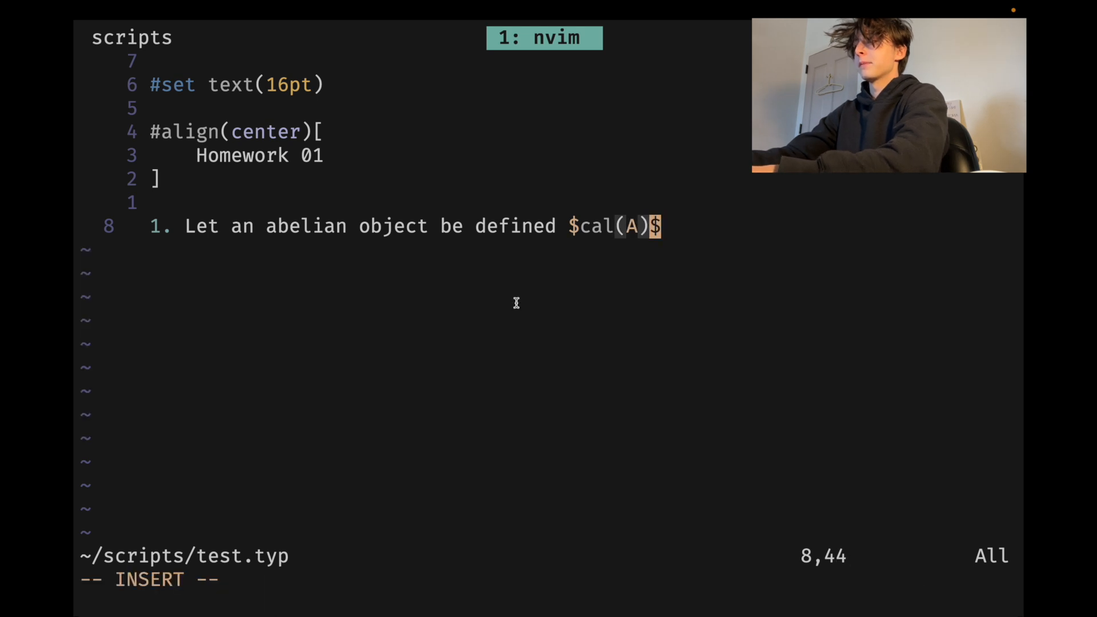
type("J")
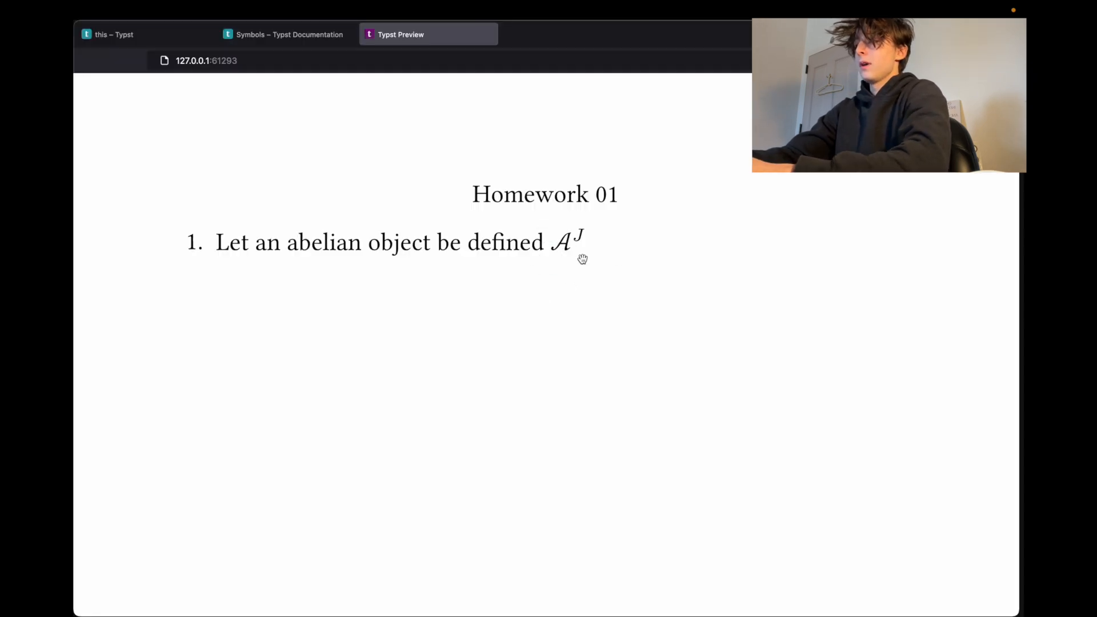
mouse_move(579, 208)
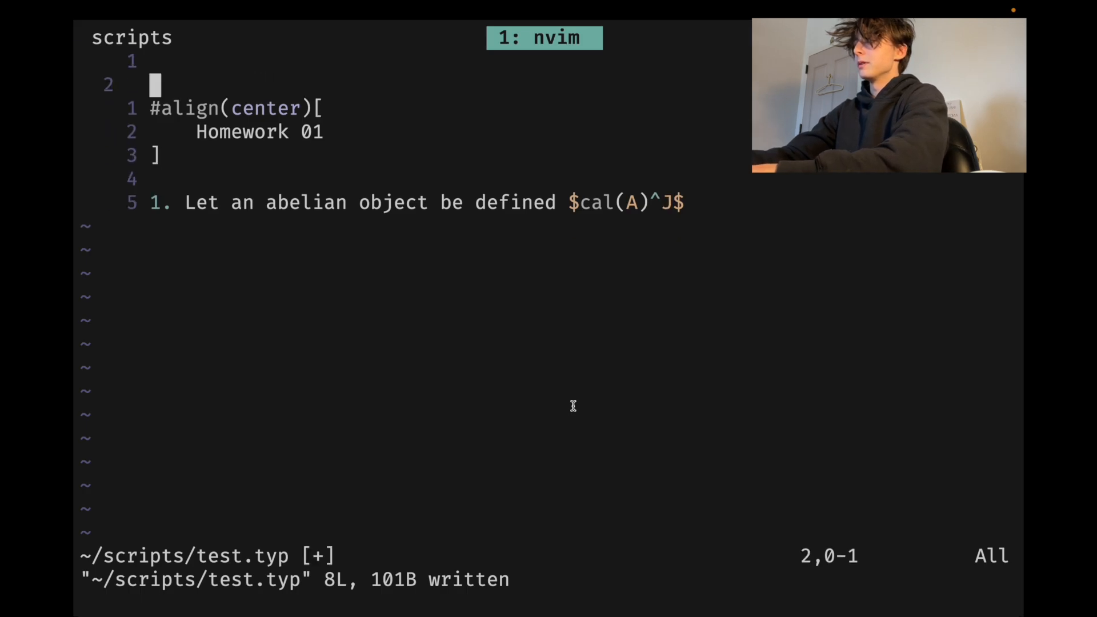
Retype '#set text(16pt)' inside the '#align(center)[ ]' title block instead of the top
type("#set text(16pt)")
type("$")
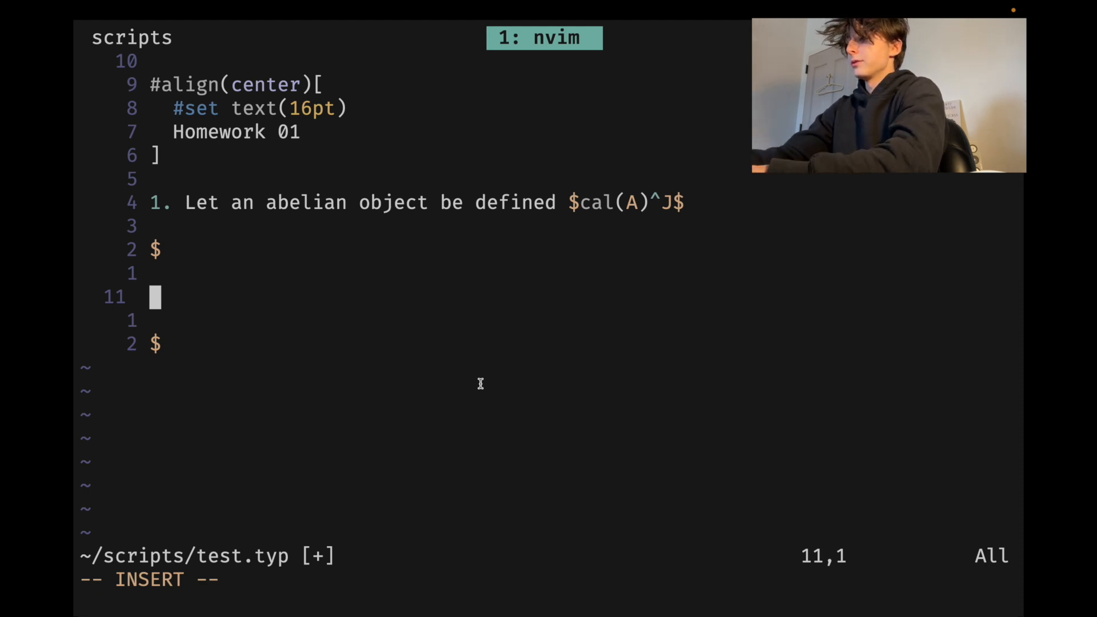
Type the equation lines a = 2 + 4 + x, a = 6 + x and a = x + 6
type("a = 2")
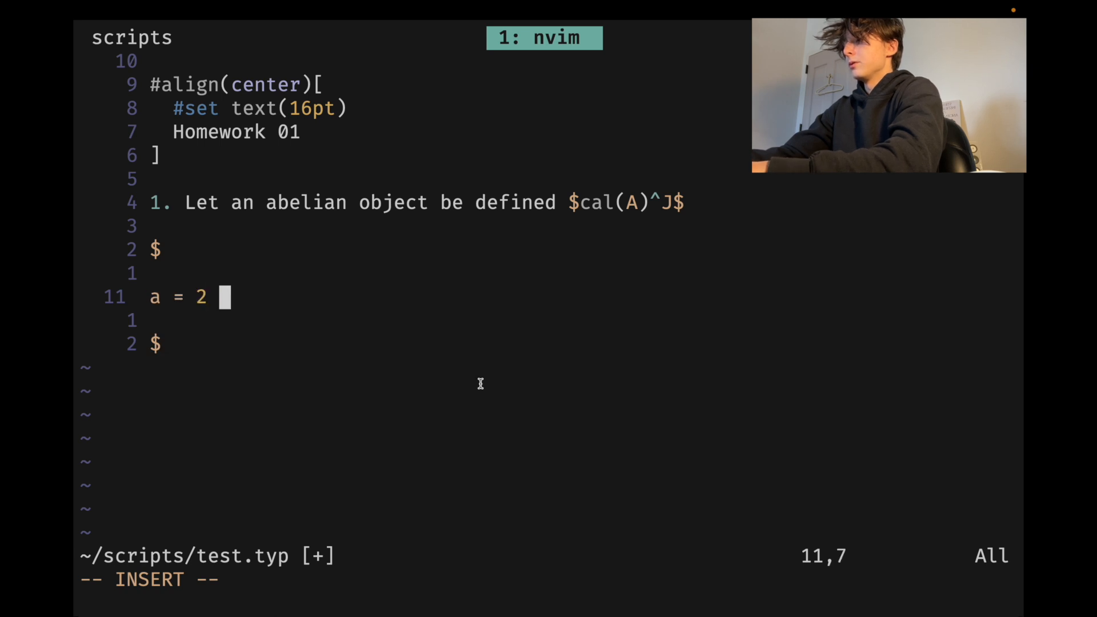
type("+ 4 + x")
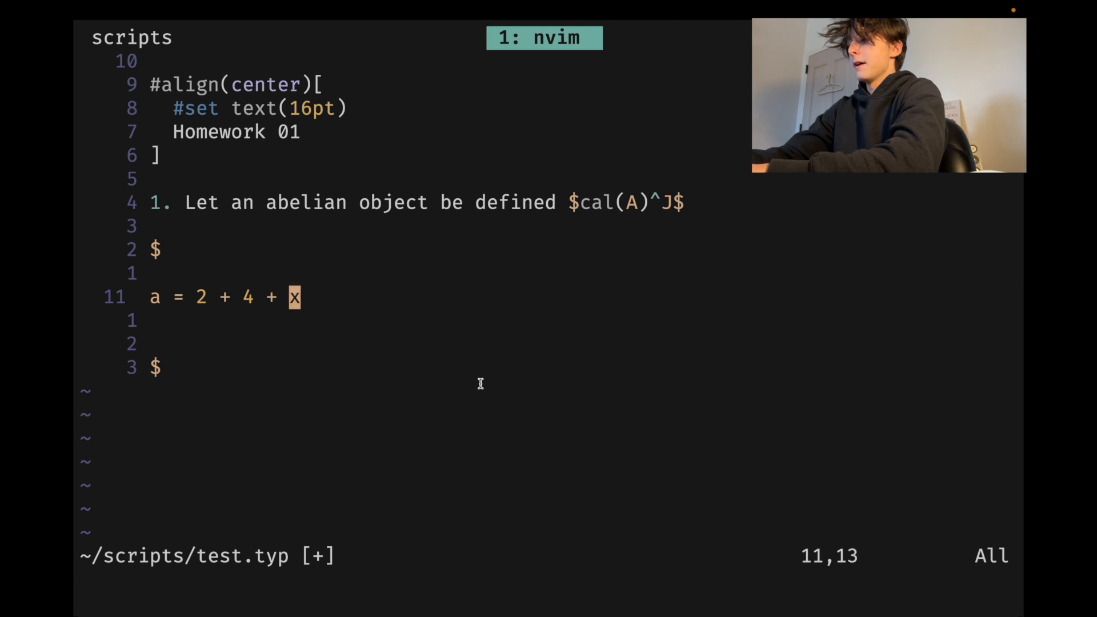
type("a =>")
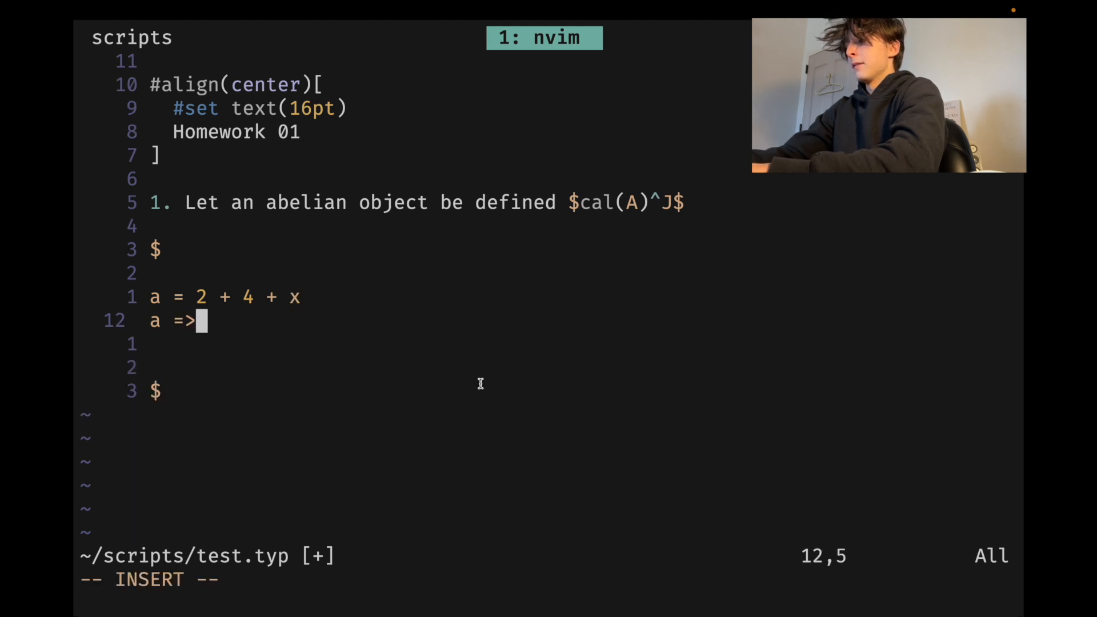
key("BackSpace")
type(" 6 + x")
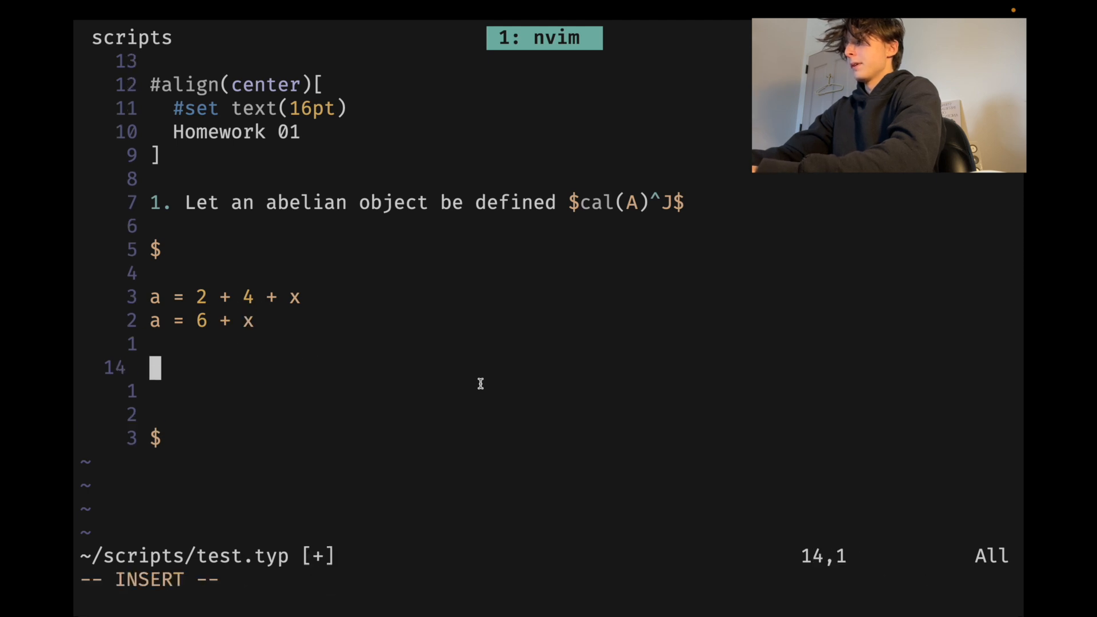
type("a =")
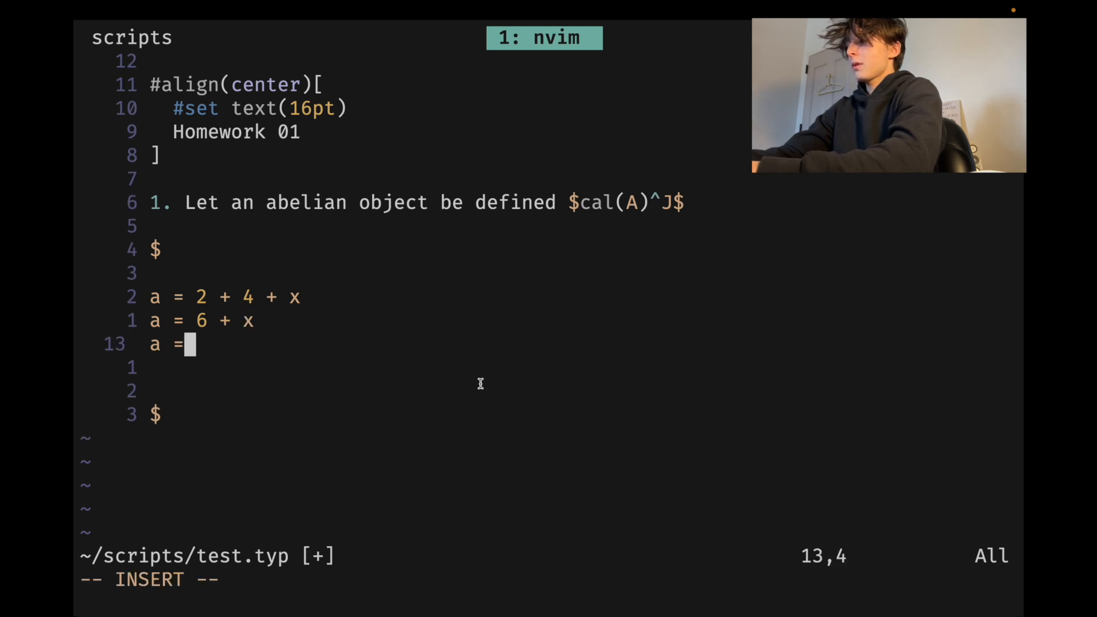
type("x + 6")
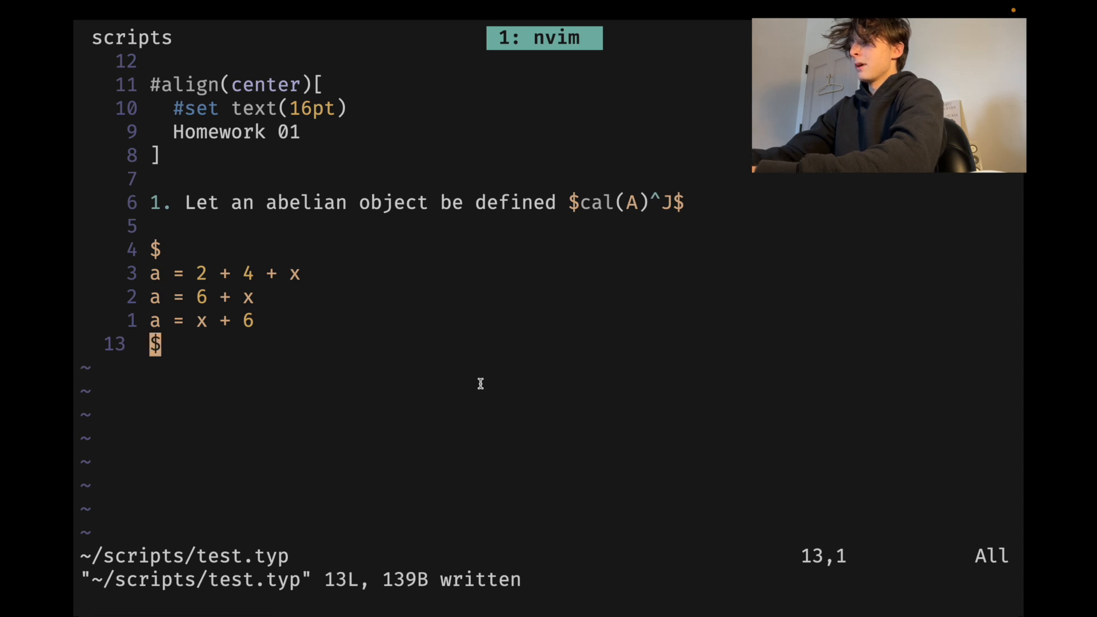
Check the aligned three-line equation in the Typst preview
left_click(427, 34)
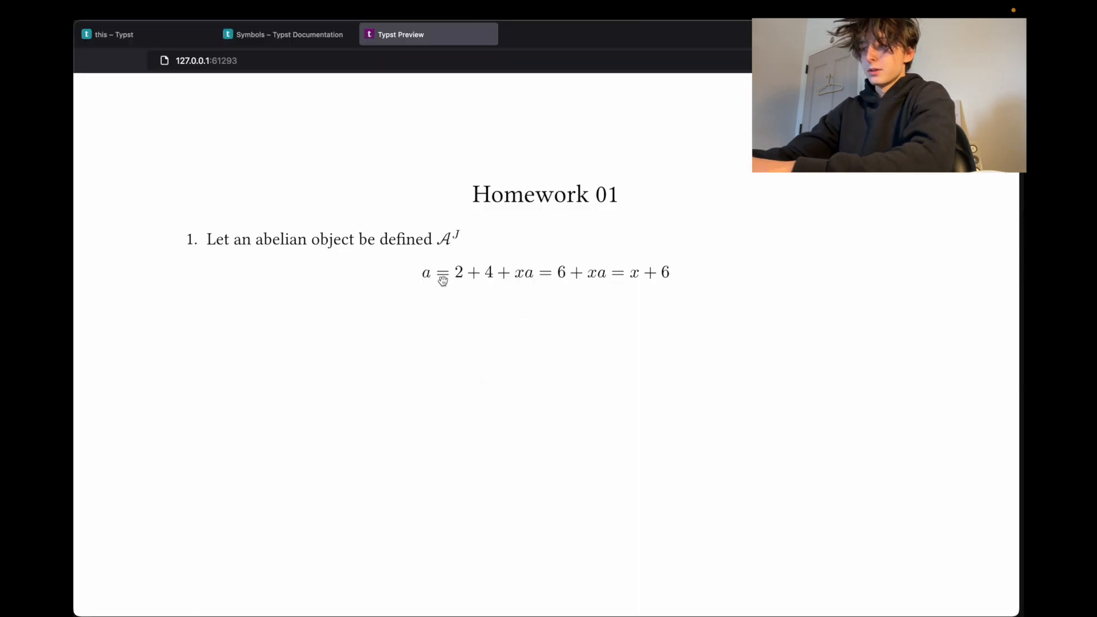
mouse_move(532, 558)
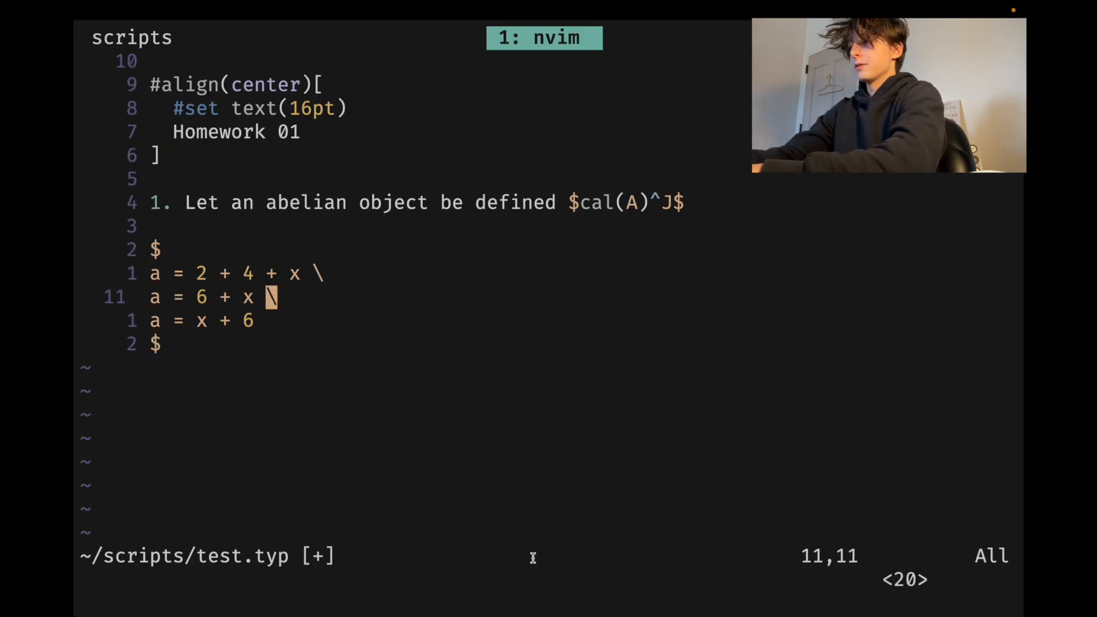
left_click(400, 35)
type("&")
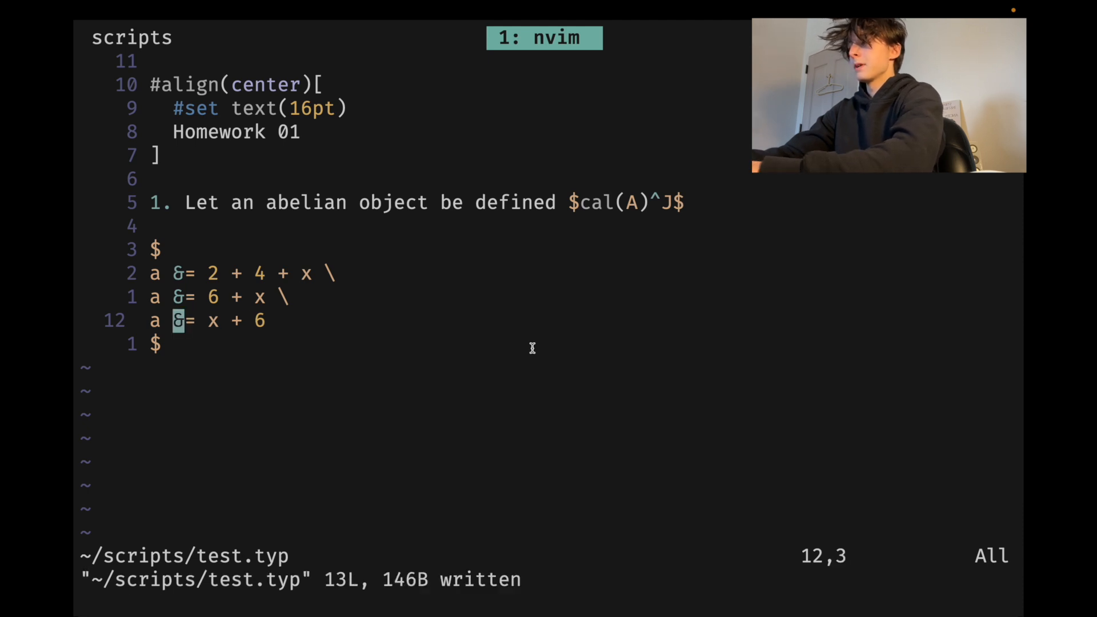
left_click(400, 34)
type("2.")
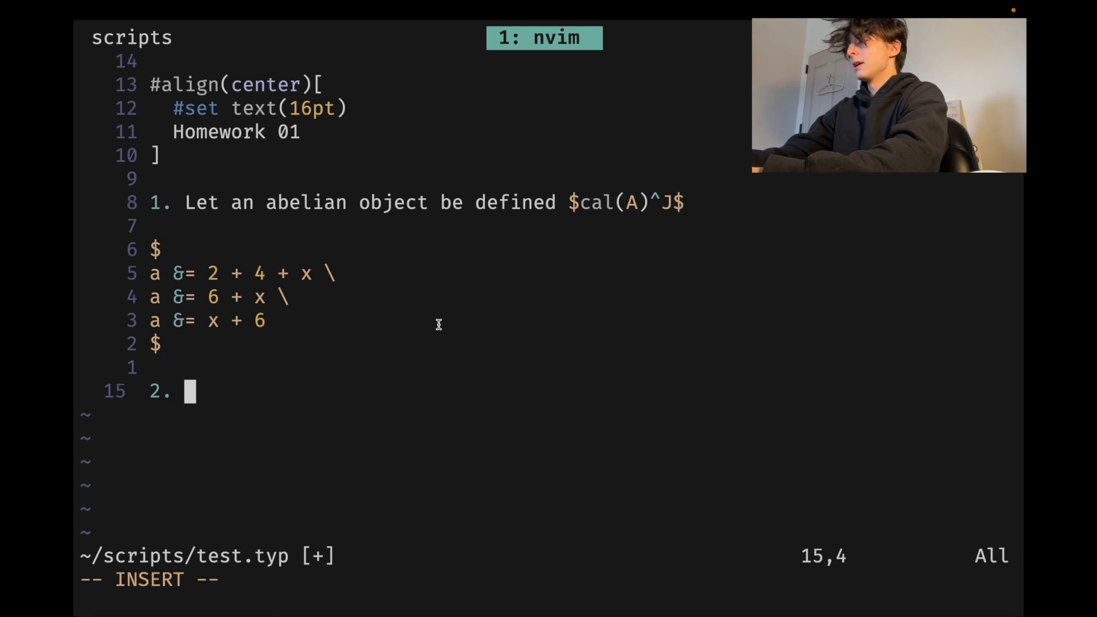
Replace the item marker with a #table having day, month, year and event headers
key("BackSpace")
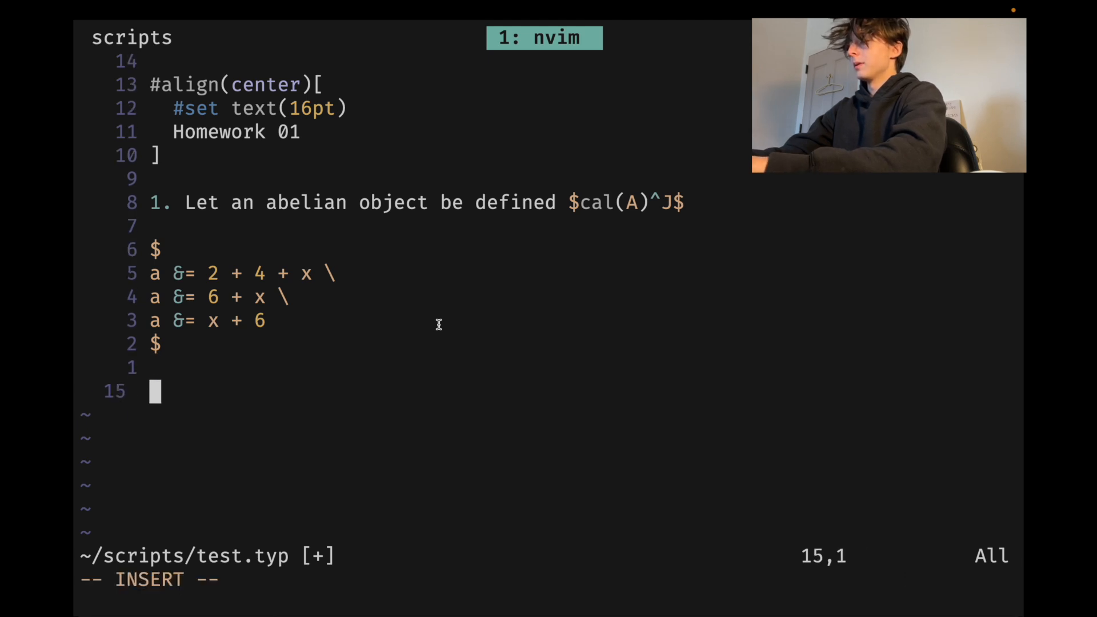
type("#table")
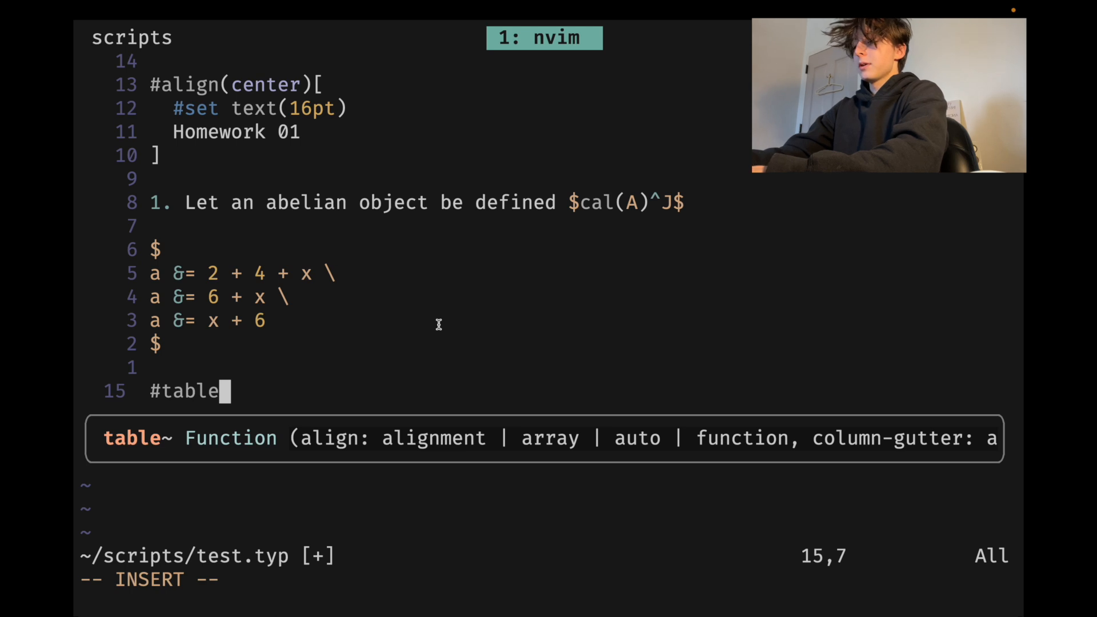
type("()")
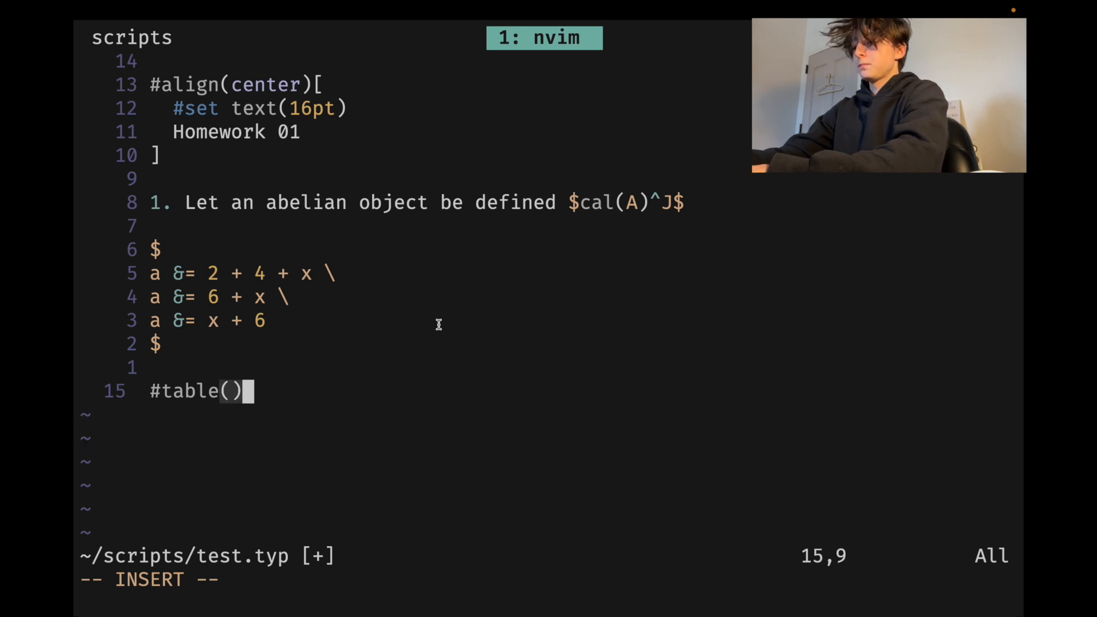
type("[][][][")
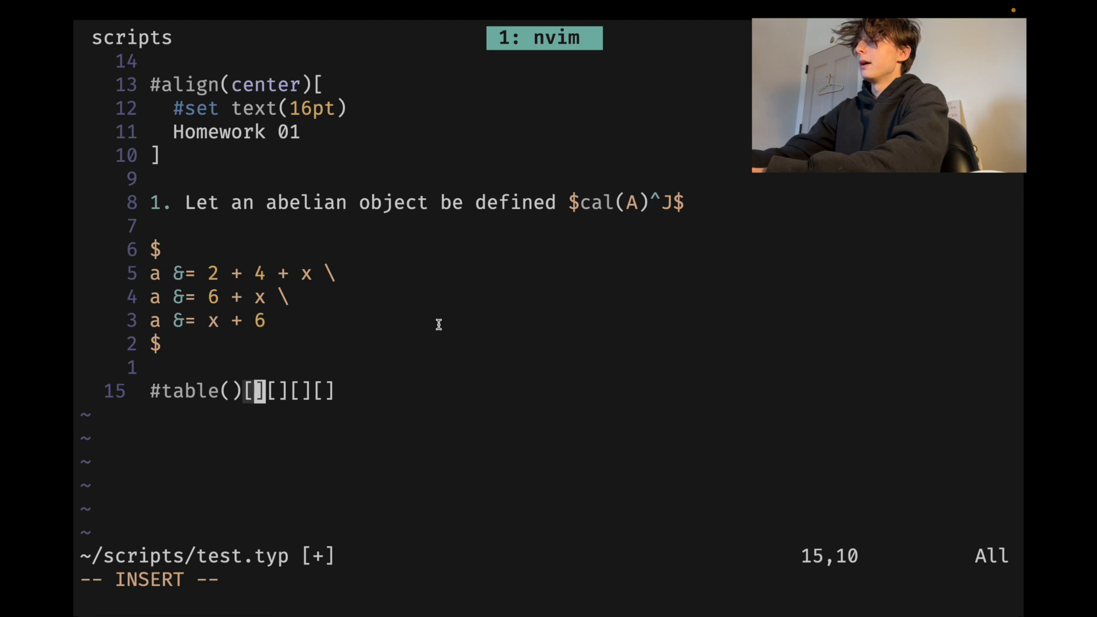
type("day][m")
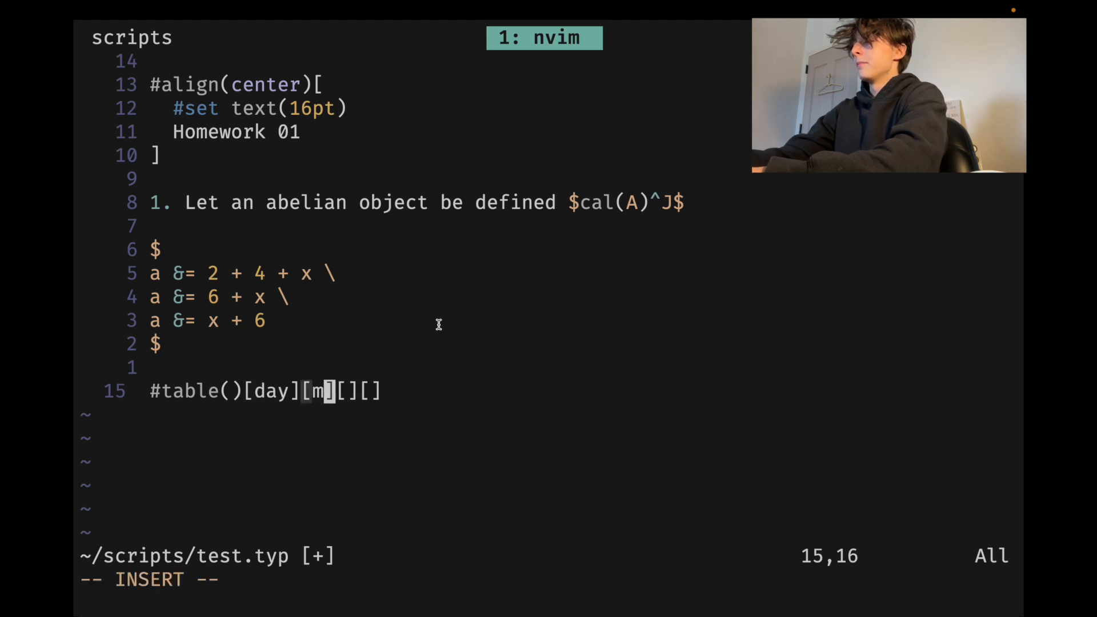
type("onth][year")
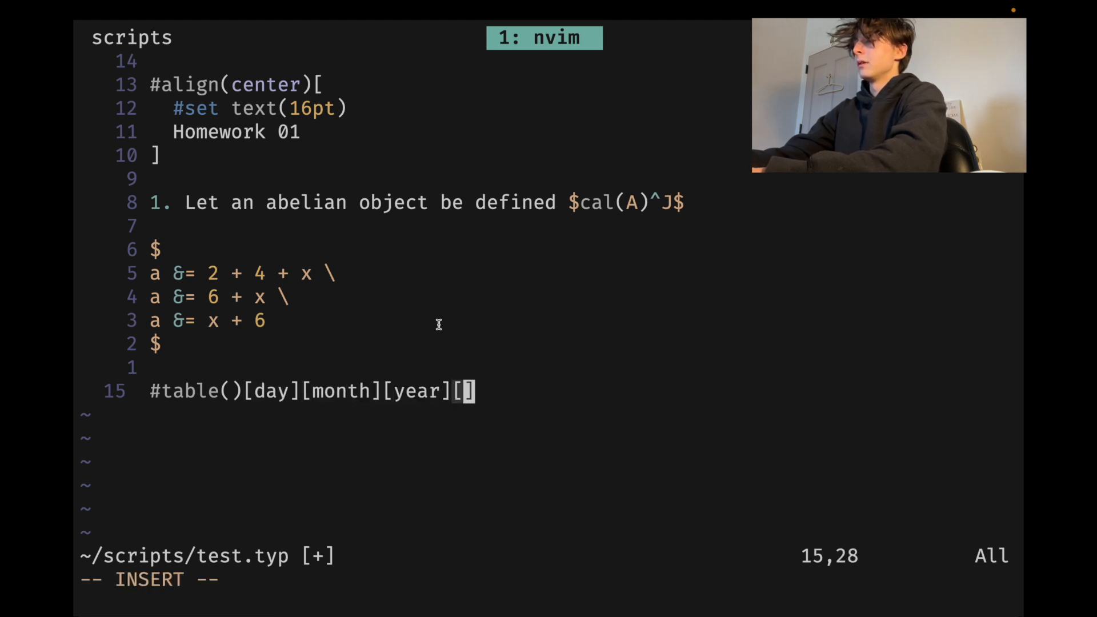
key("BackSpace")
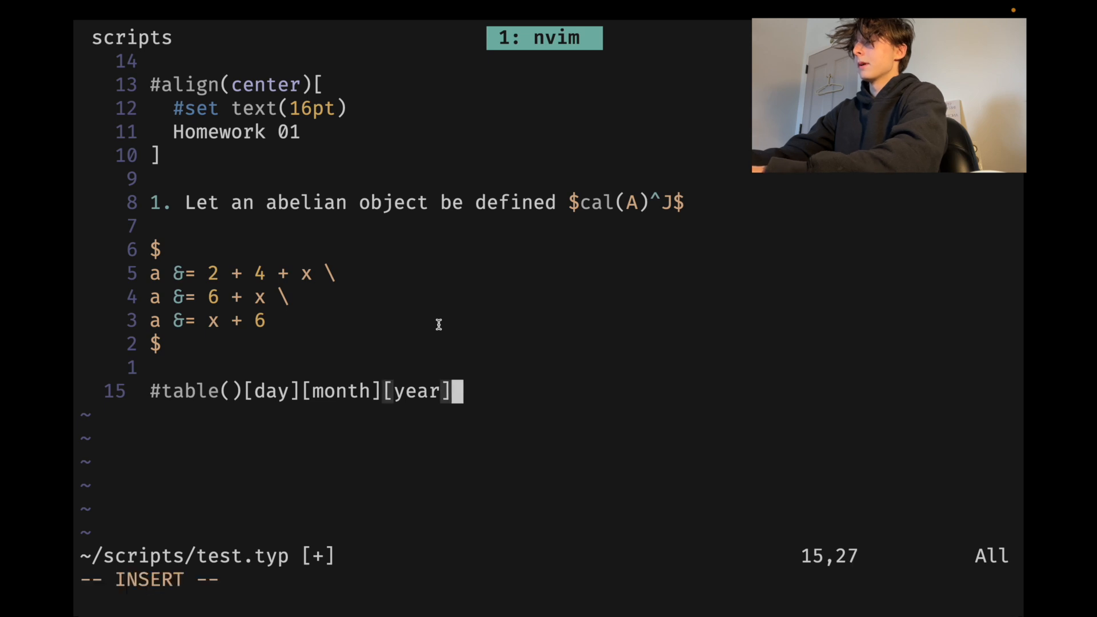
type("[")
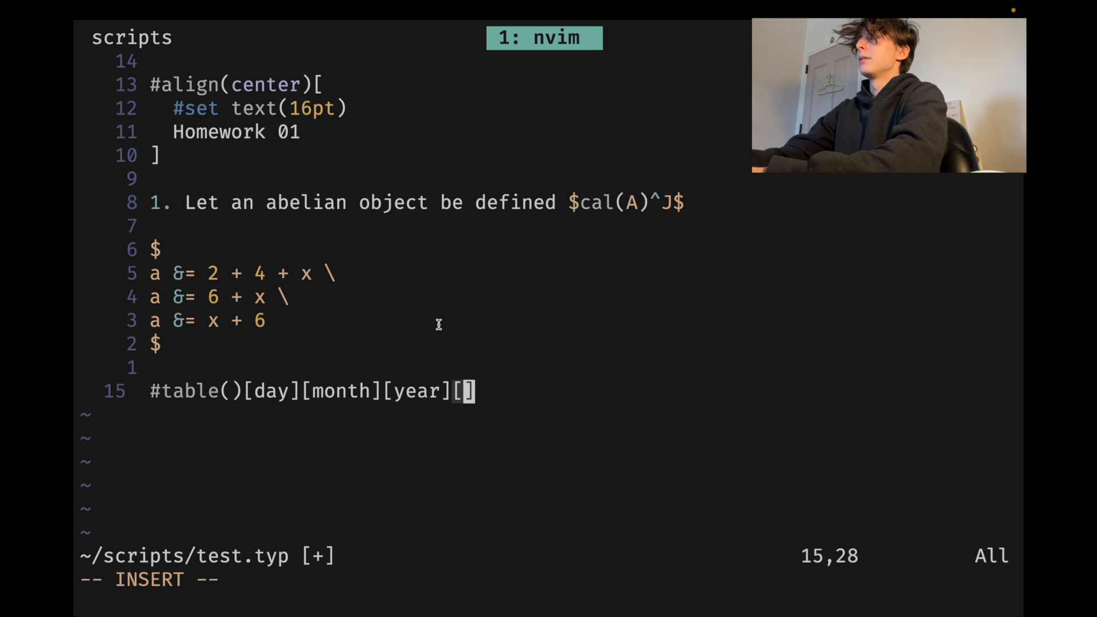
type("event")
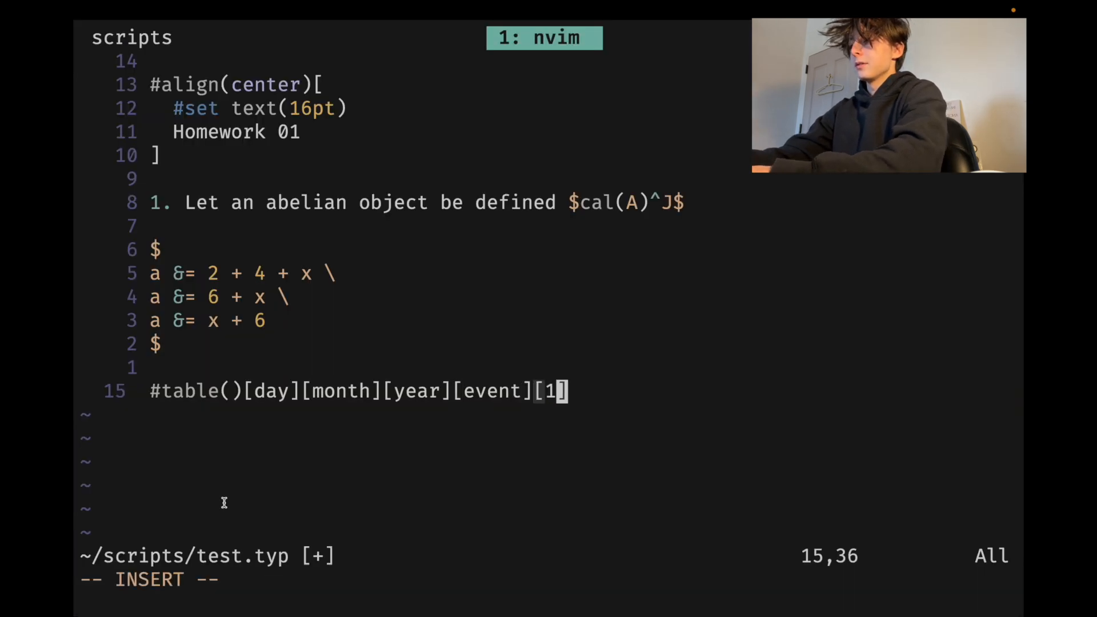
type("][")
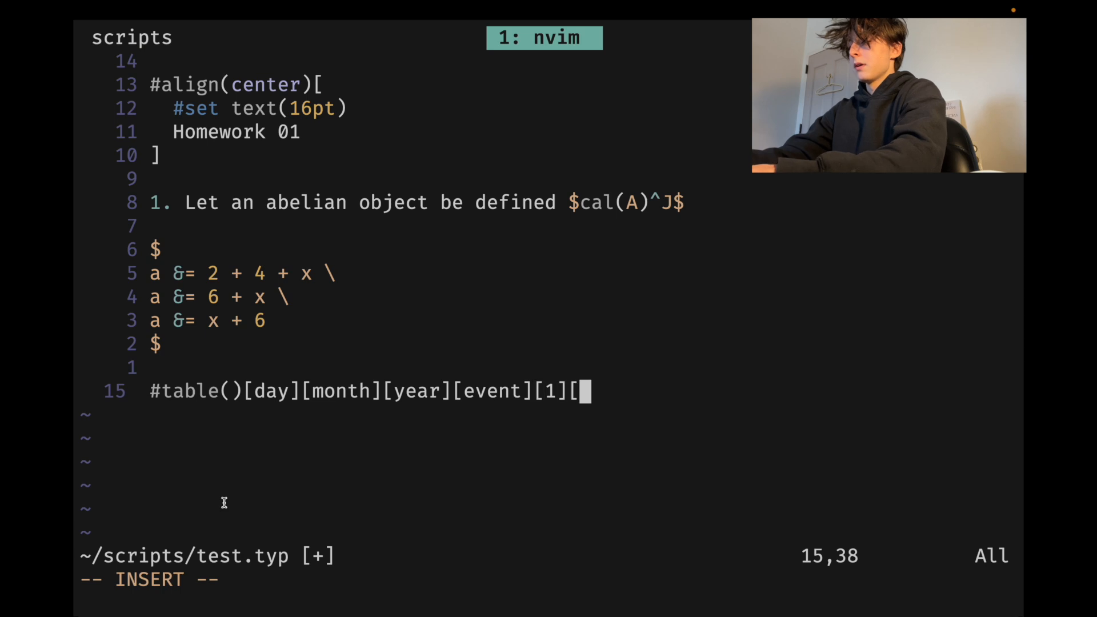
Add cells [2][3], set columns: 4, and view the table in the preview
type("[2][3]")
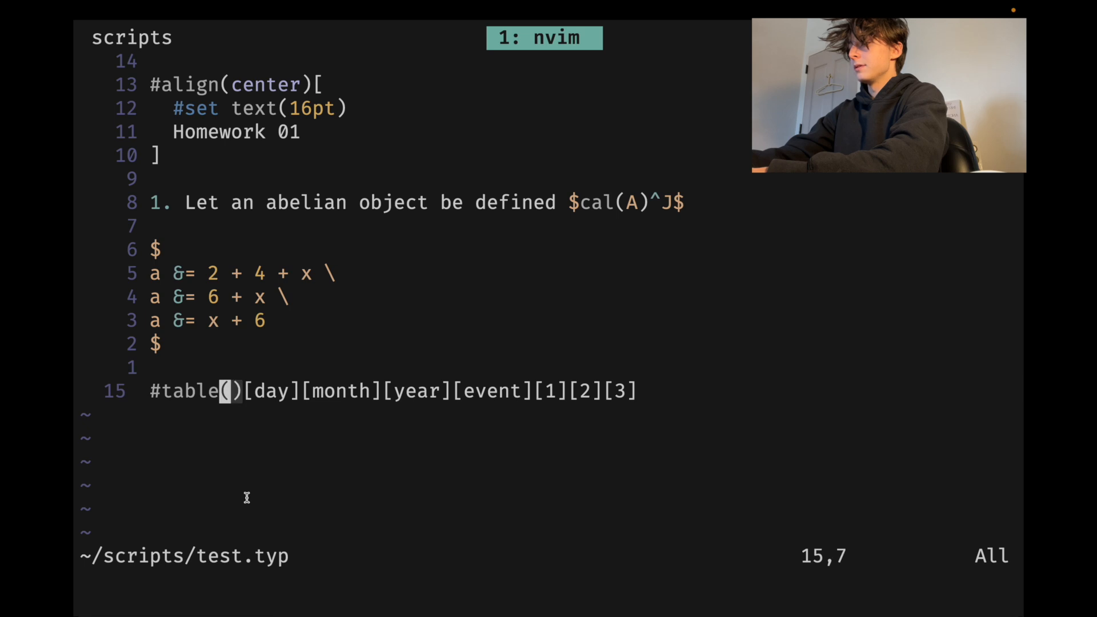
type("columns:")
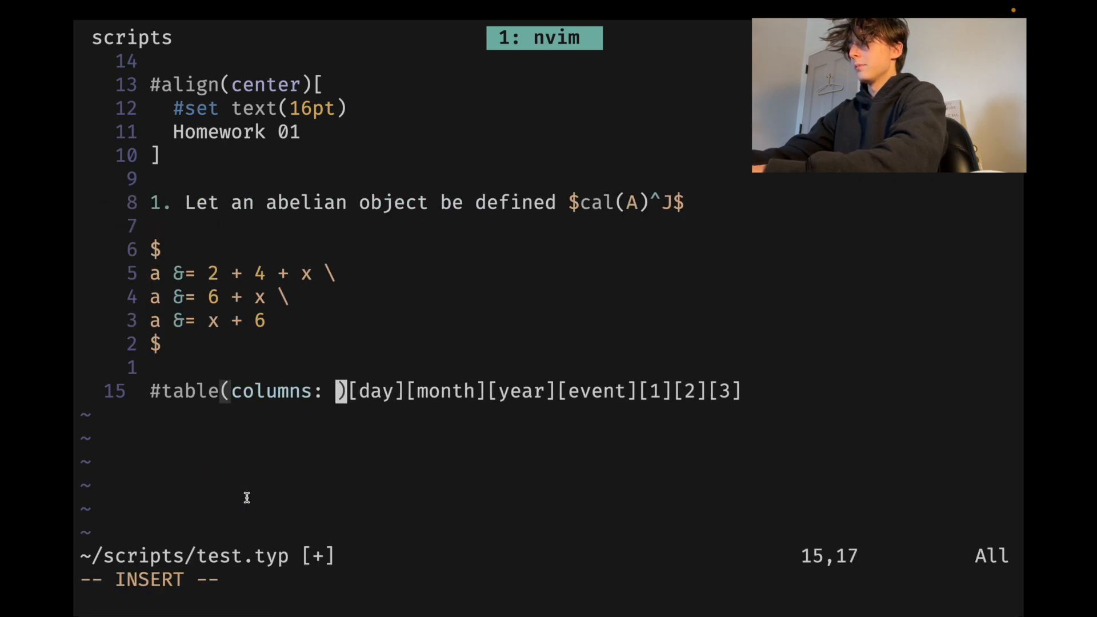
type("4")
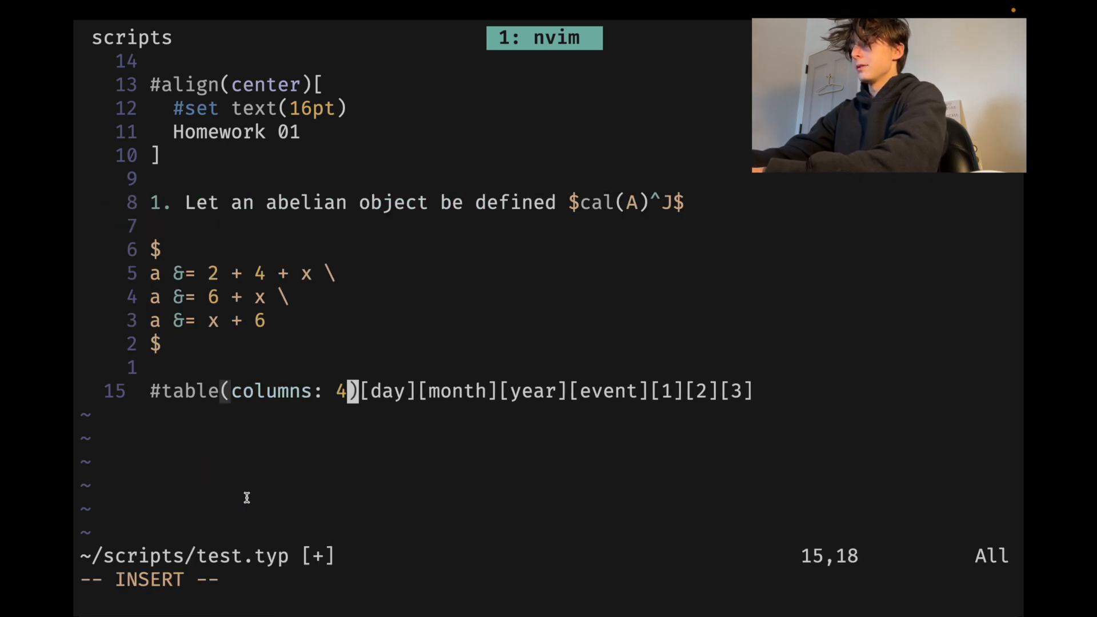
left_click(428, 34)
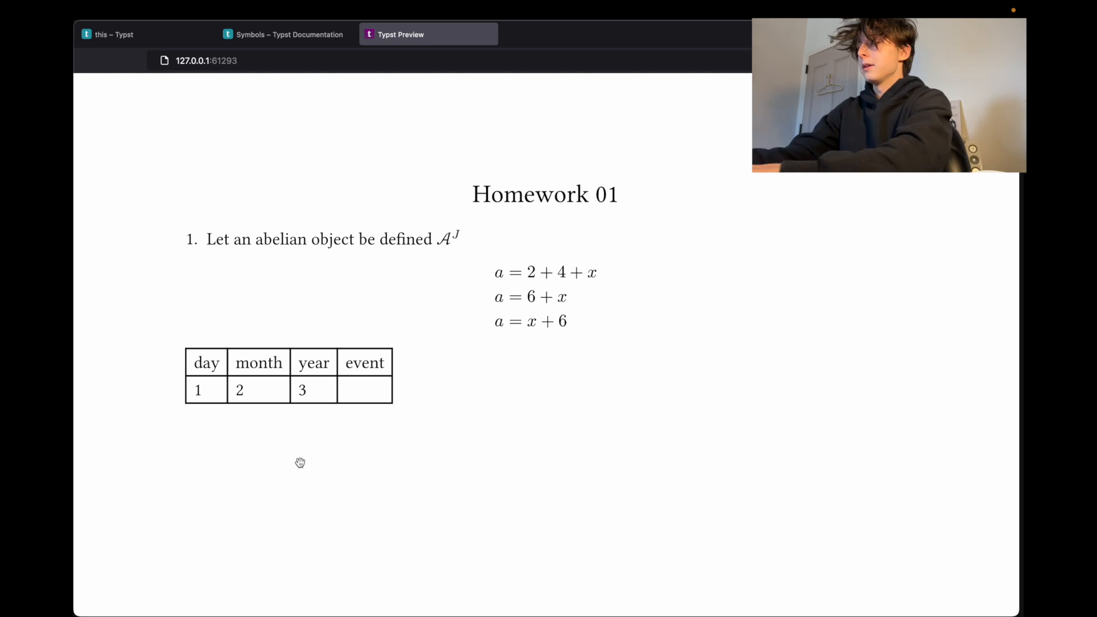
mouse_move(301, 466)
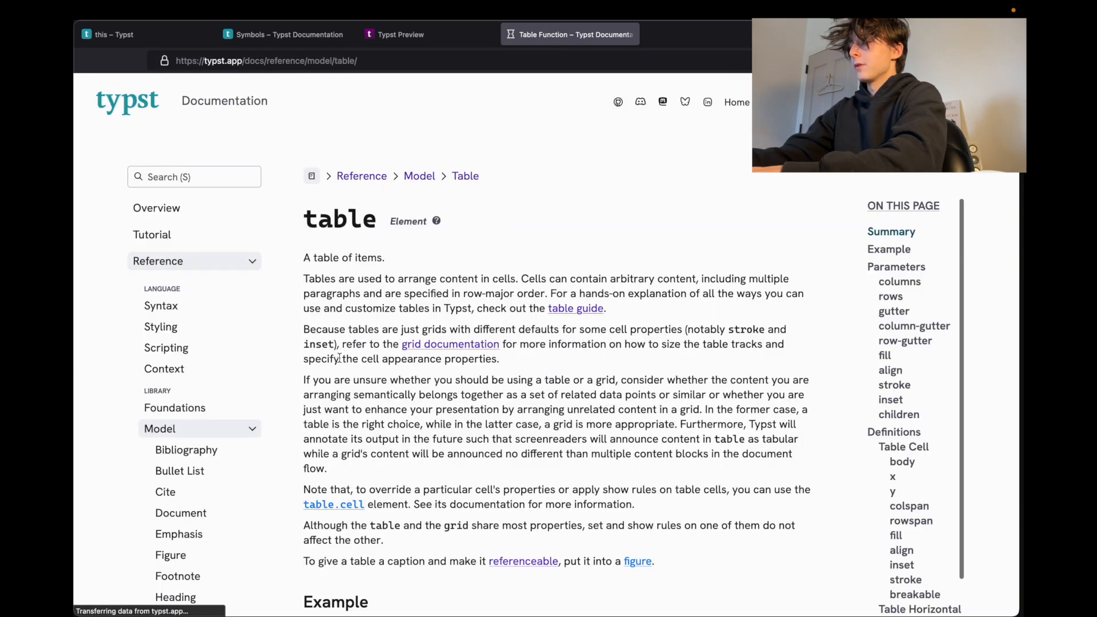
Scroll the table function documentation down to its Parameters list
scroll("down", 3)
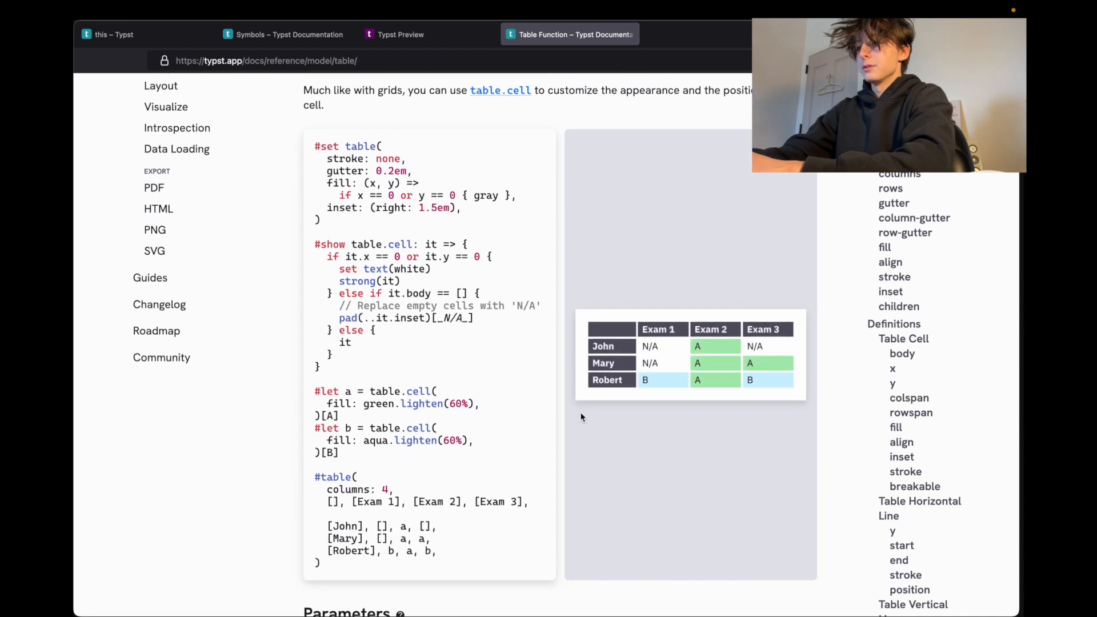
scroll("down", 3)
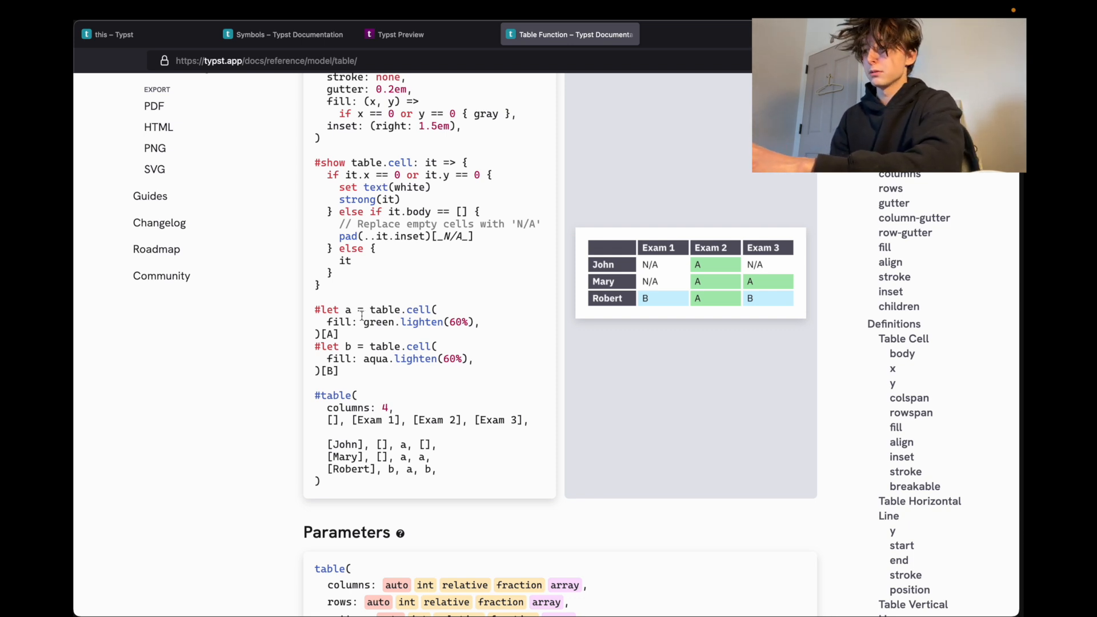
scroll("down", 3)
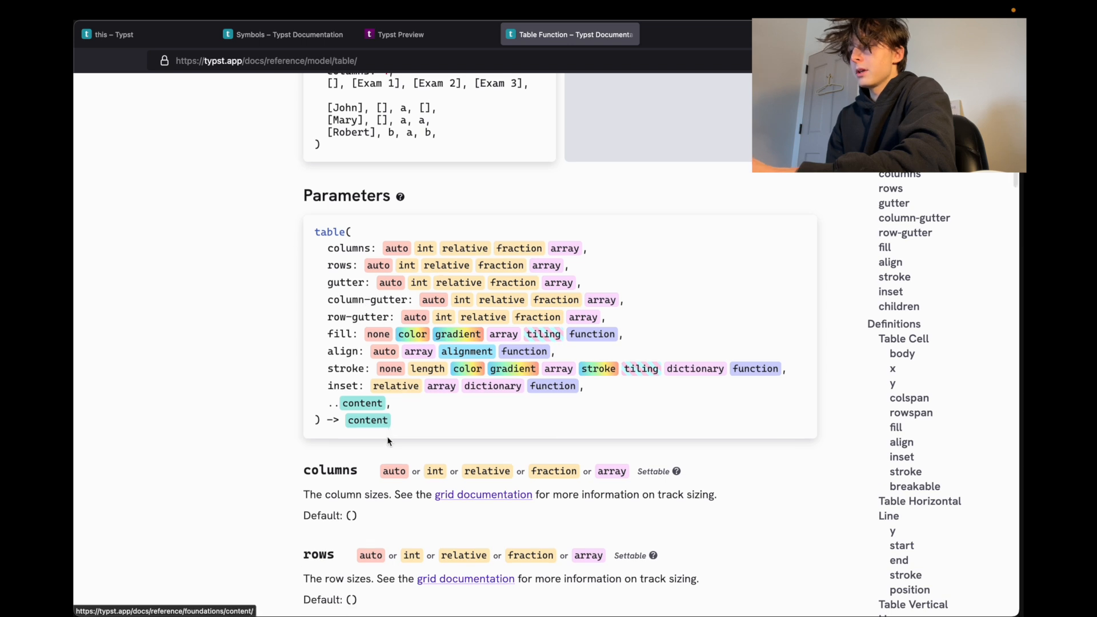
scroll("down", 3)
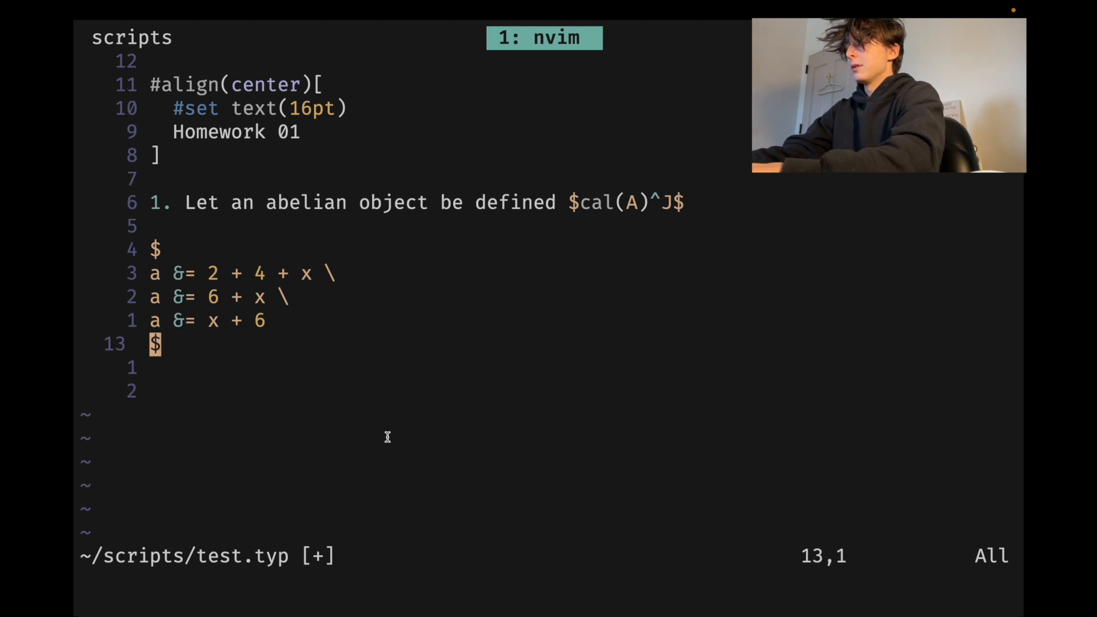
Add an italic 'proof:' label above the equations and start a #square below them
key("O")
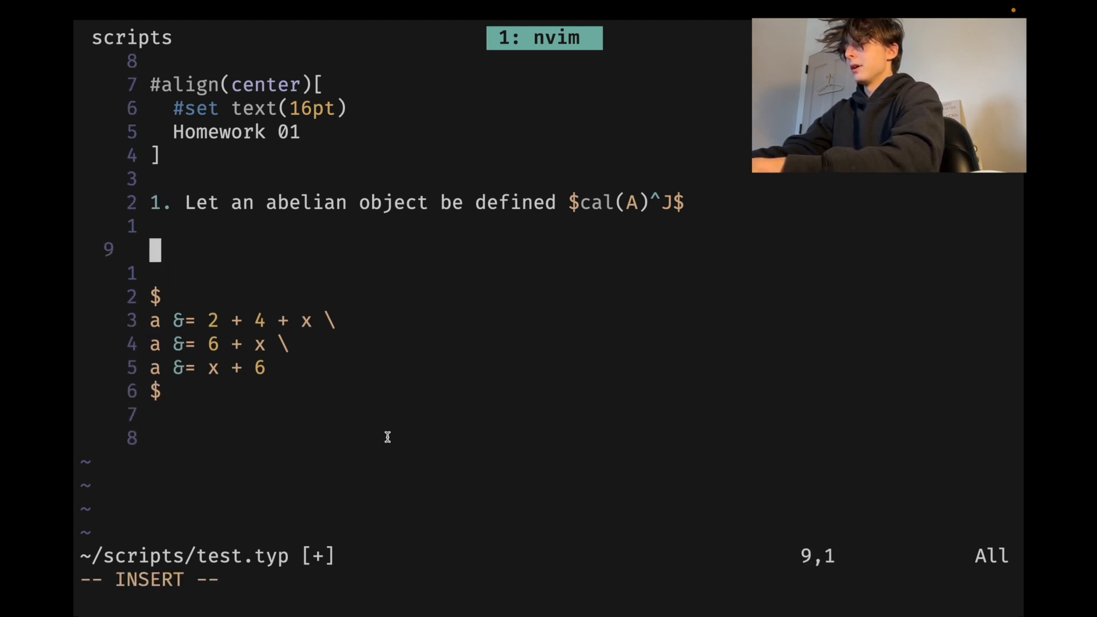
type("*pr")
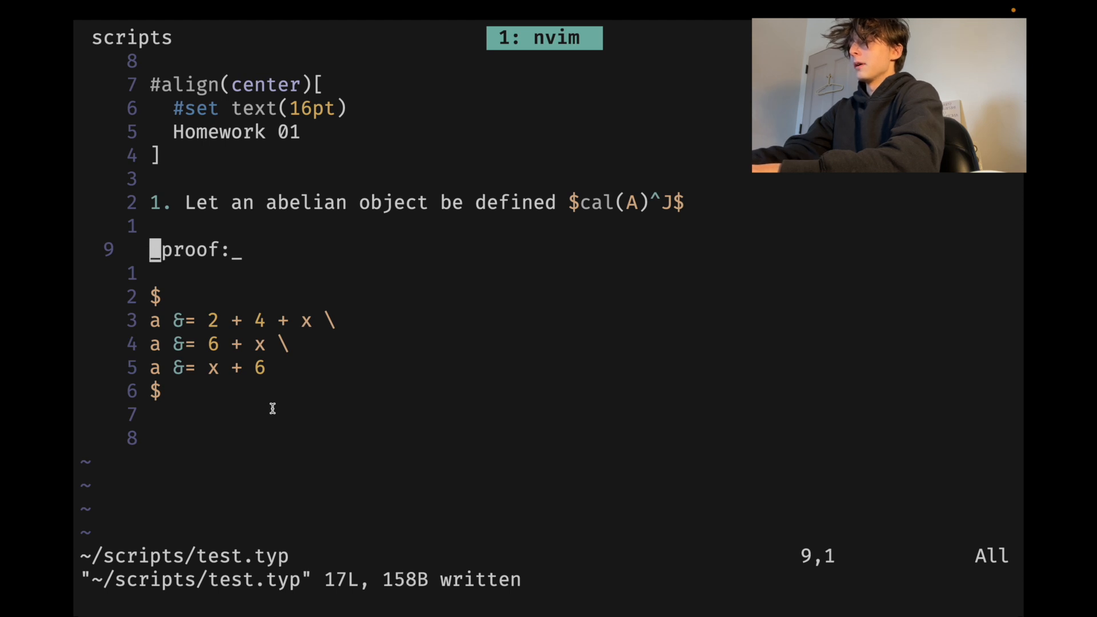
left_click(399, 34)
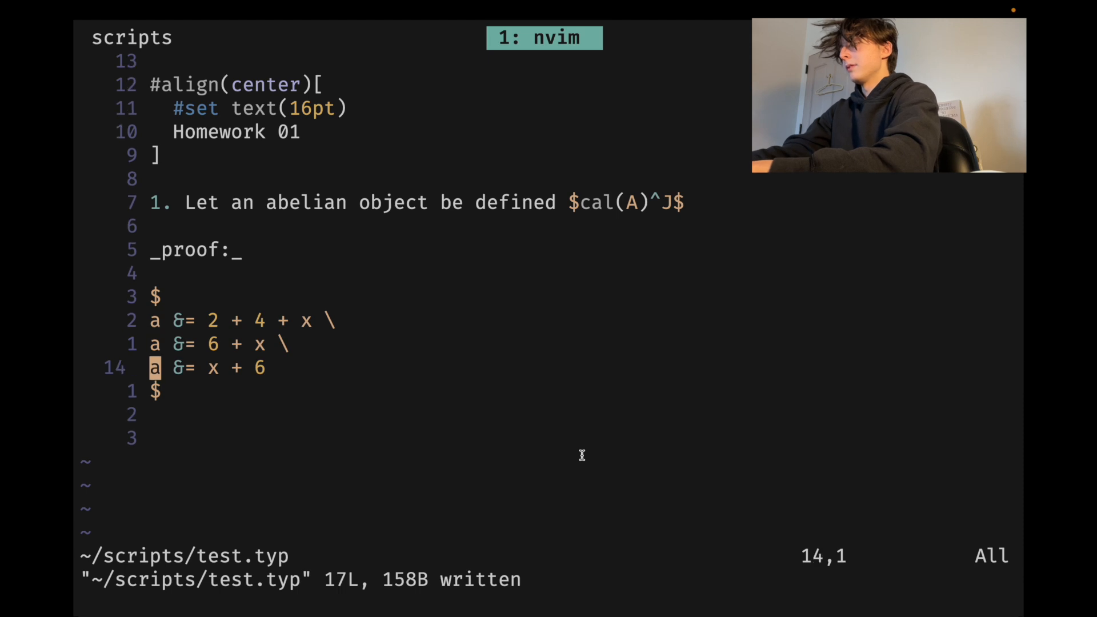
type("#quare")
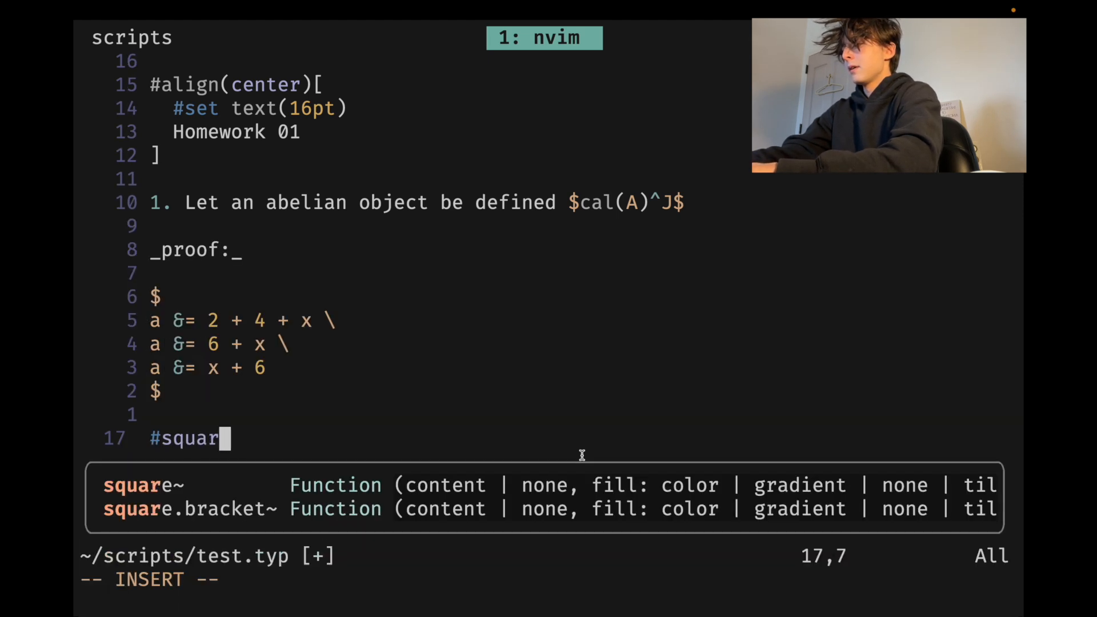
key("Escape")
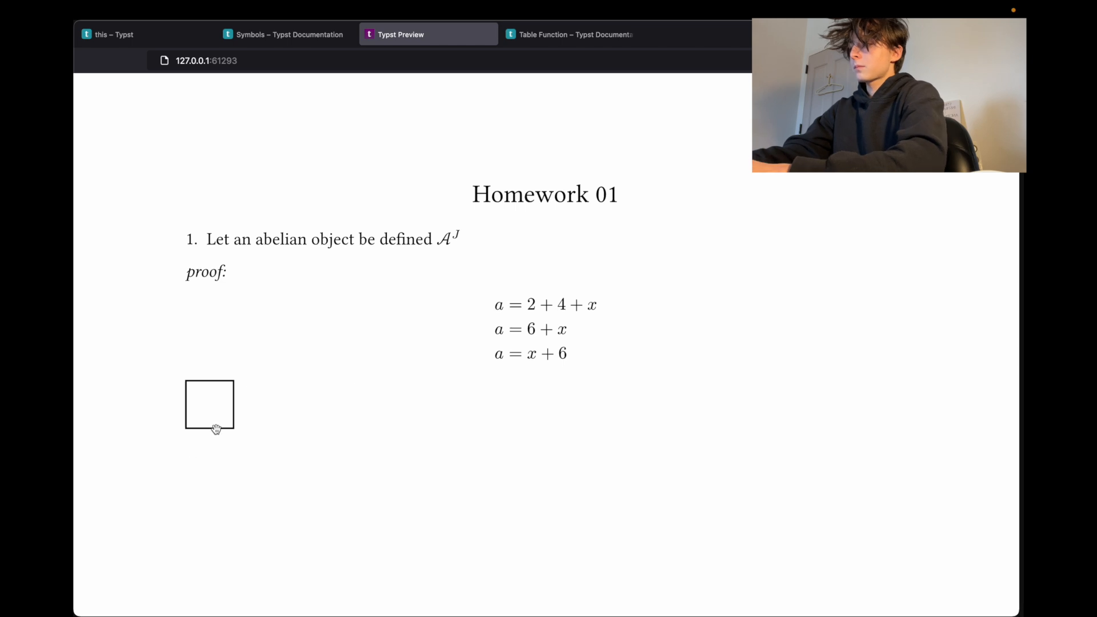
mouse_move(371, 405)
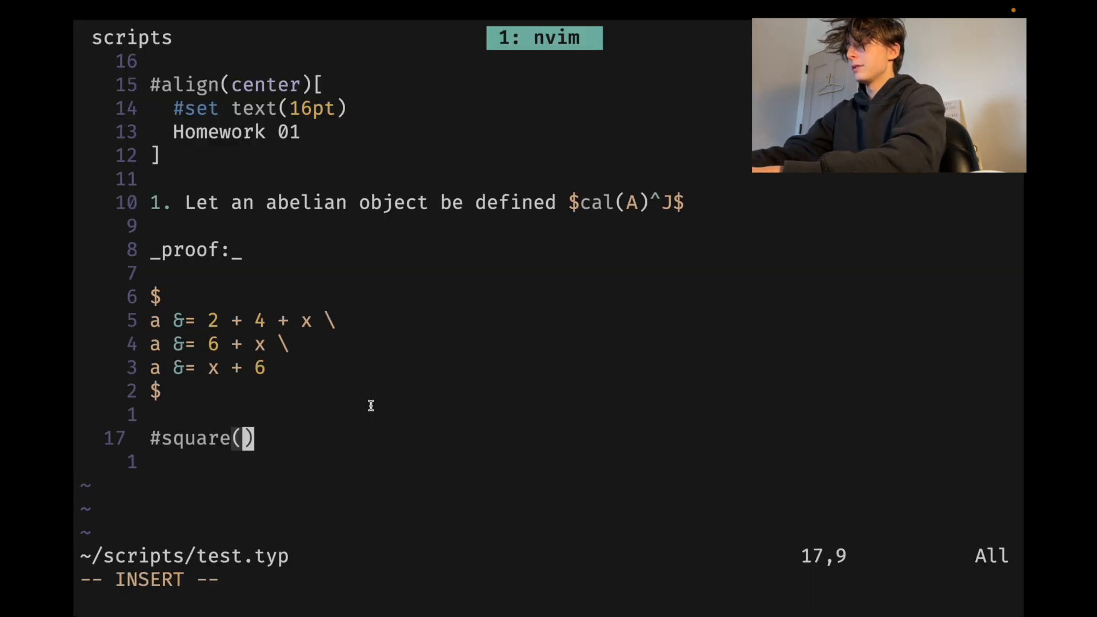
Give the square width 0.9em and a 0.5pt stroke, wrapped in #align(right)
type("width: 1em")
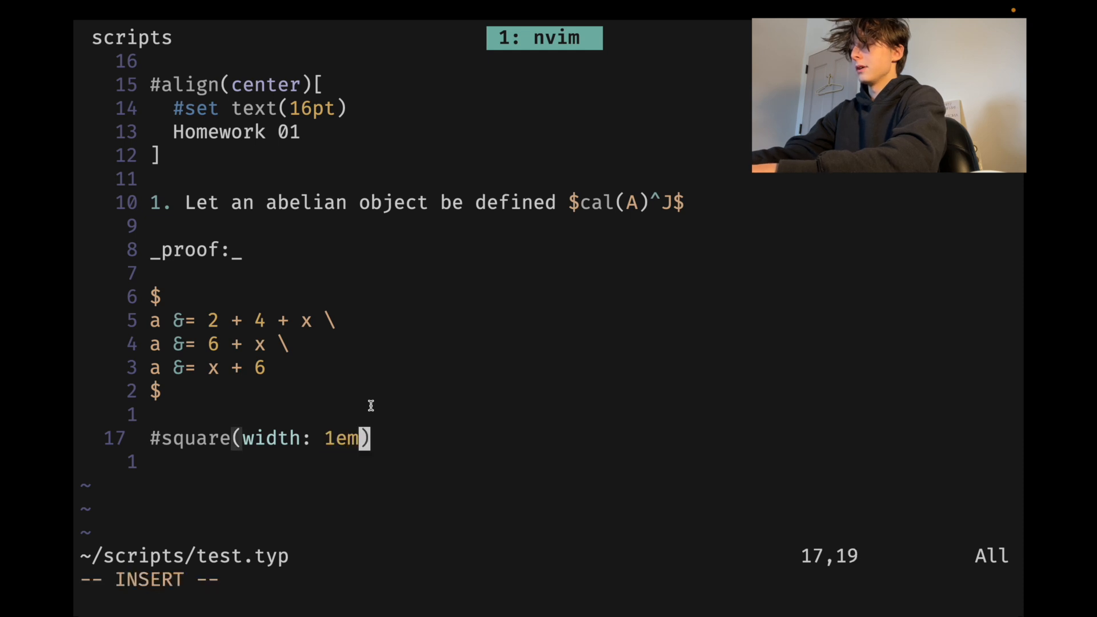
type(", stroke: 1pt")
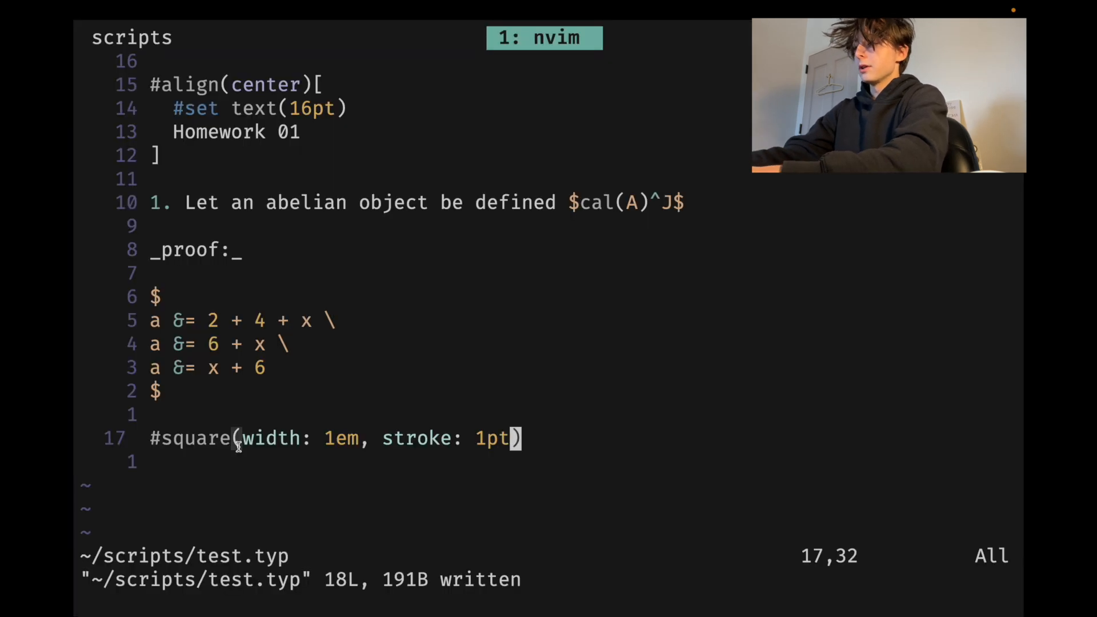
type("0.")
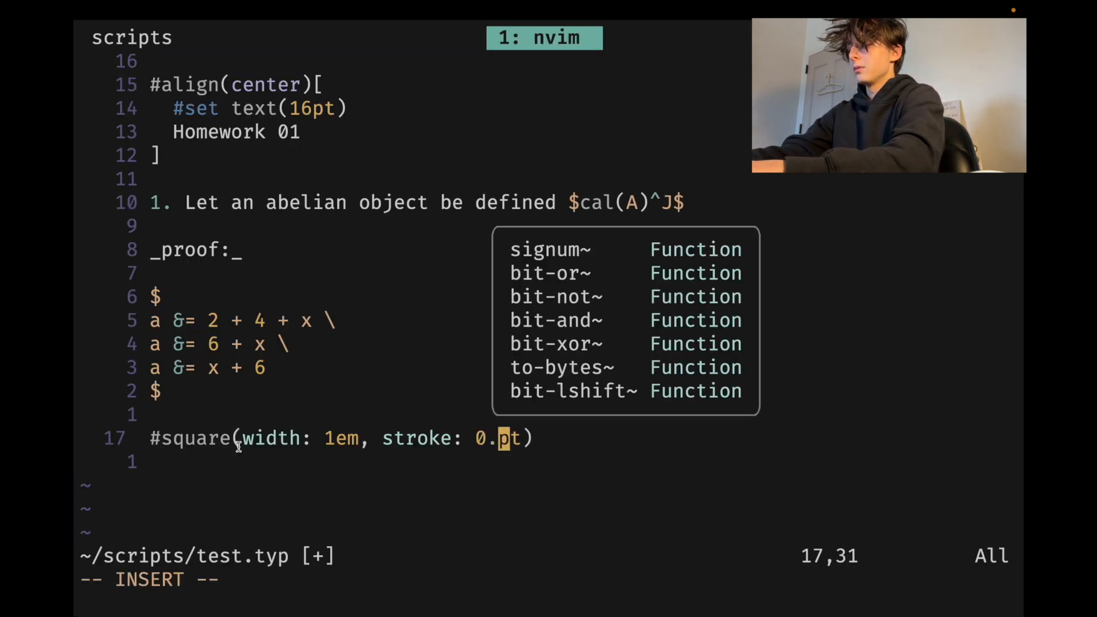
left_click(428, 34)
type("5")
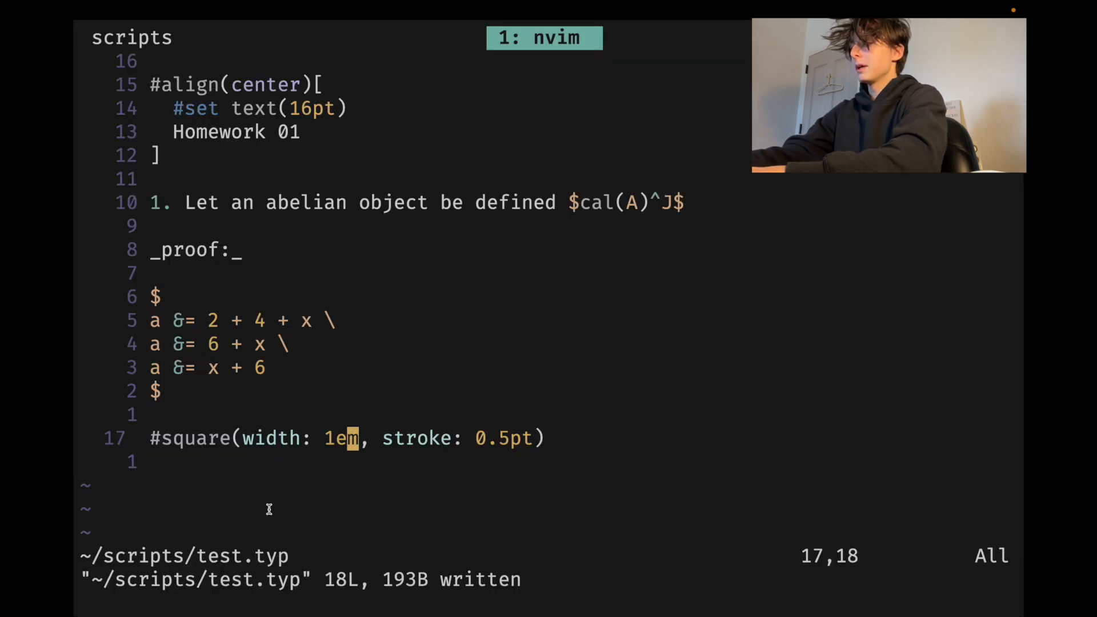
type("0.9")
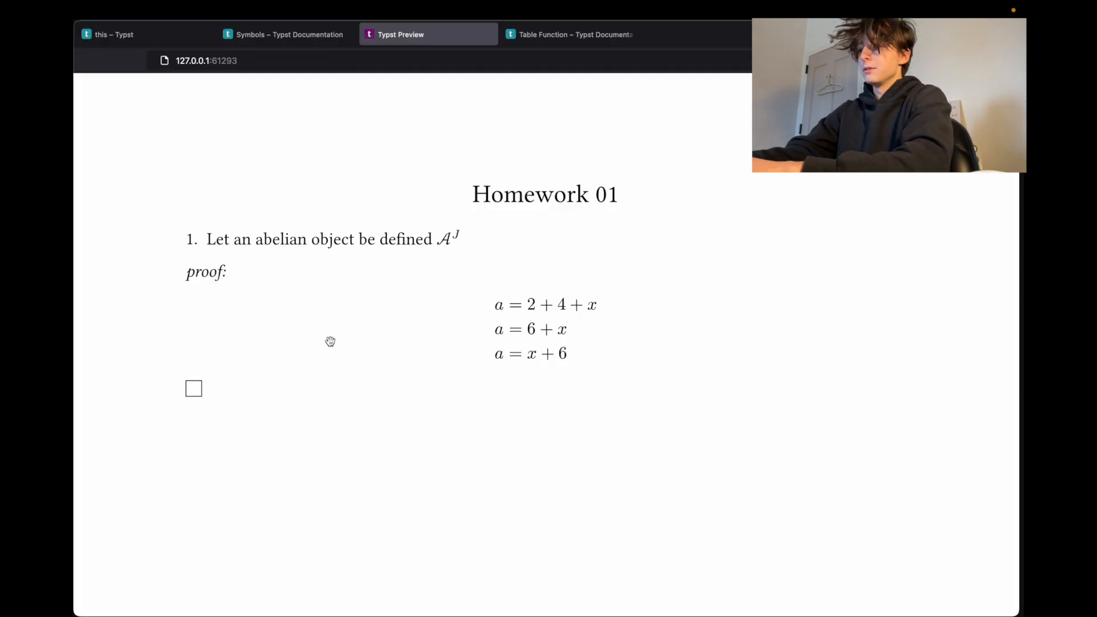
mouse_move(534, 487)
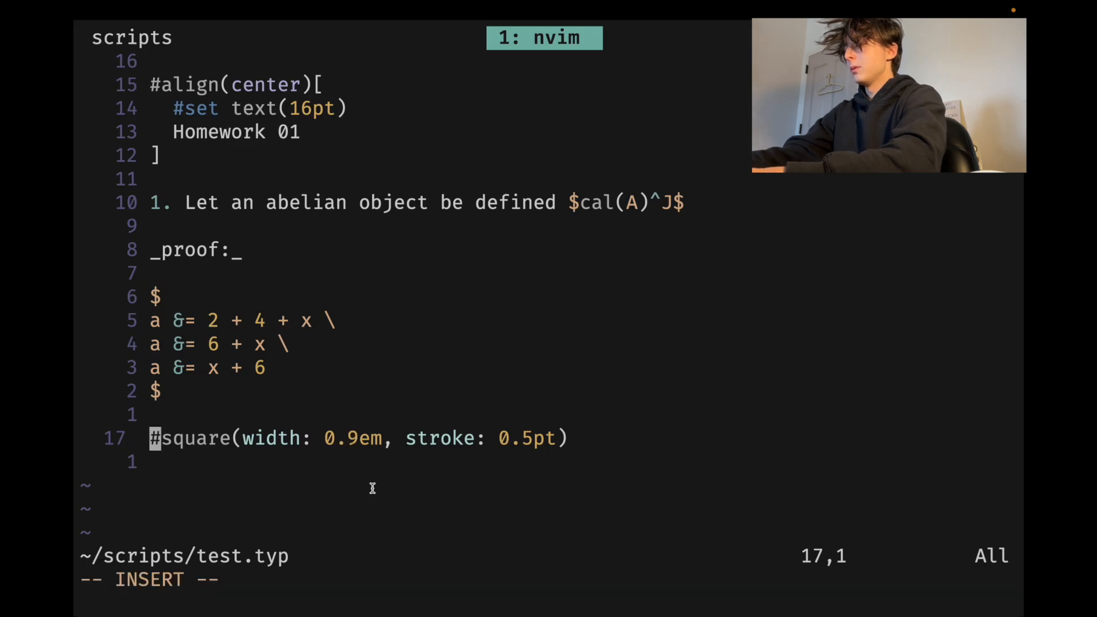
type("#align(")
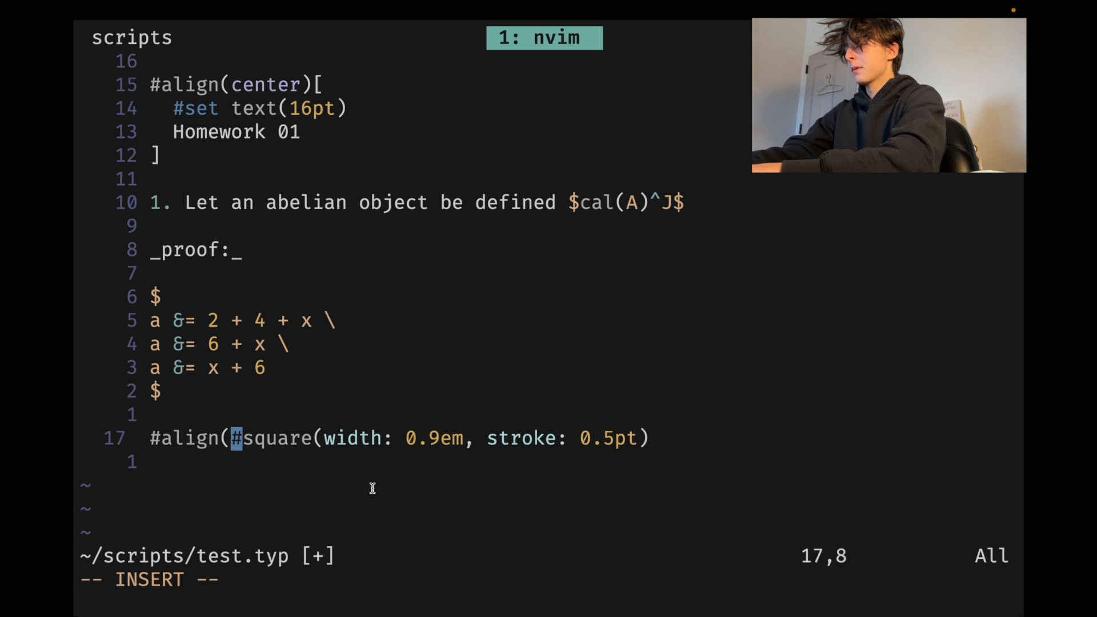
type("left")
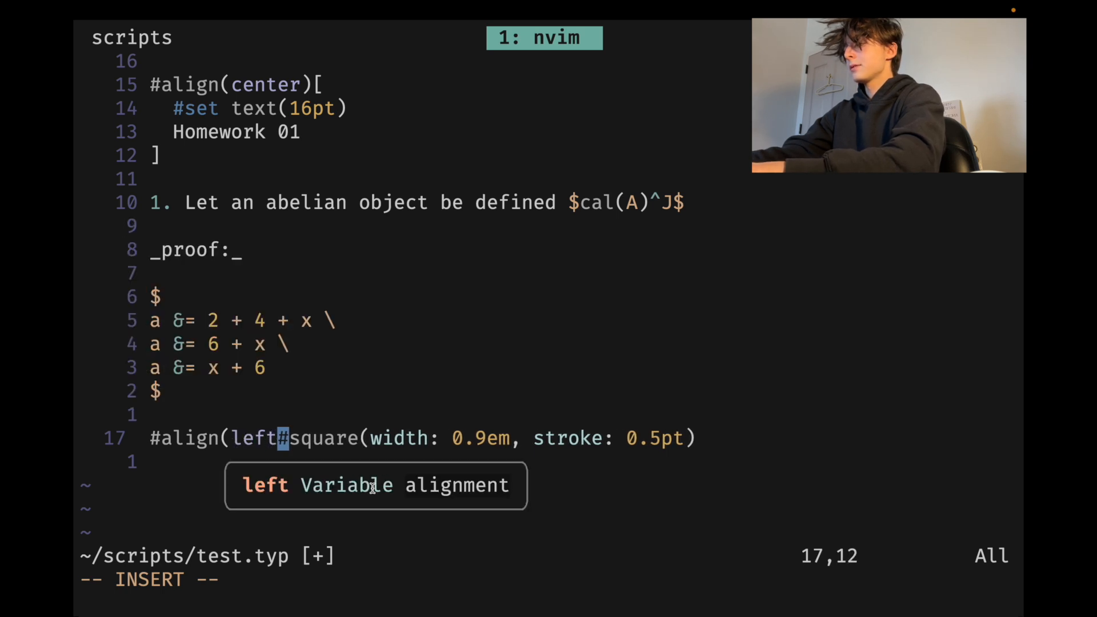
type("right)")
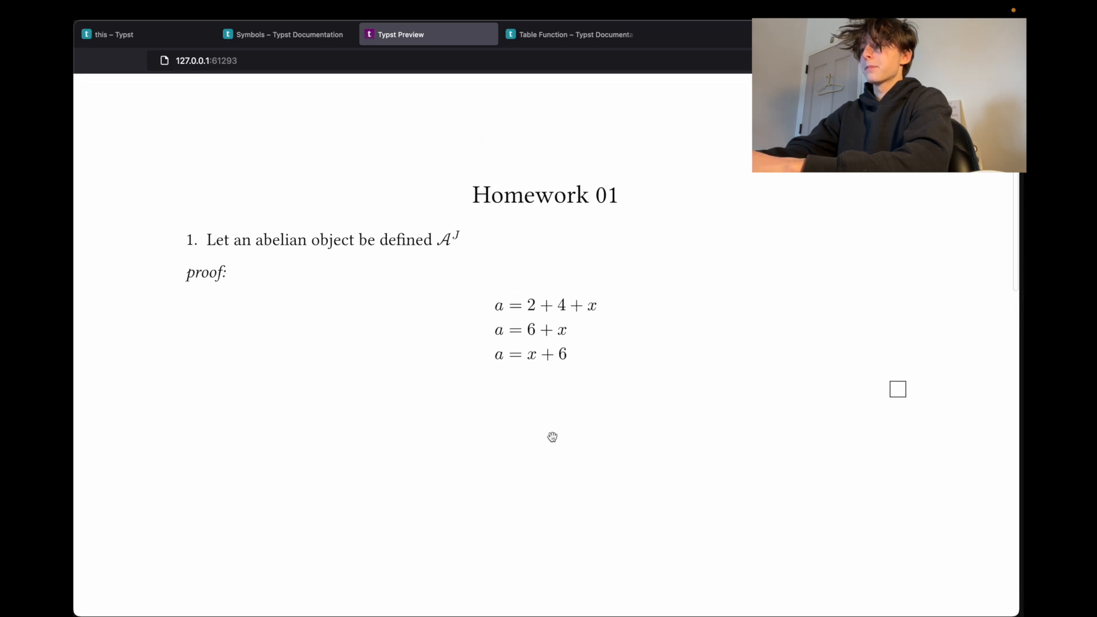
scroll("down", 3)
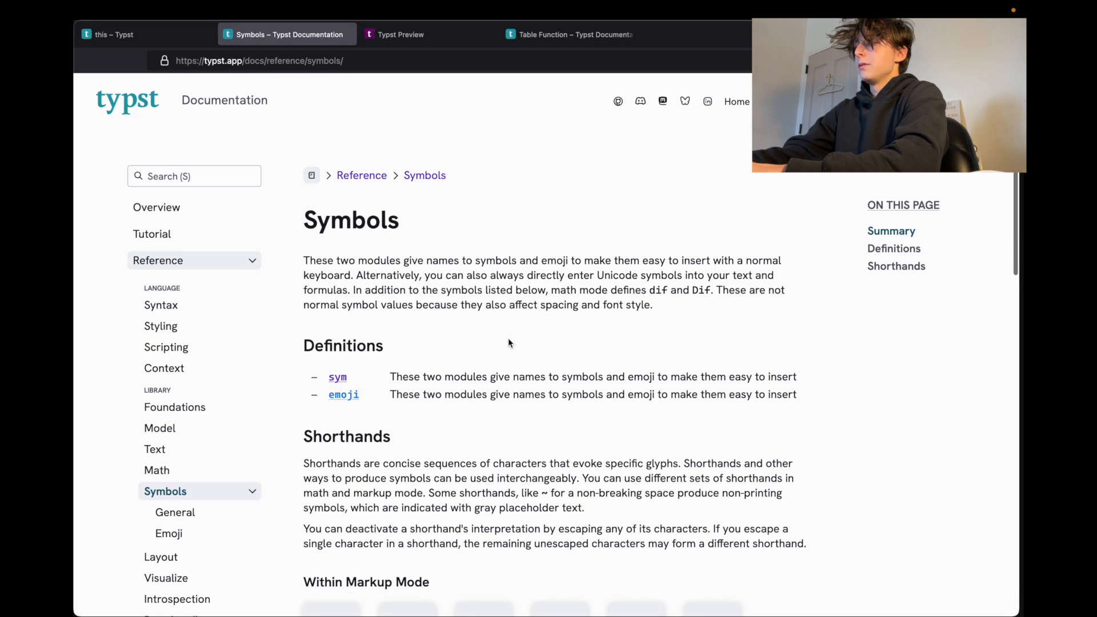
Add a math line $ ==> ~~> $ below the square
scroll("down", 3)
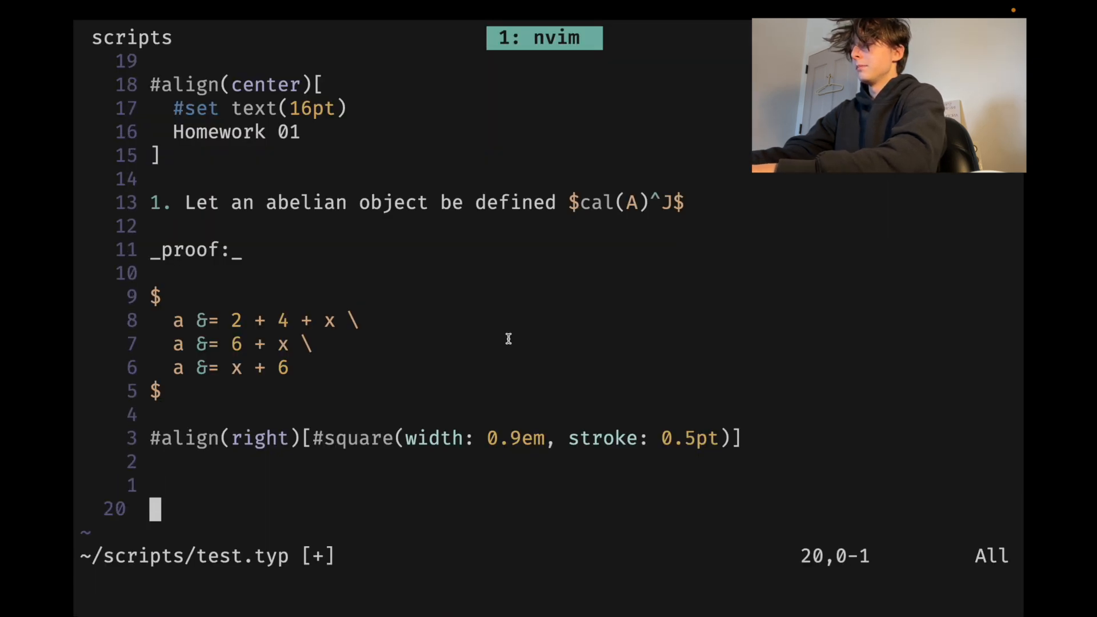
key("o")
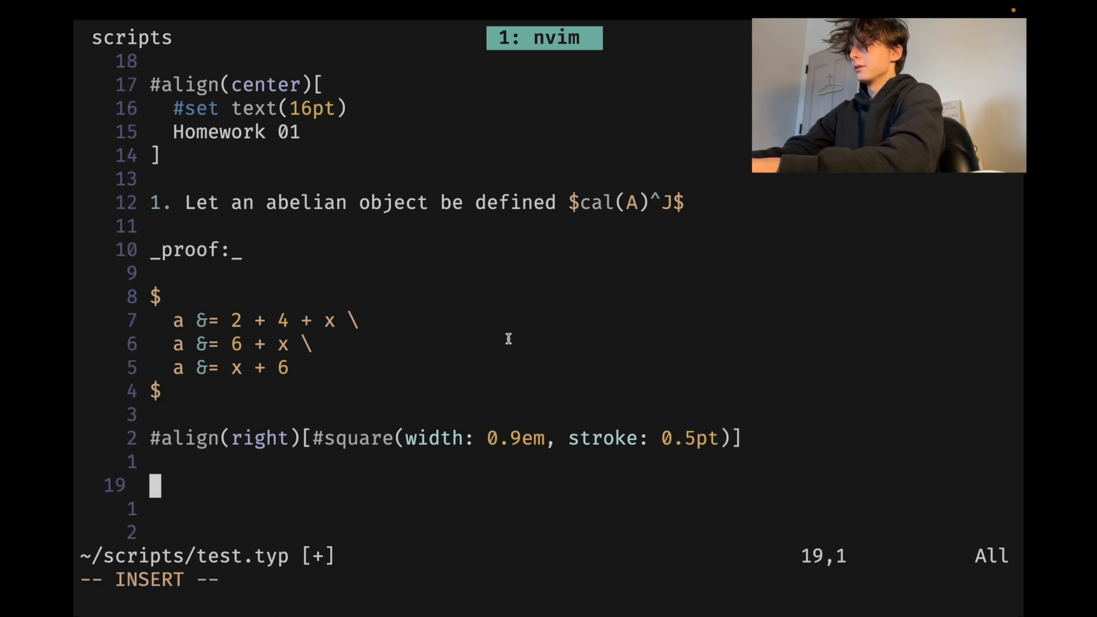
type("$$")
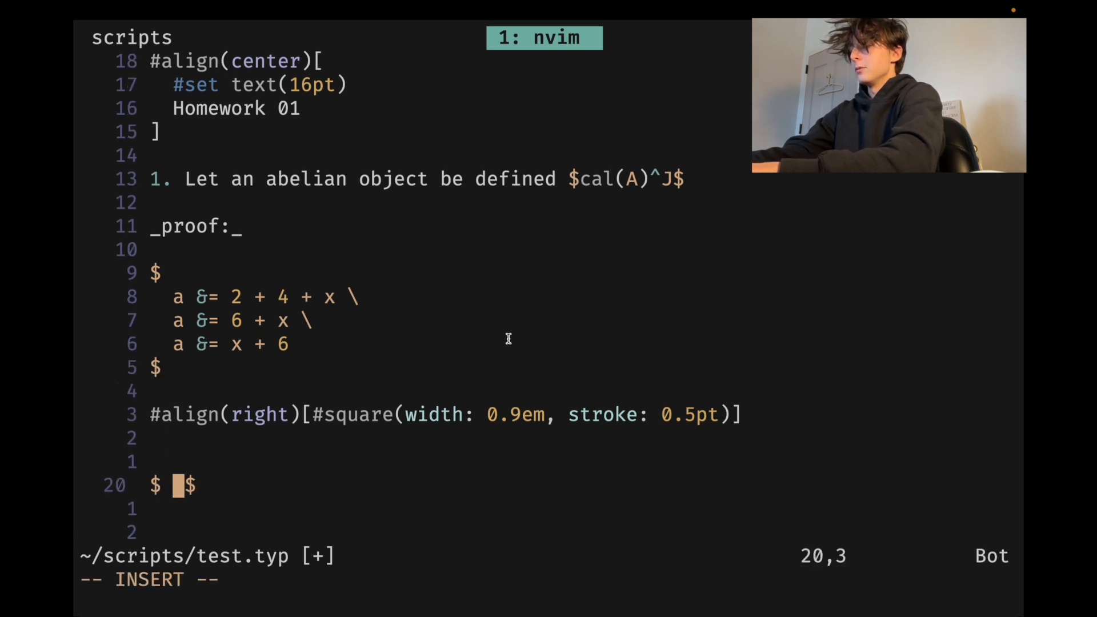
type("==>")
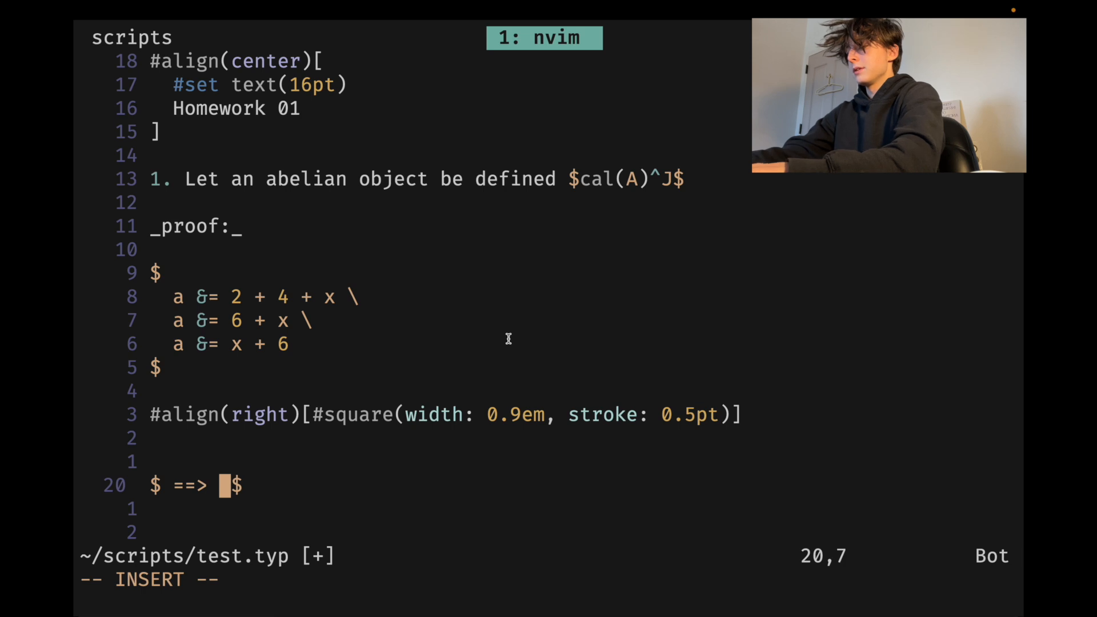
type("~~")
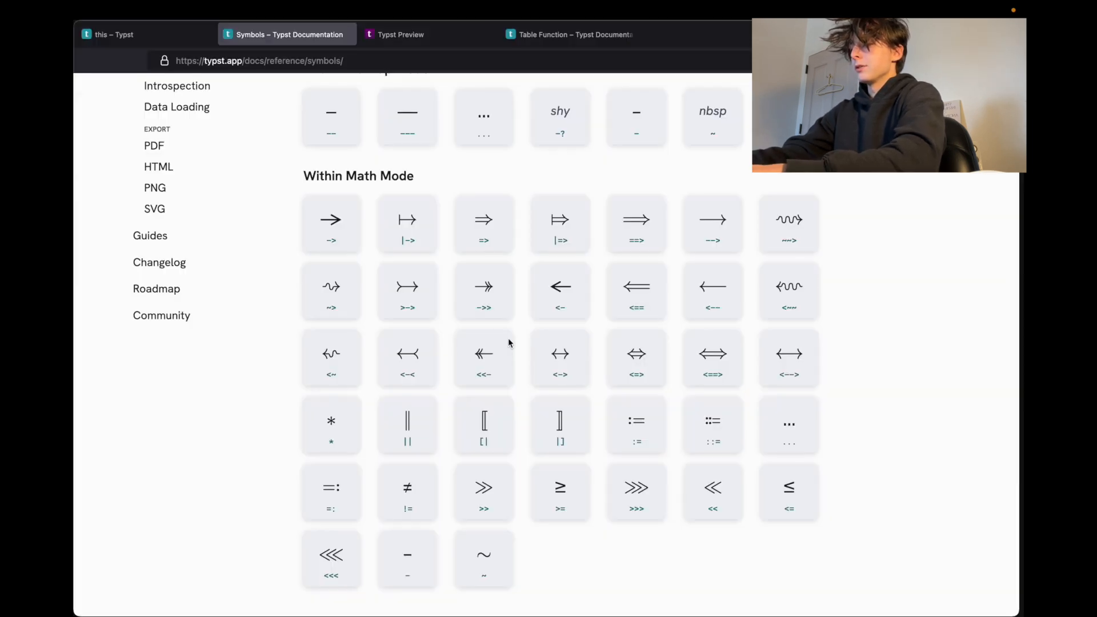
left_click(399, 35)
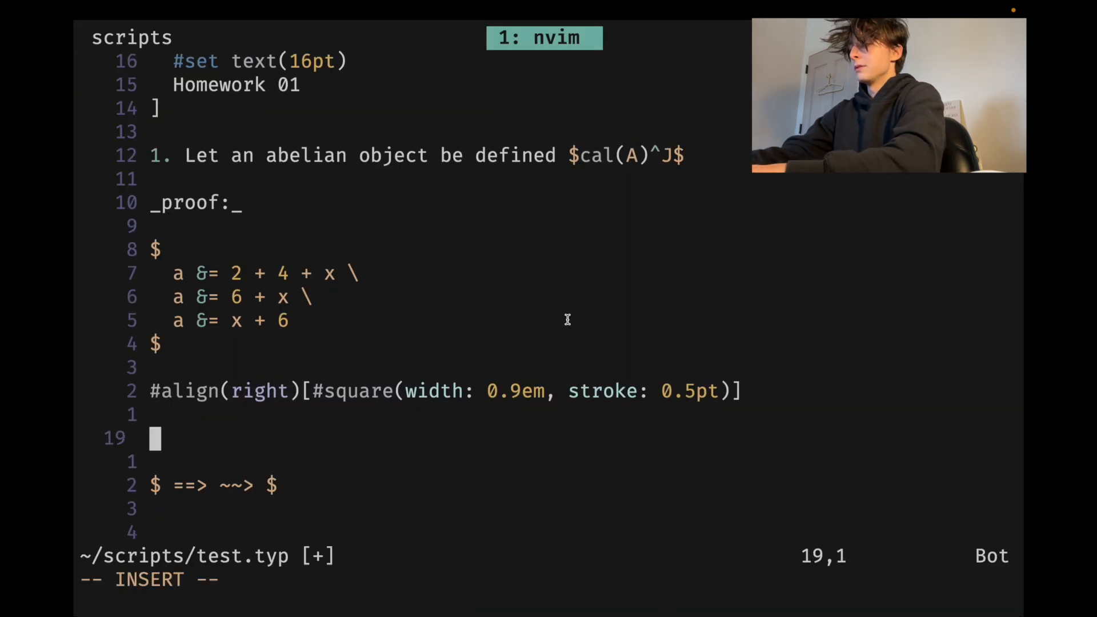
Type the new item '2. Question two'
type("2.")
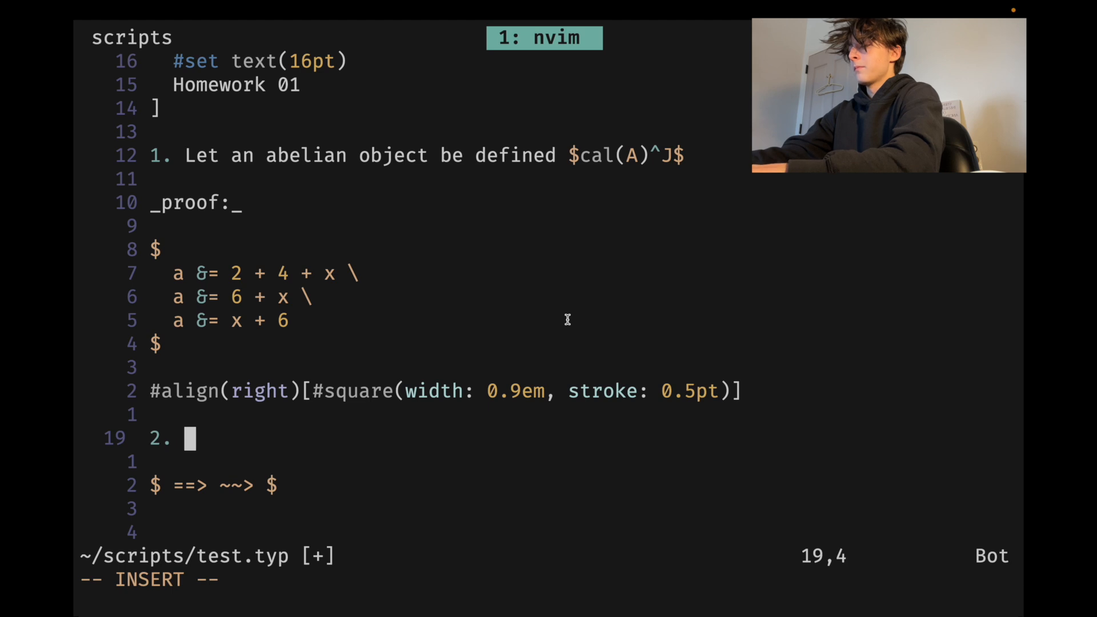
type("Question two")
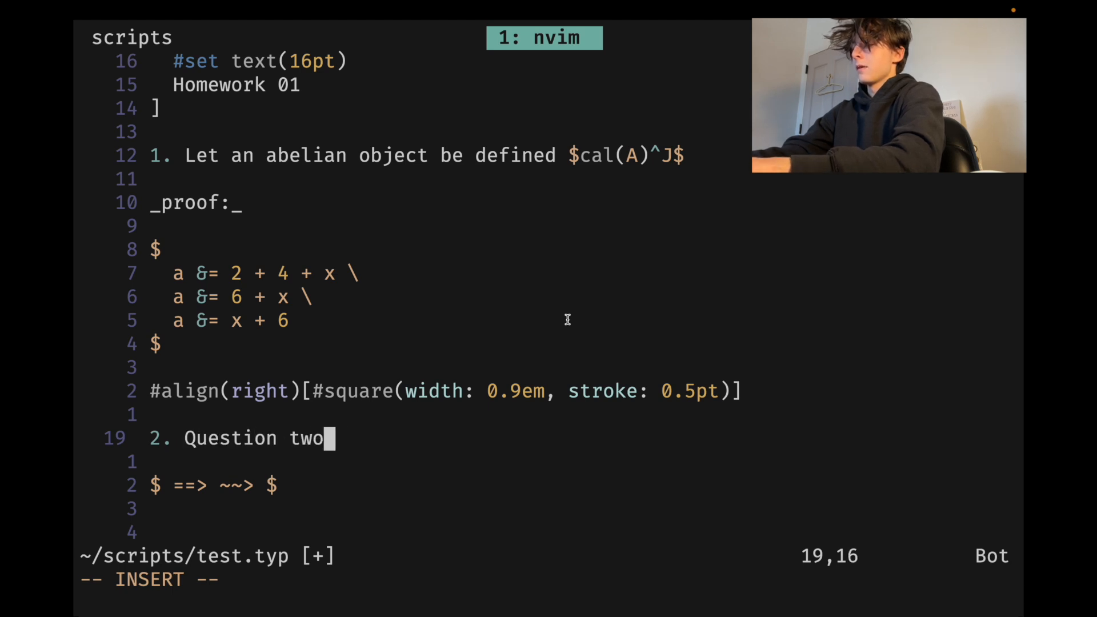
key("Escape")
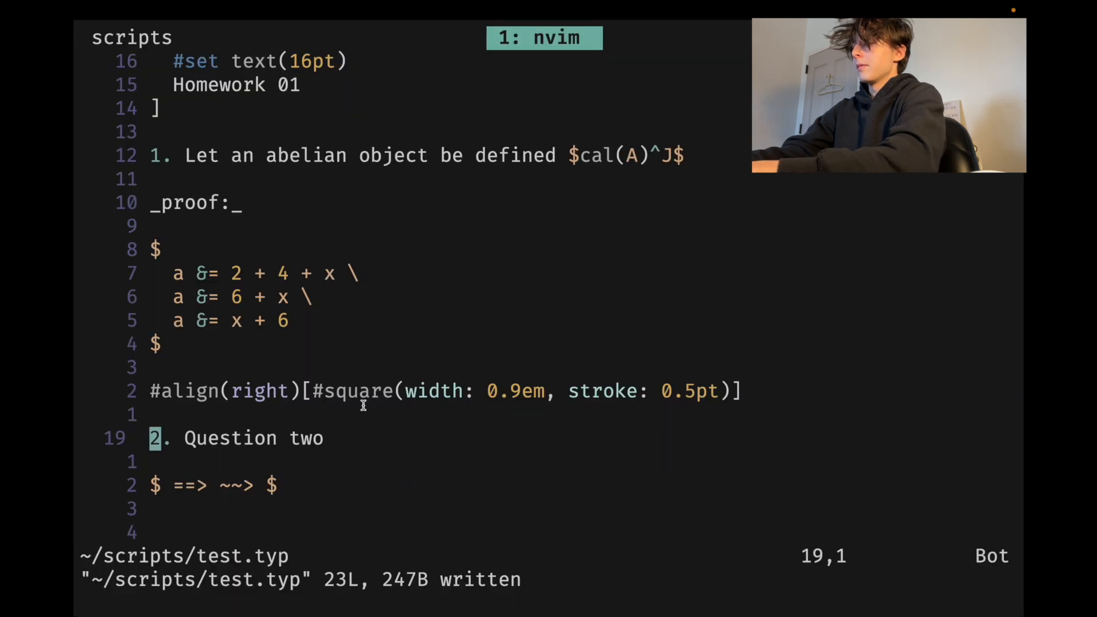
Add a temporary heading line, check the rendered homework in the preview, and return to the file
key("o")
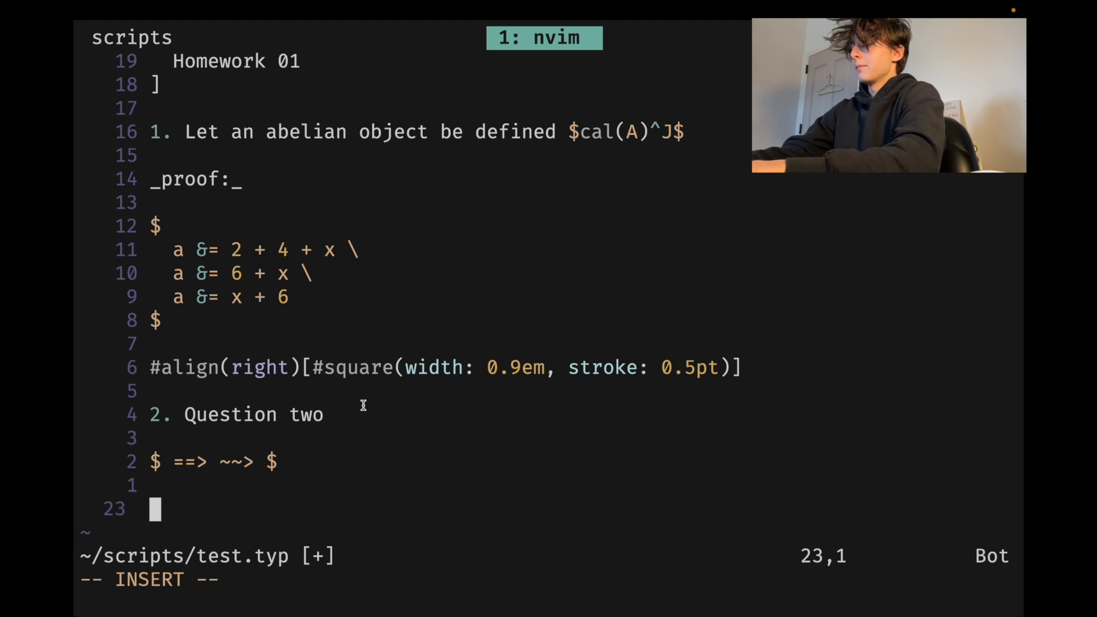
type("+")
type("#set")
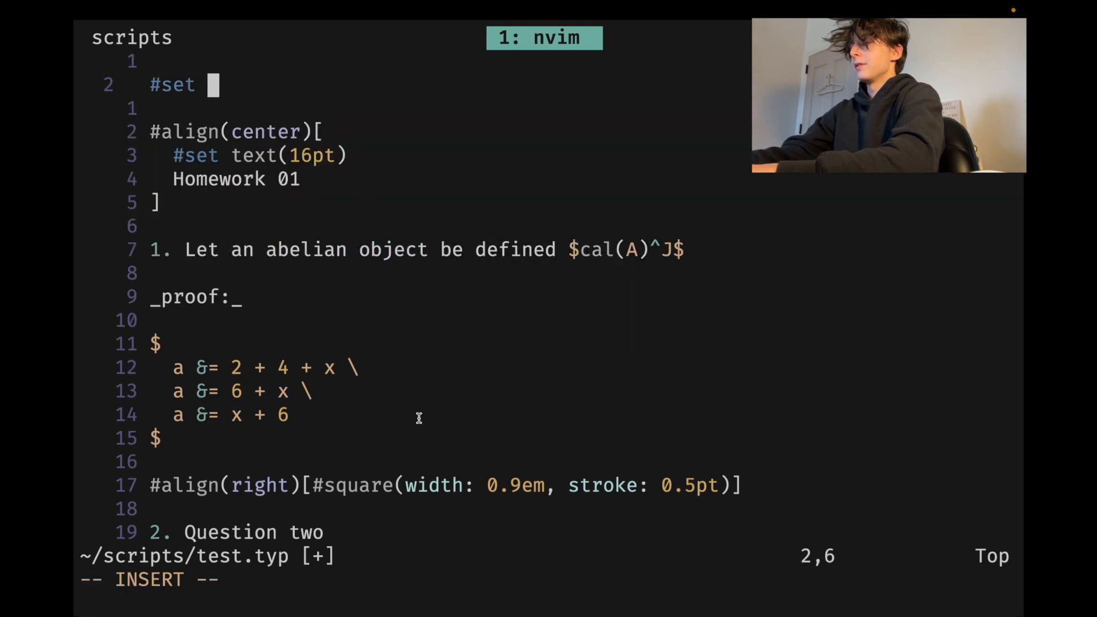
type("head")
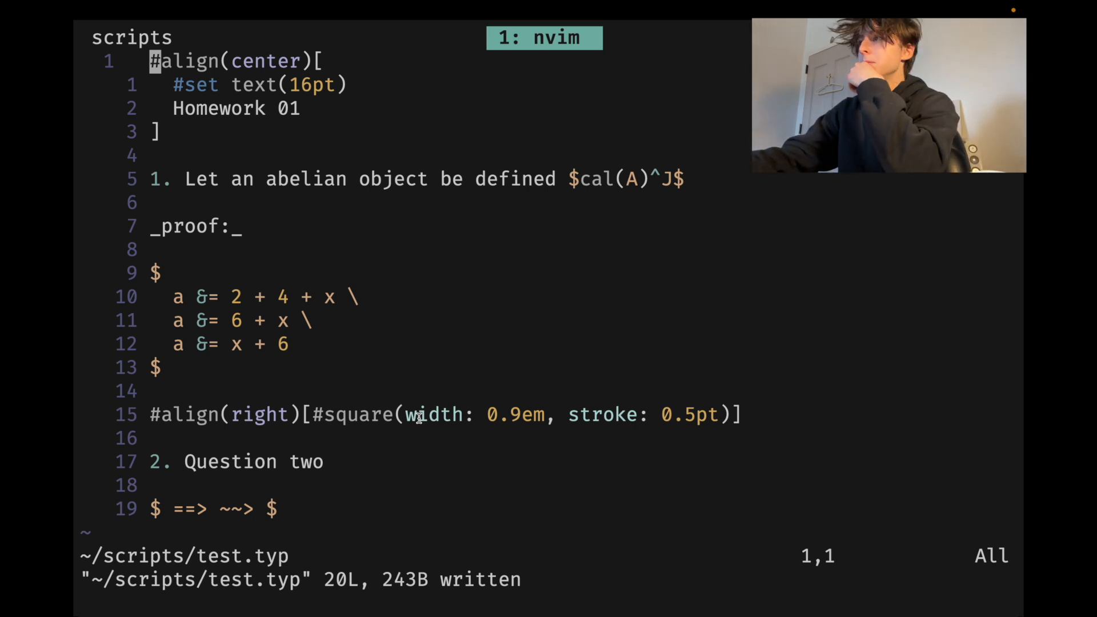
left_click(400, 34)
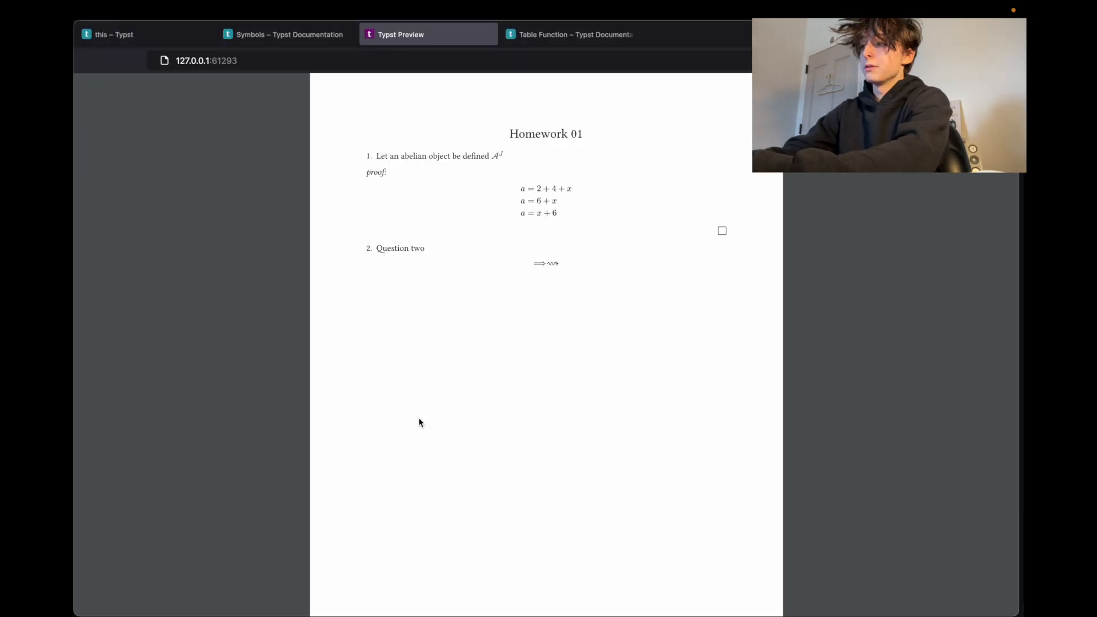
left_click(286, 34)
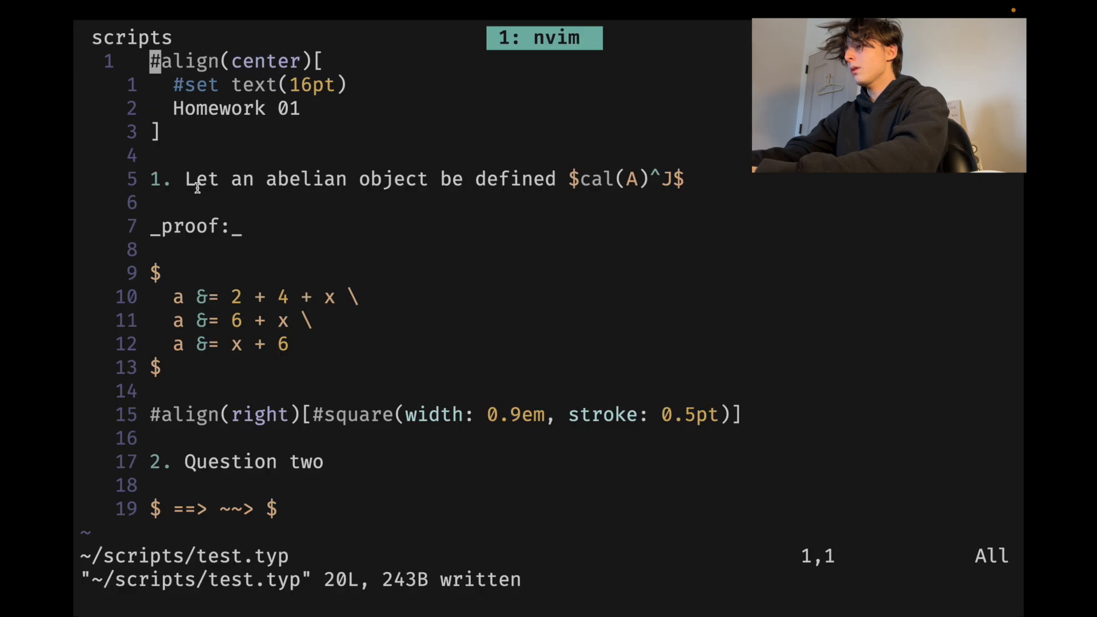
key("G")
type("$i$")
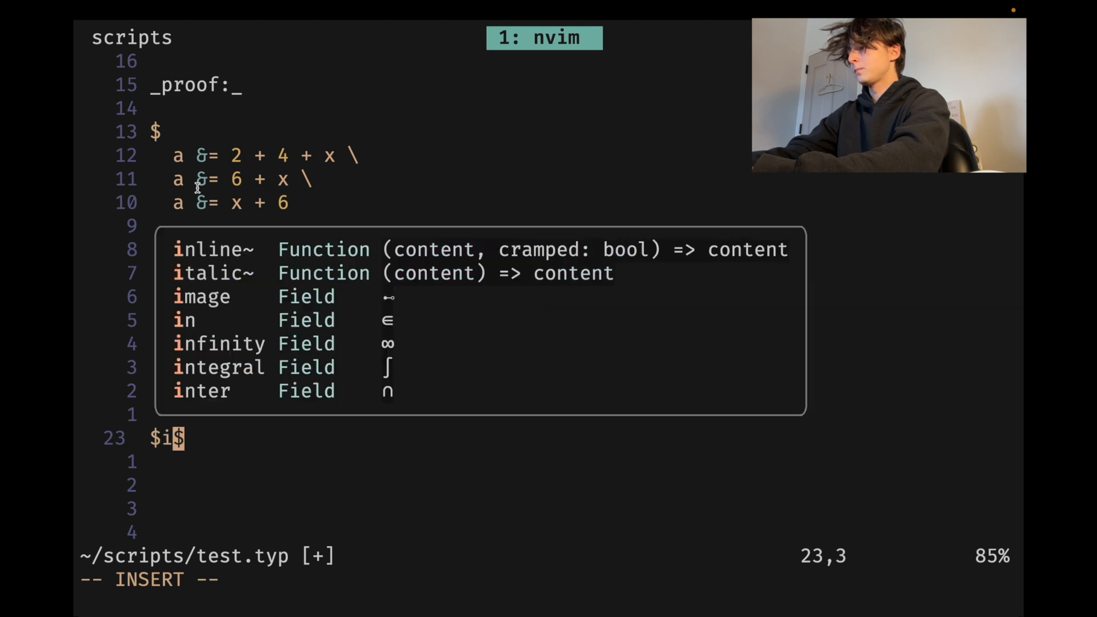
Type the math line $Phi : RR -> NN = lambda(x) -> x^4$ at the end of the file
type("q")
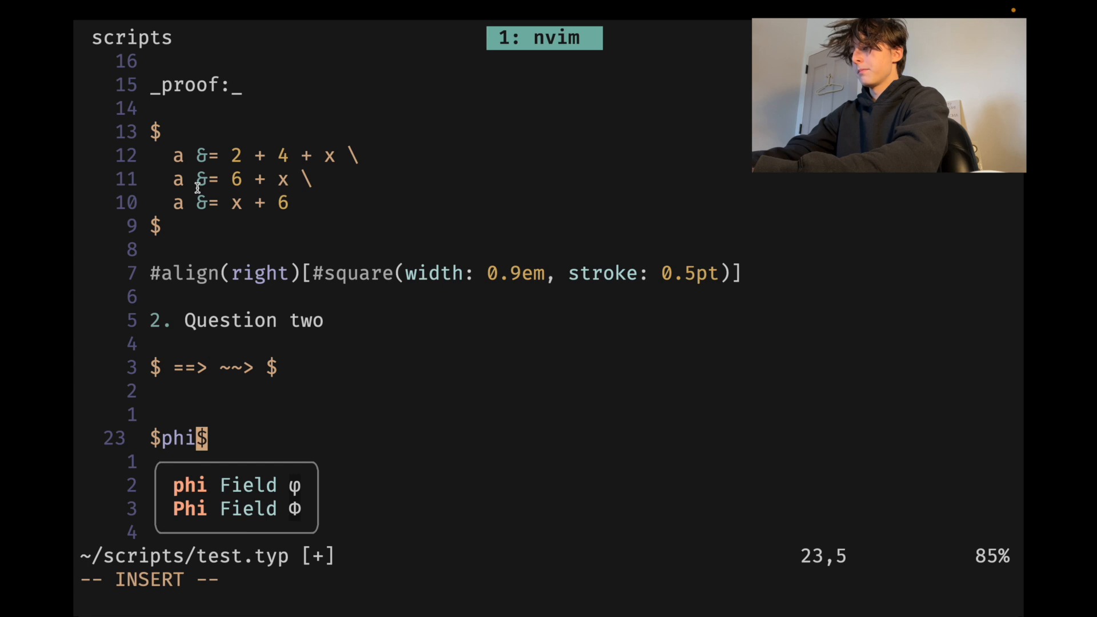
type("P$")
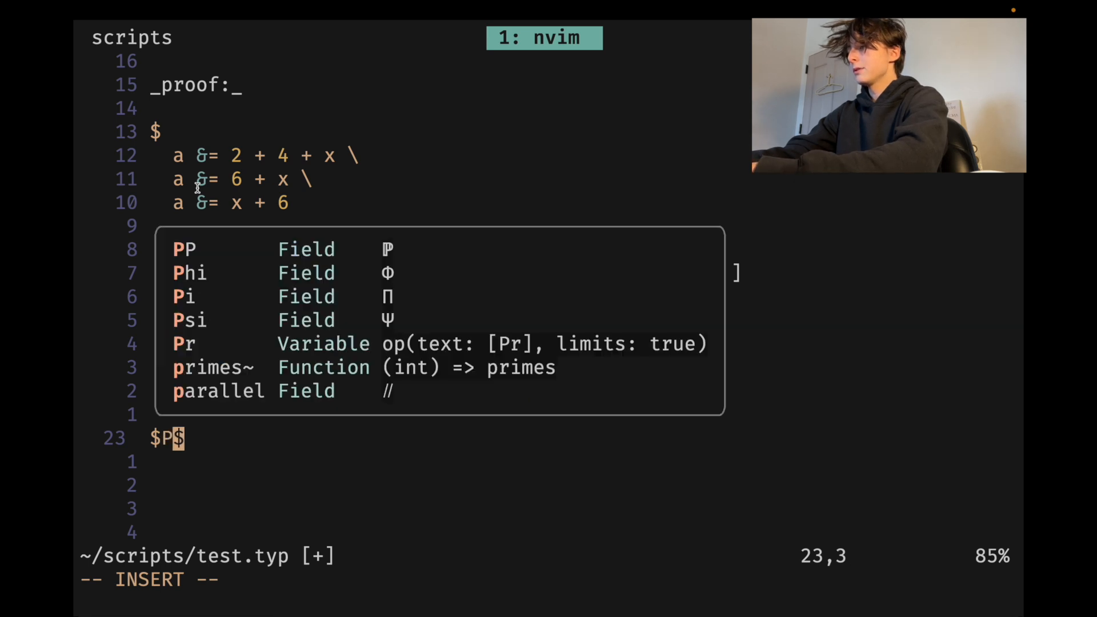
type("hi")
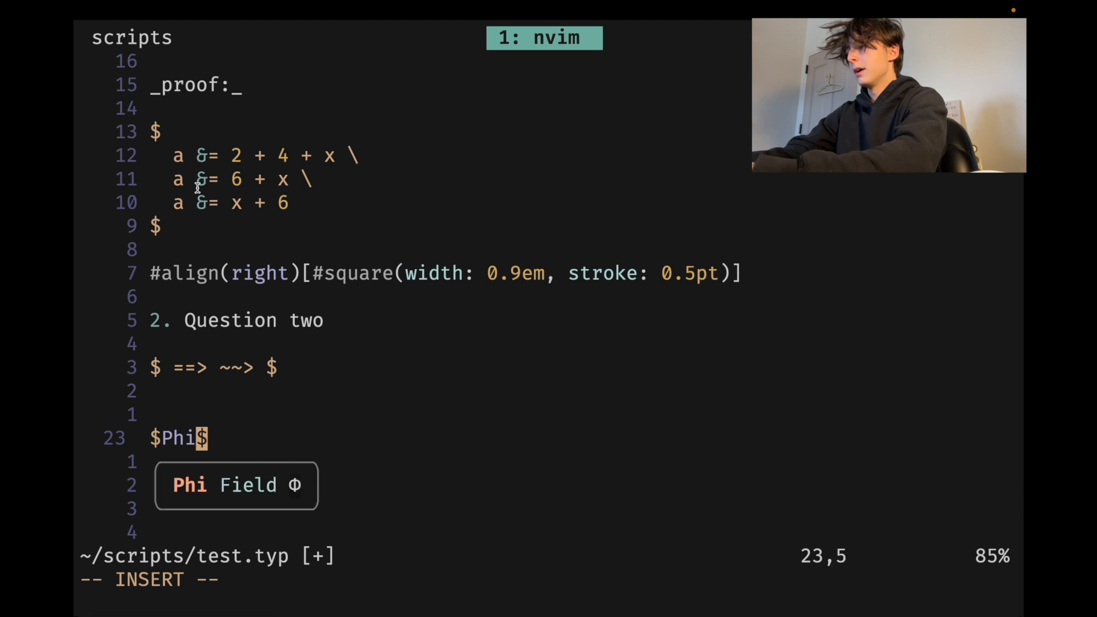
type(": RR -> NN =")
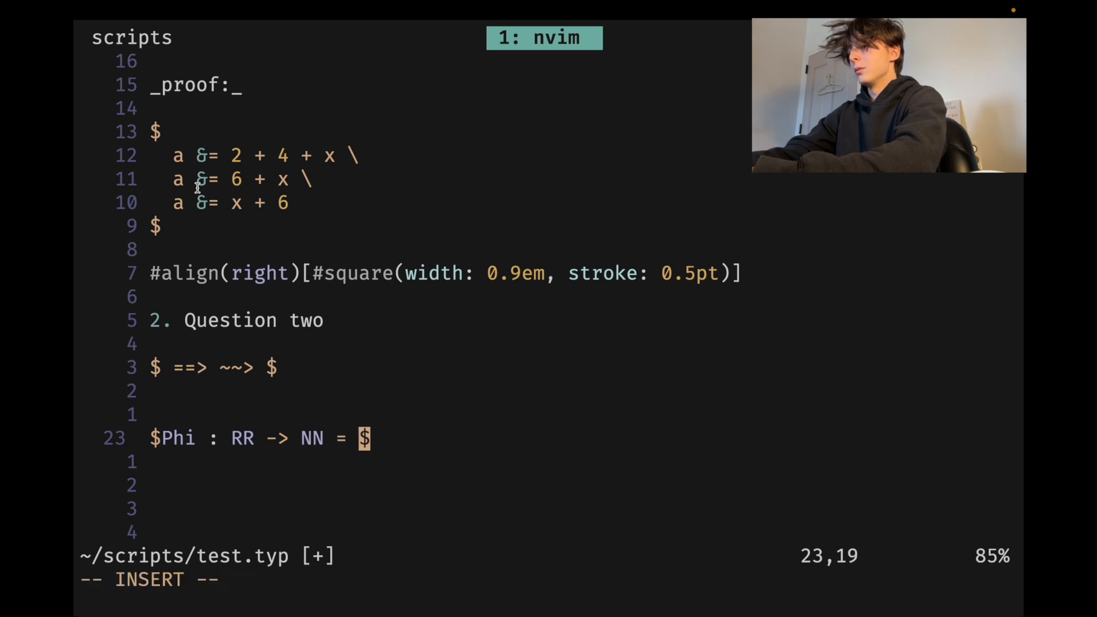
type("lam")
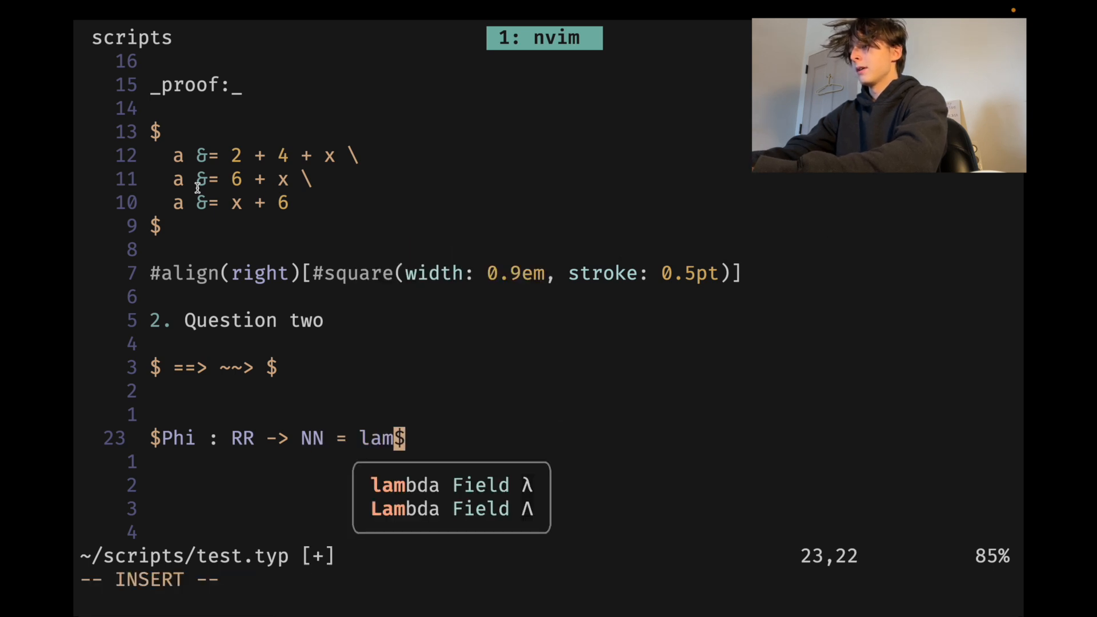
type("bda")
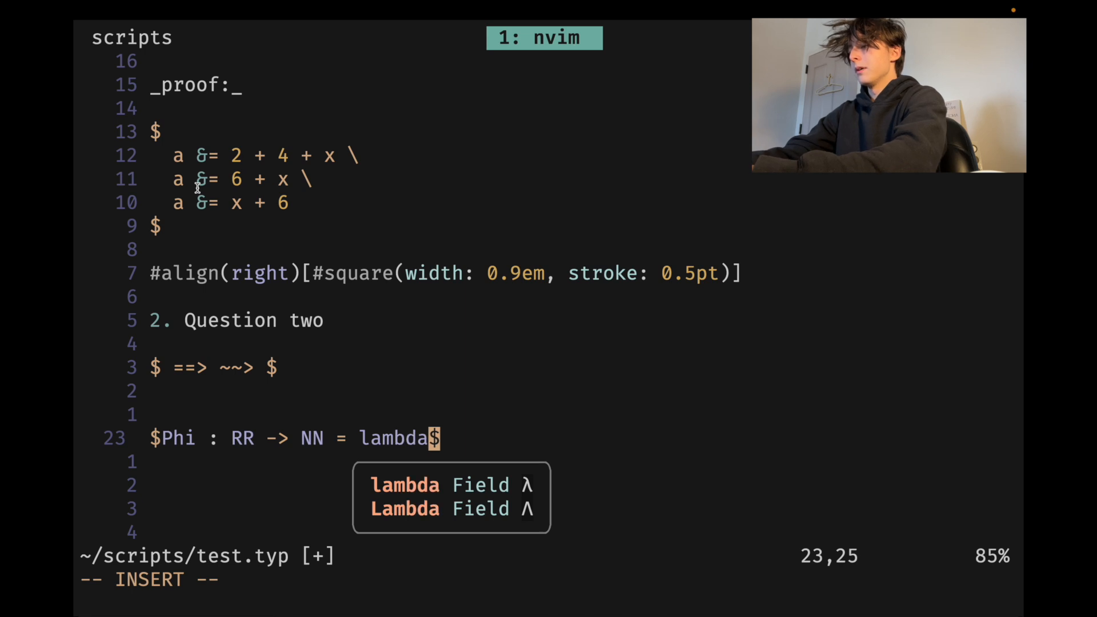
type("(x) ->")
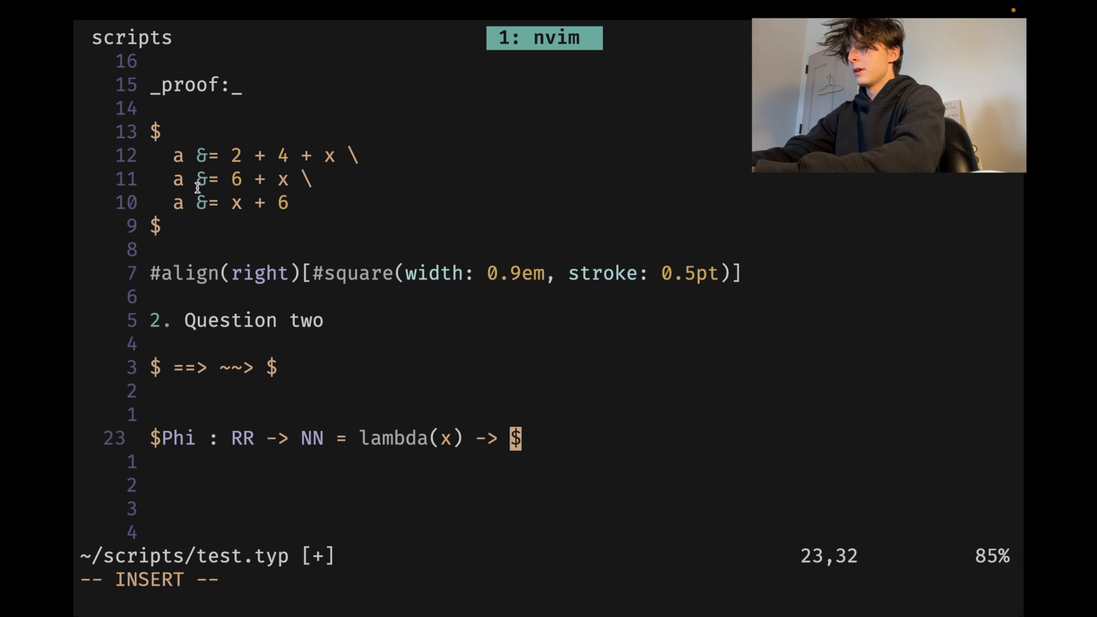
type("^4")
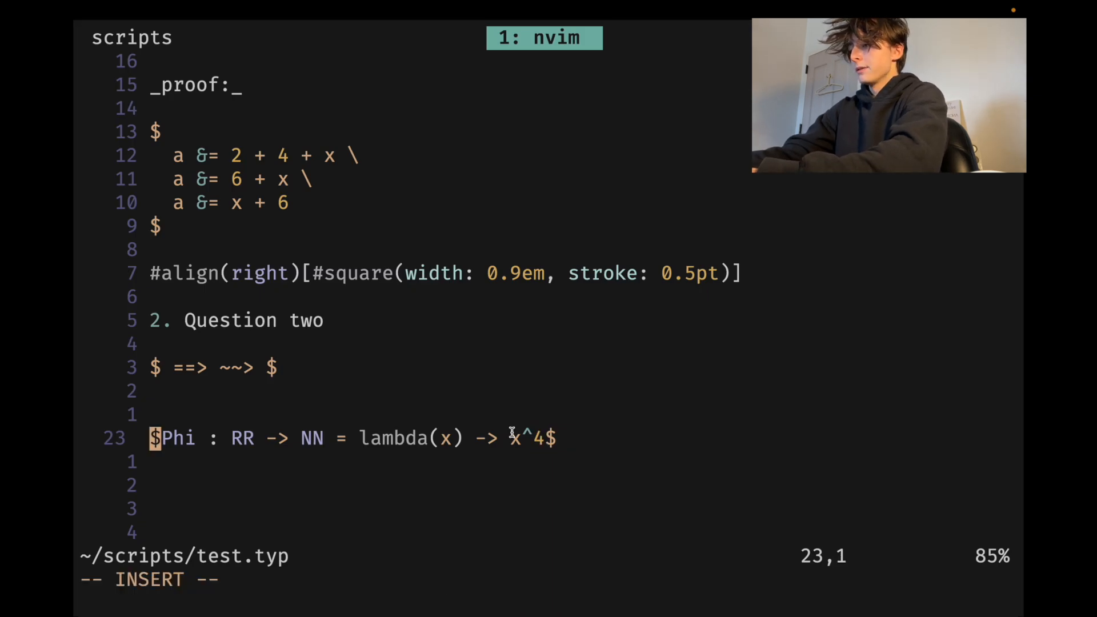
type("#")
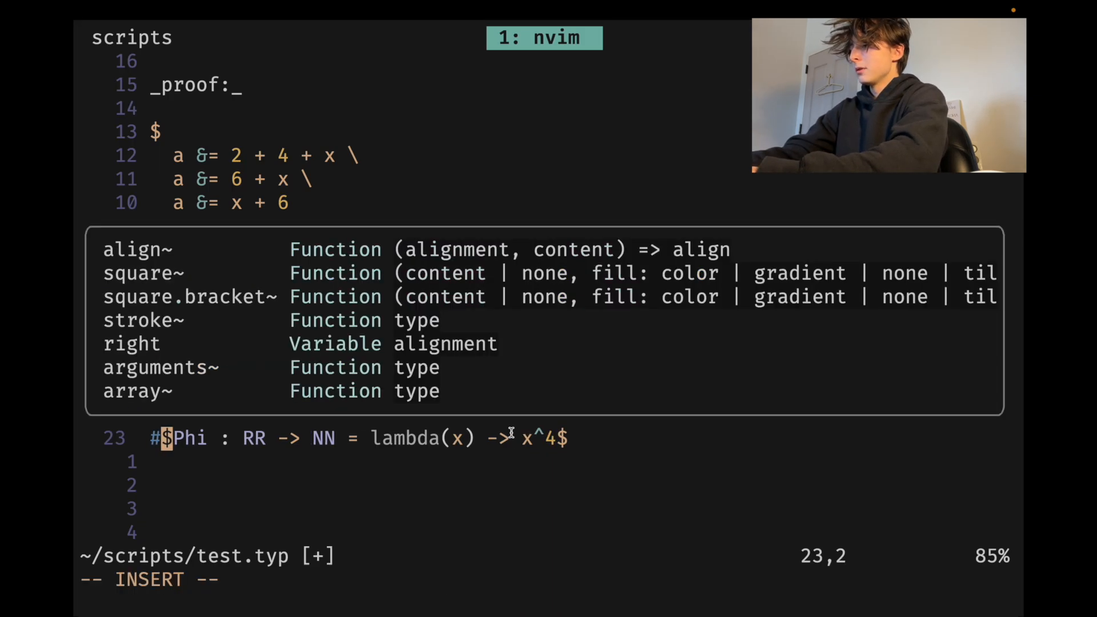
Define #let franklin as the Phi formula and franklin2 as 'This is some text', then call #franklin
type("let franklin =")
type("#let franklin2 =")
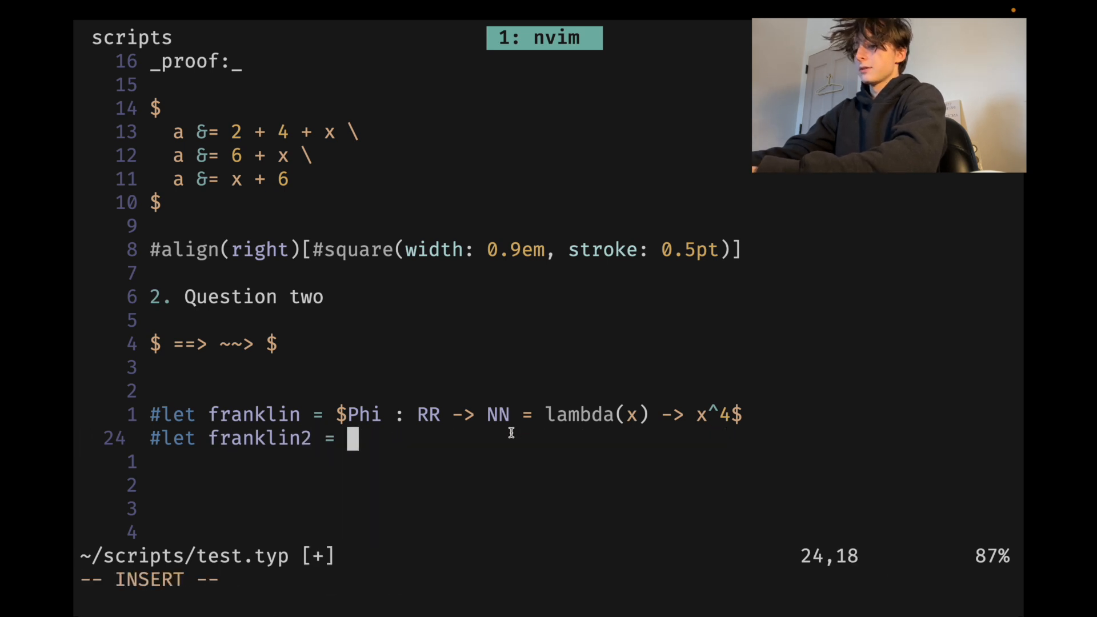
type("\"")
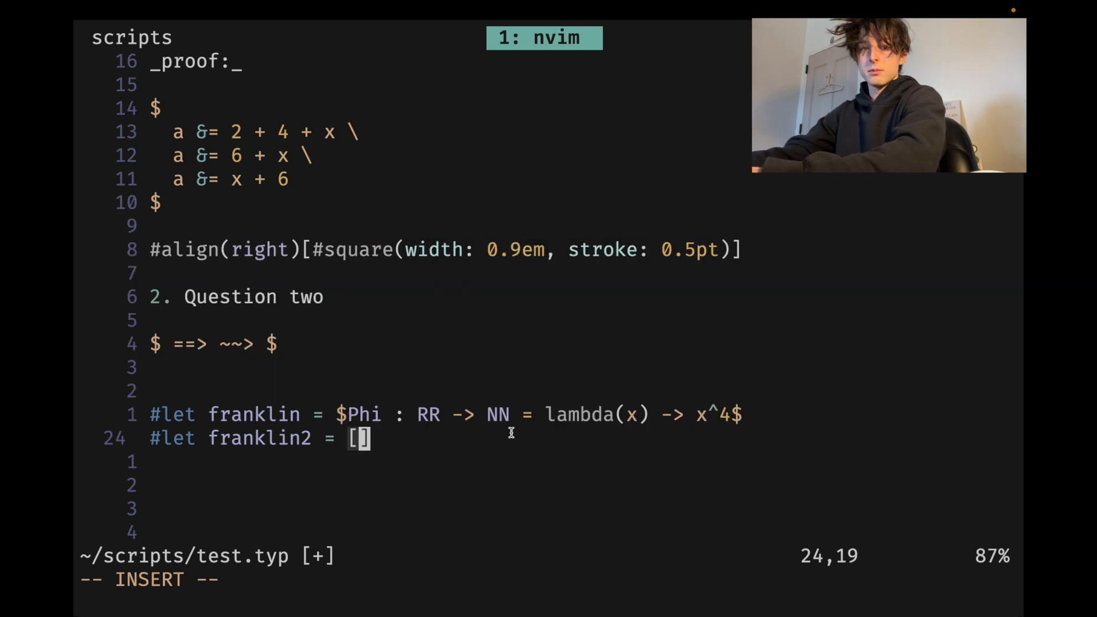
type("This is some text")
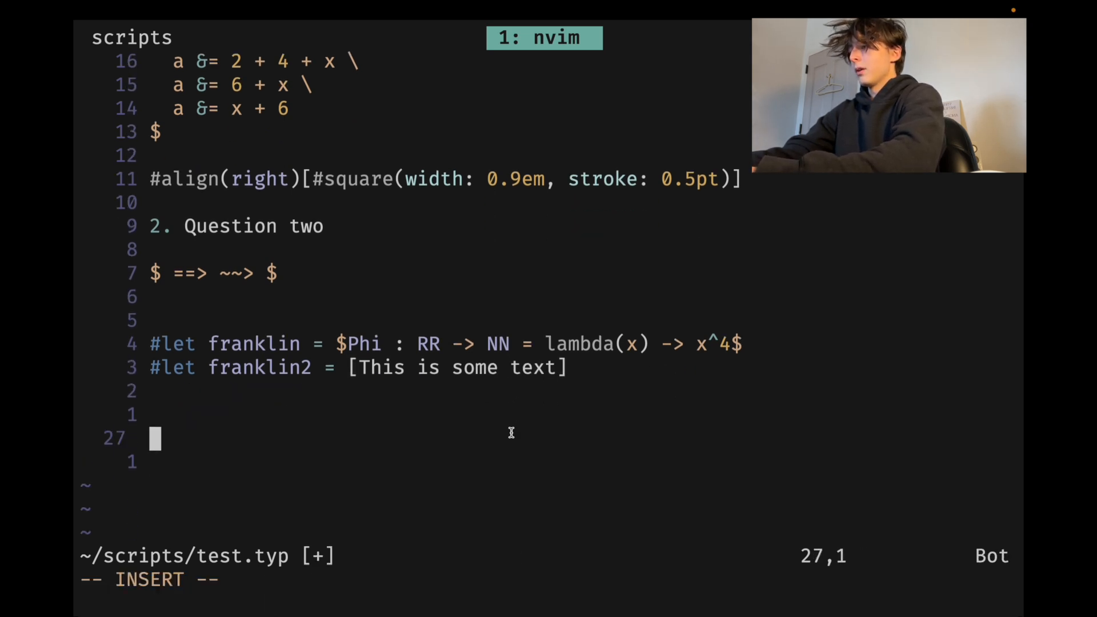
type("#frank")
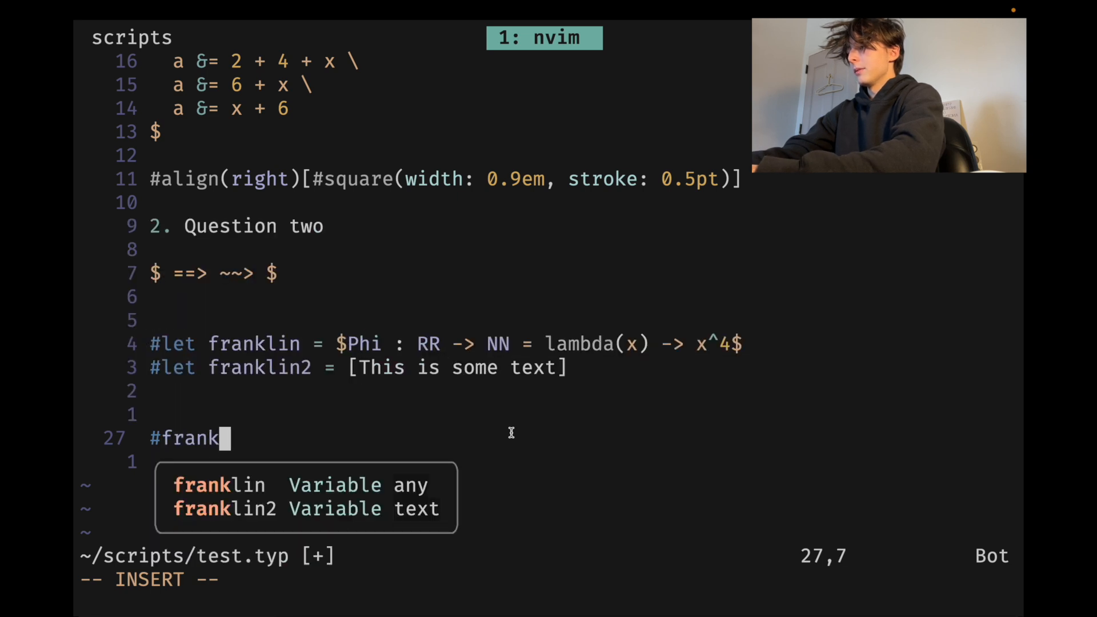
type("klin")
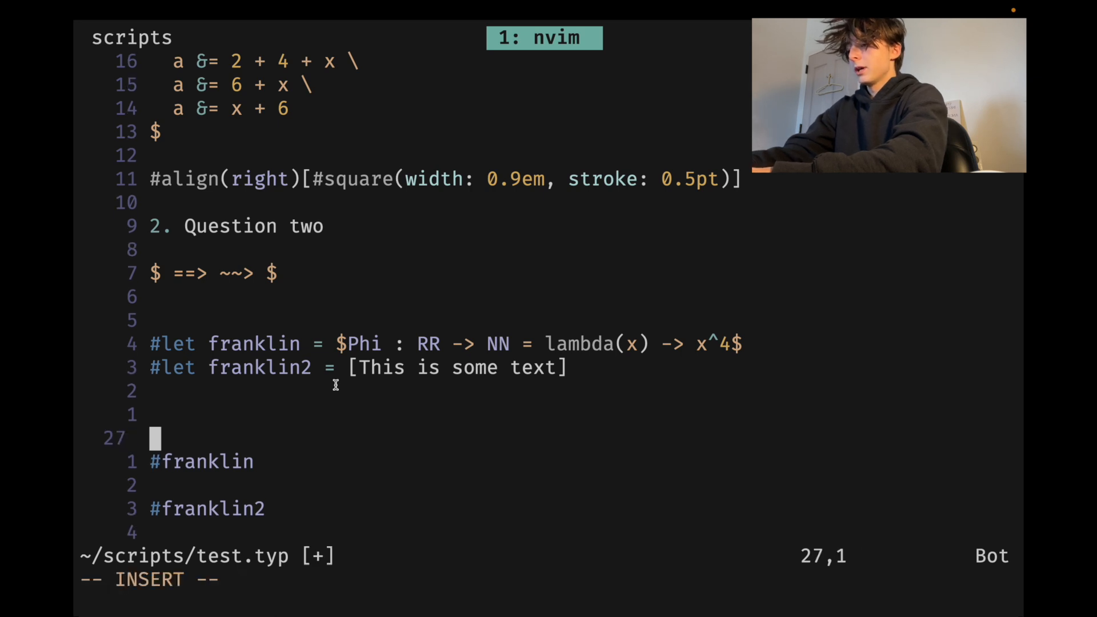
Write a #for i in range(10) loop whose body calls #franklin
type("#for i in")
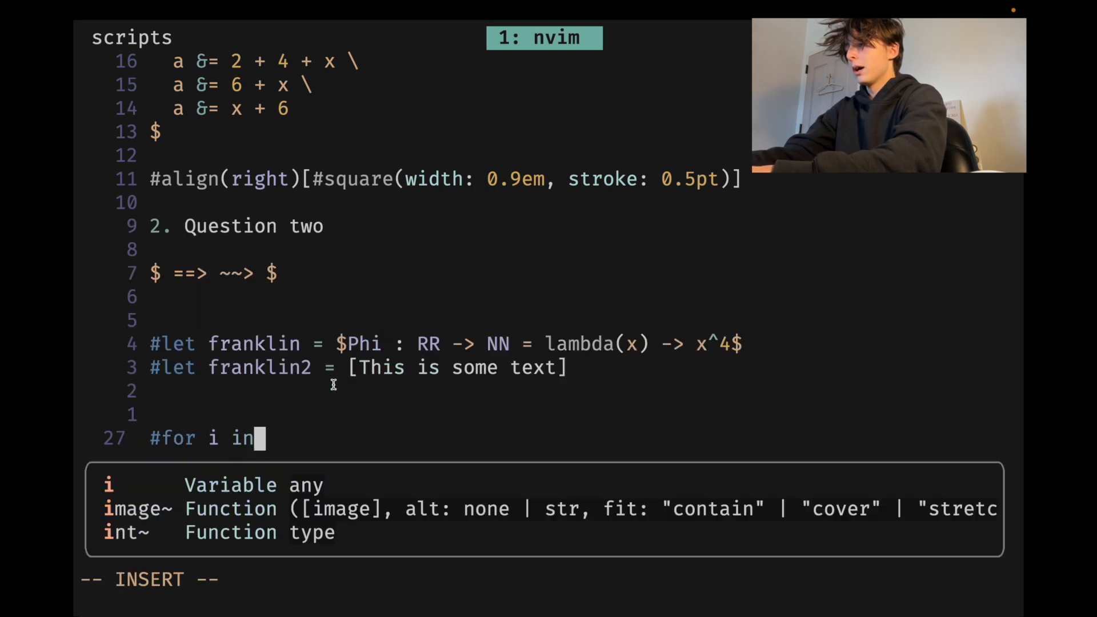
type("range(10")
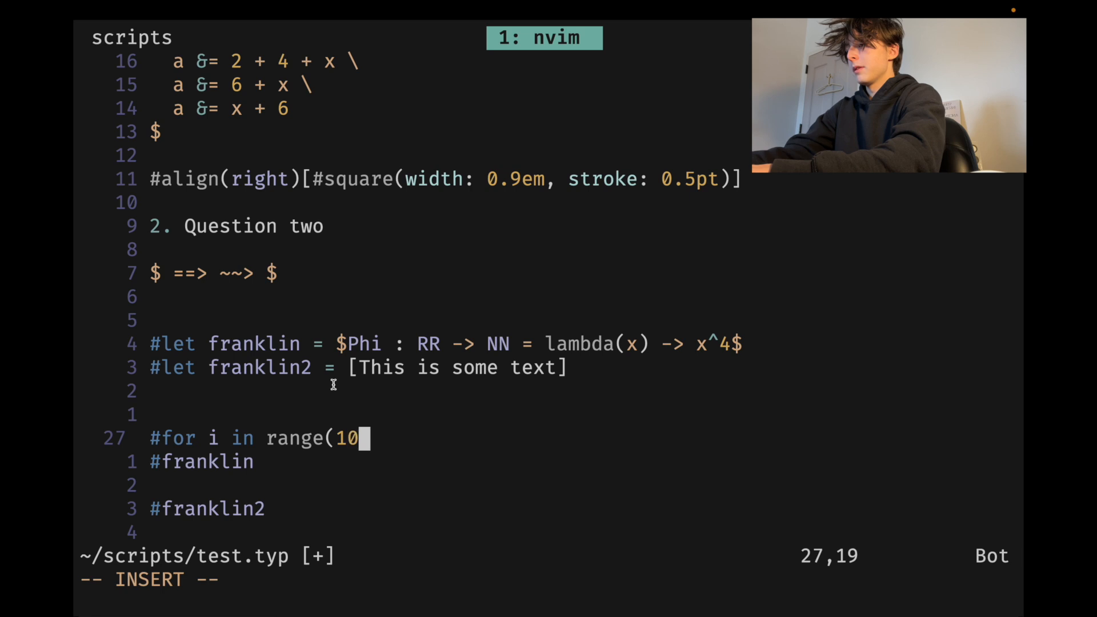
type(") {")
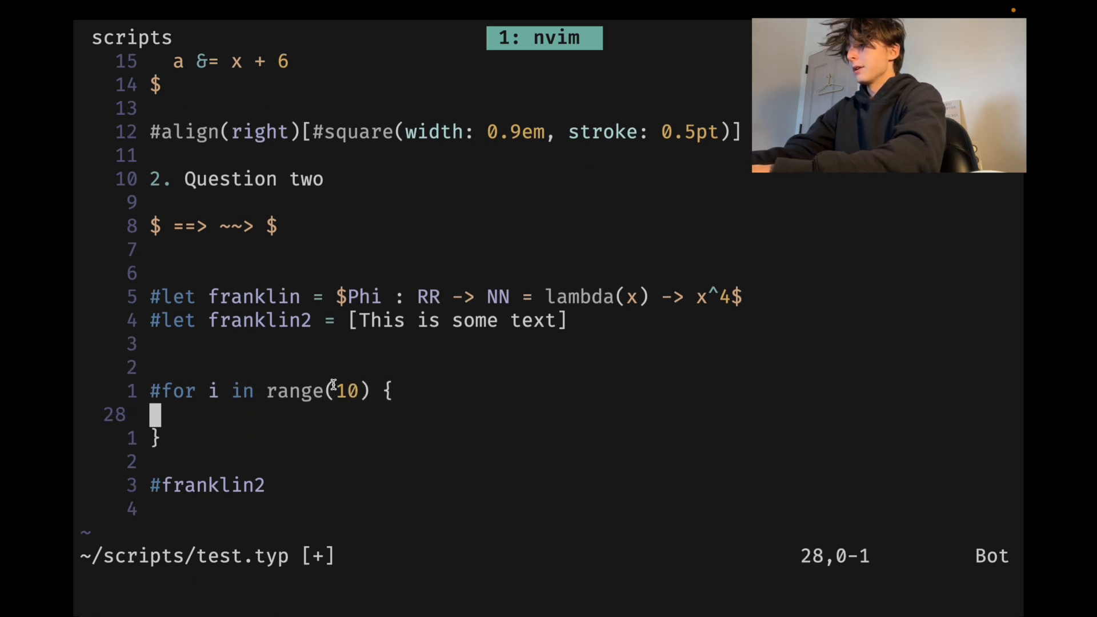
type("#franklin")
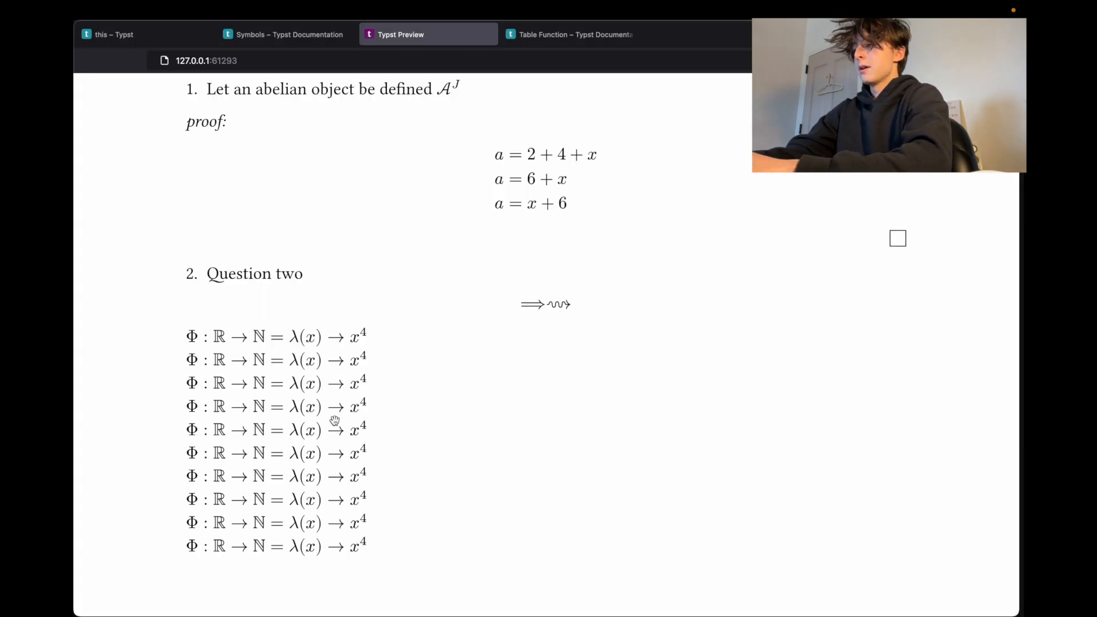
Scroll the Typst Preview to review the repeated formulas
scroll("down", 3)
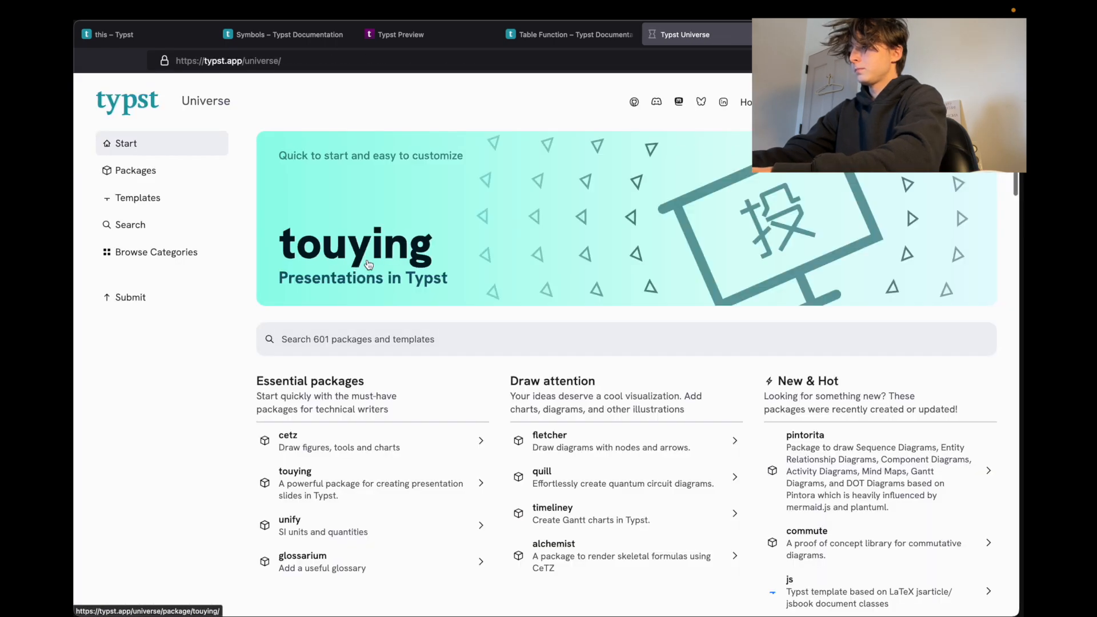
Open the fletcher package page from Typst Universe and scroll its contents
scroll("down", 3)
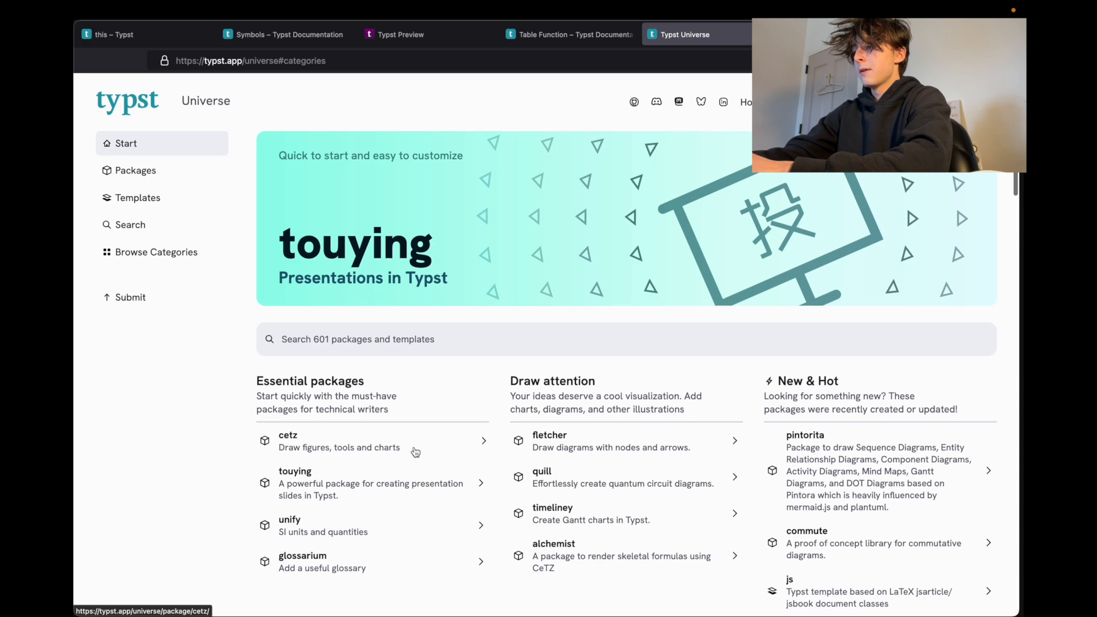
left_click(549, 440)
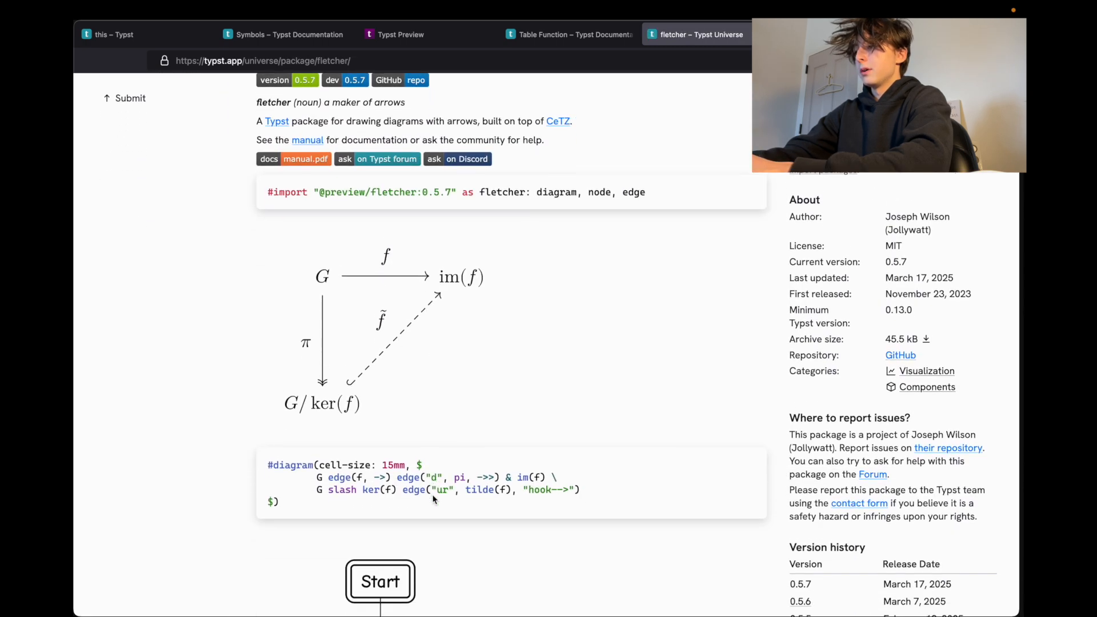
scroll("down", 3)
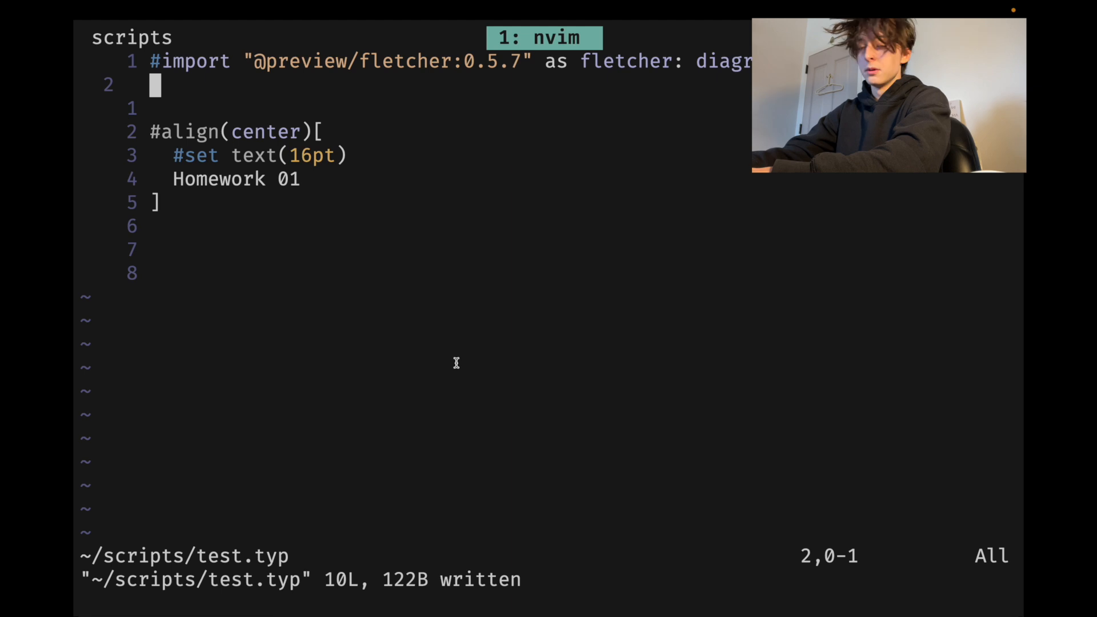
type("#import \"@")
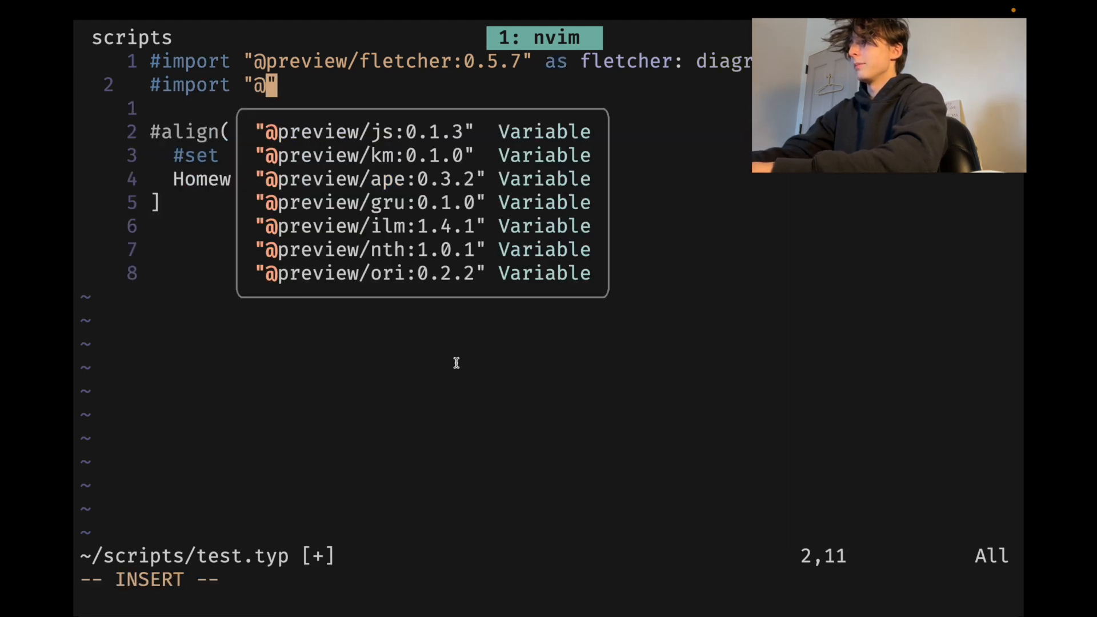
type("preview/")
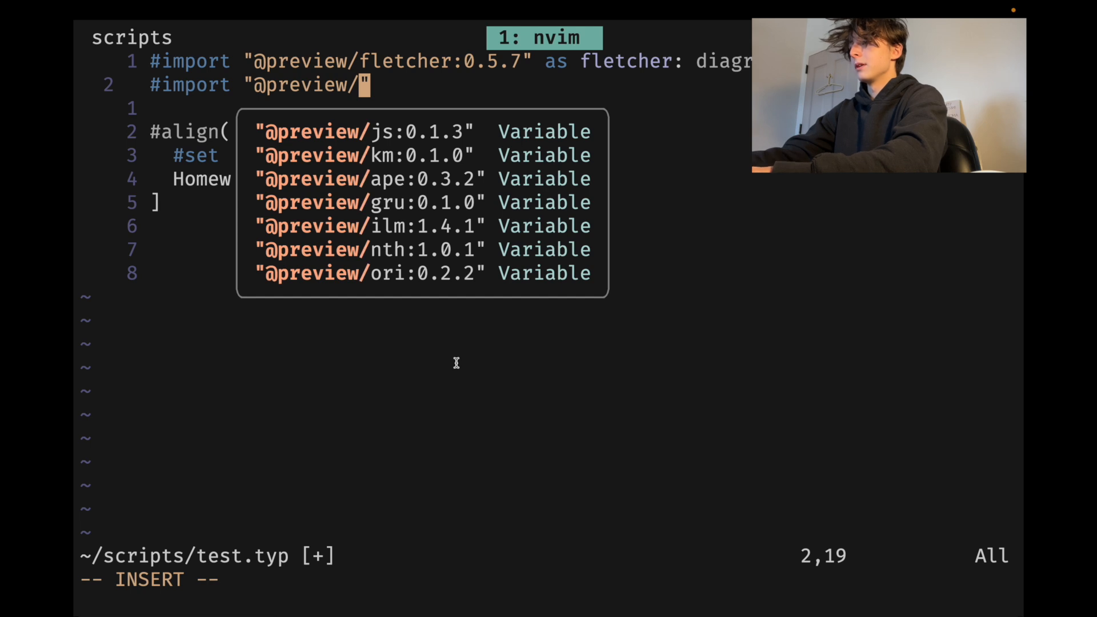
type("ap")
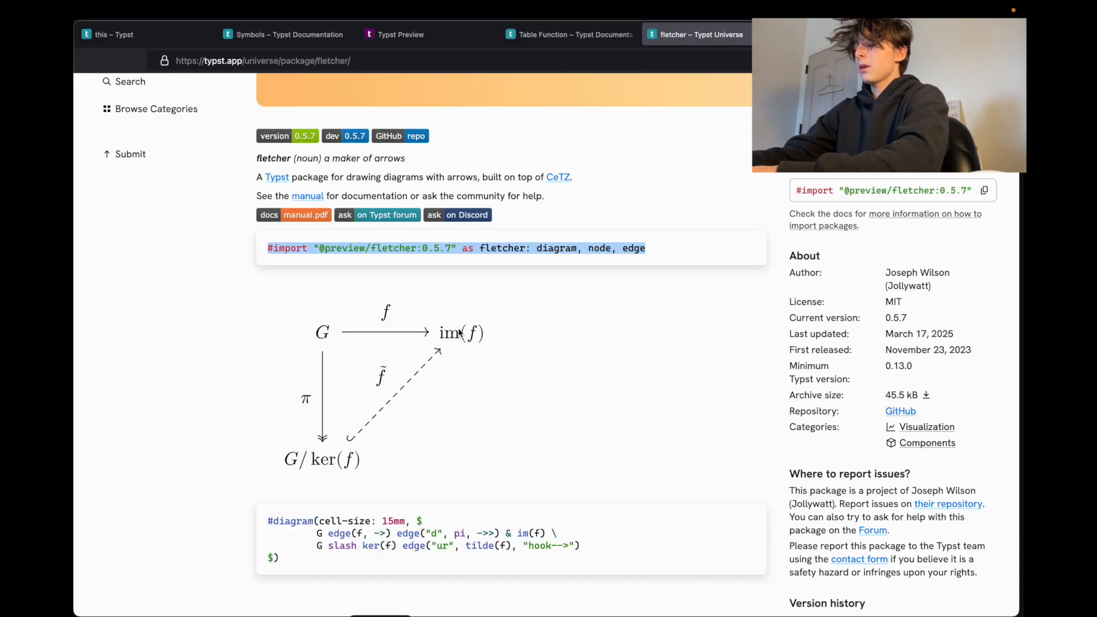
Scroll the fletcher page to find the G, im(f), G/ker(f) diagram example
scroll("down", 3)
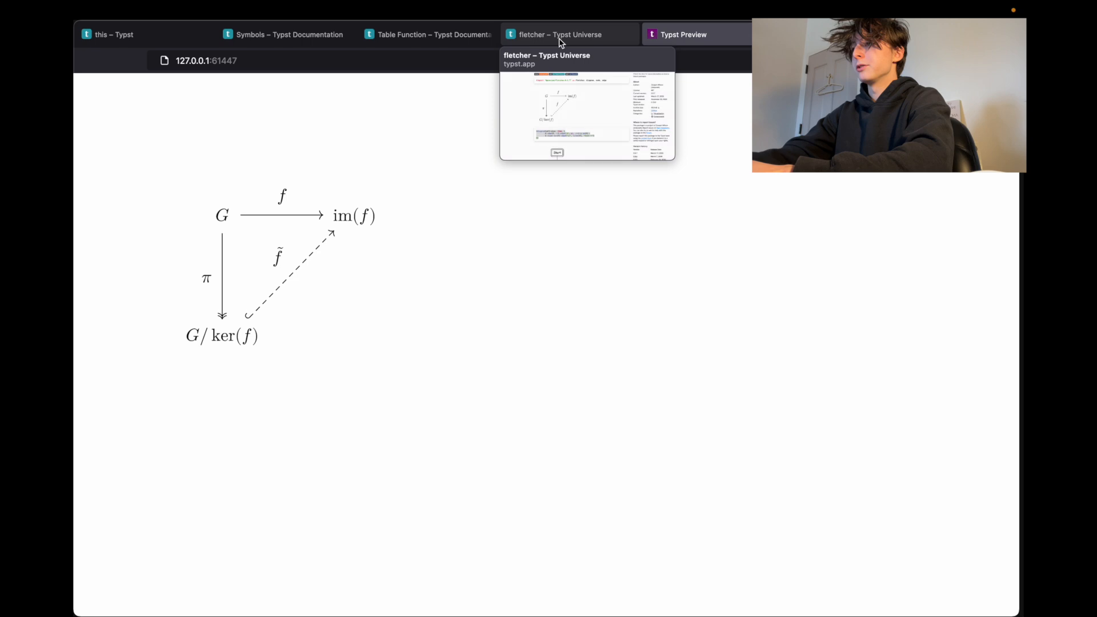
Browse fletcher's state-machine, flowchart and gallery examples, then return to the top
left_click(560, 35)
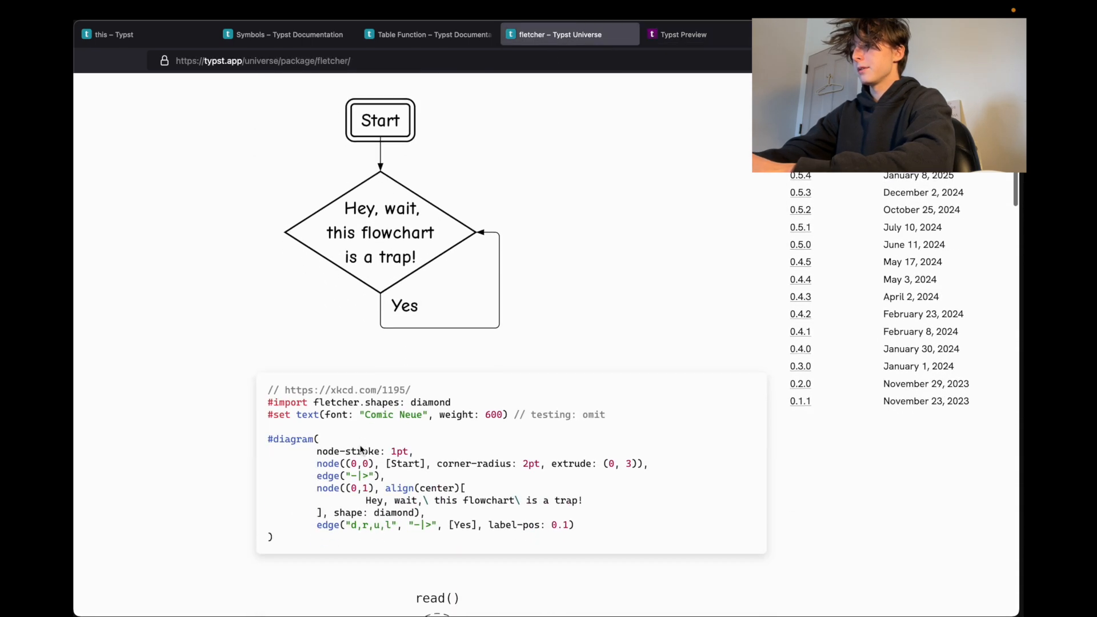
scroll("down", 3)
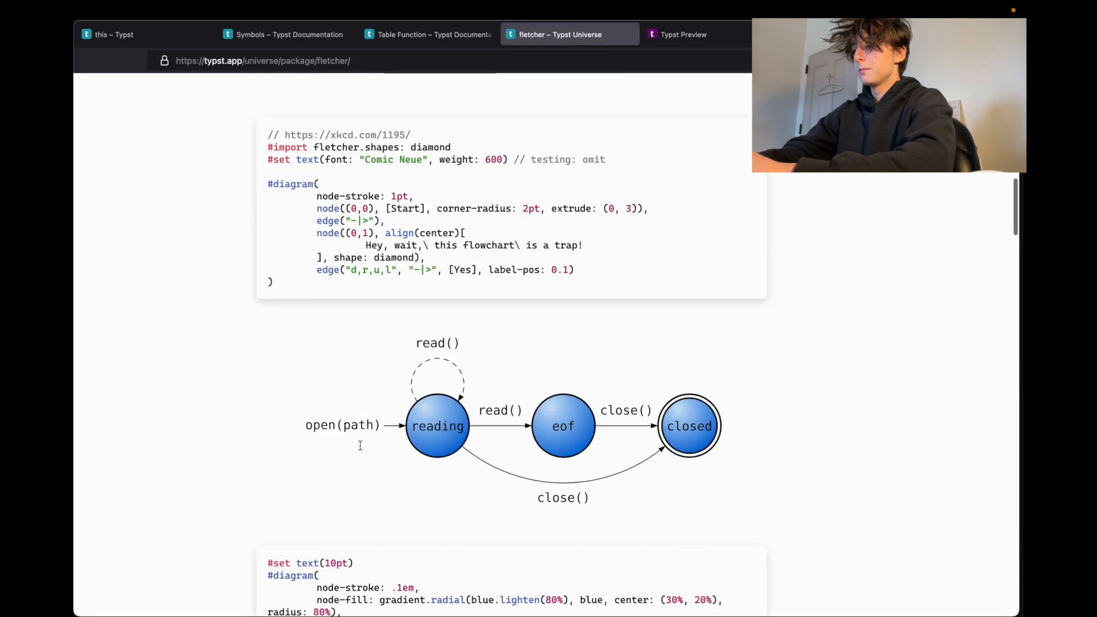
scroll("down", 3)
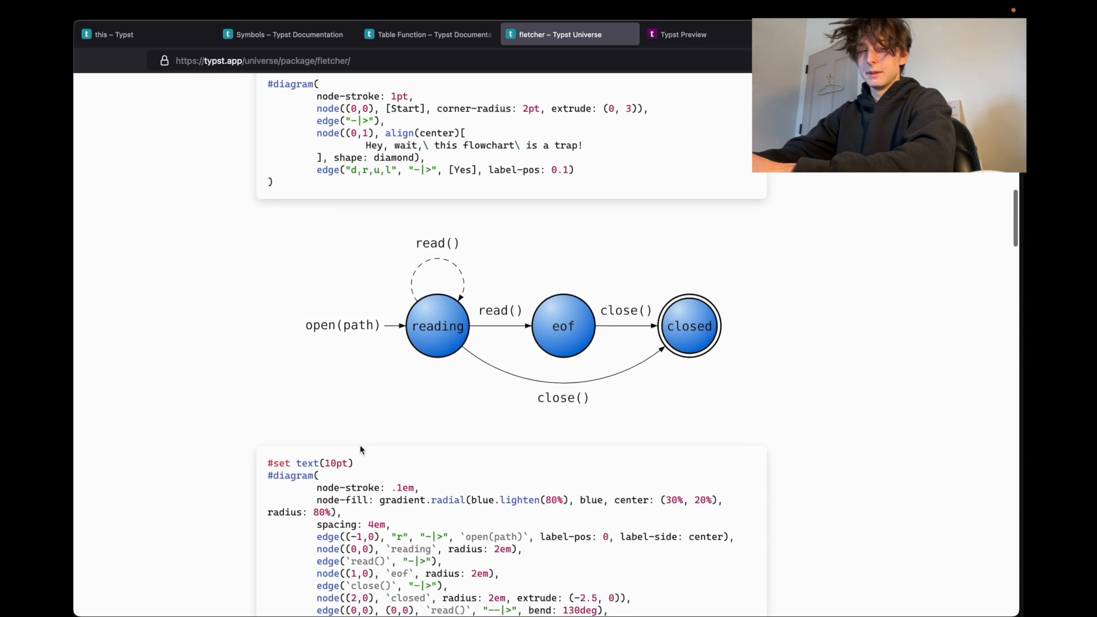
scroll("down", 3)
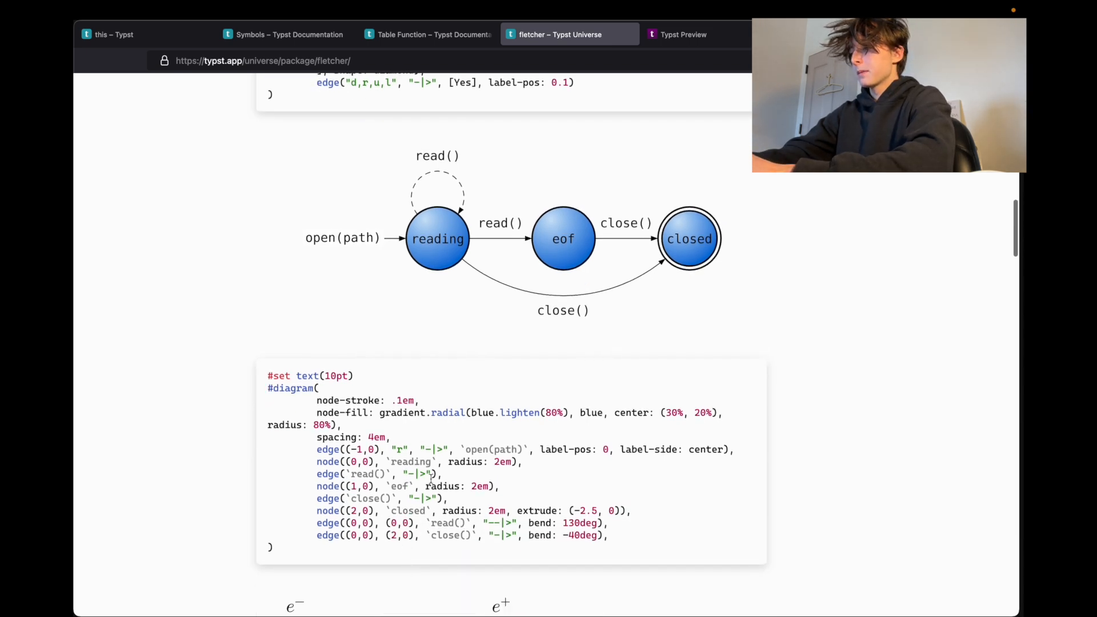
scroll("down", 3)
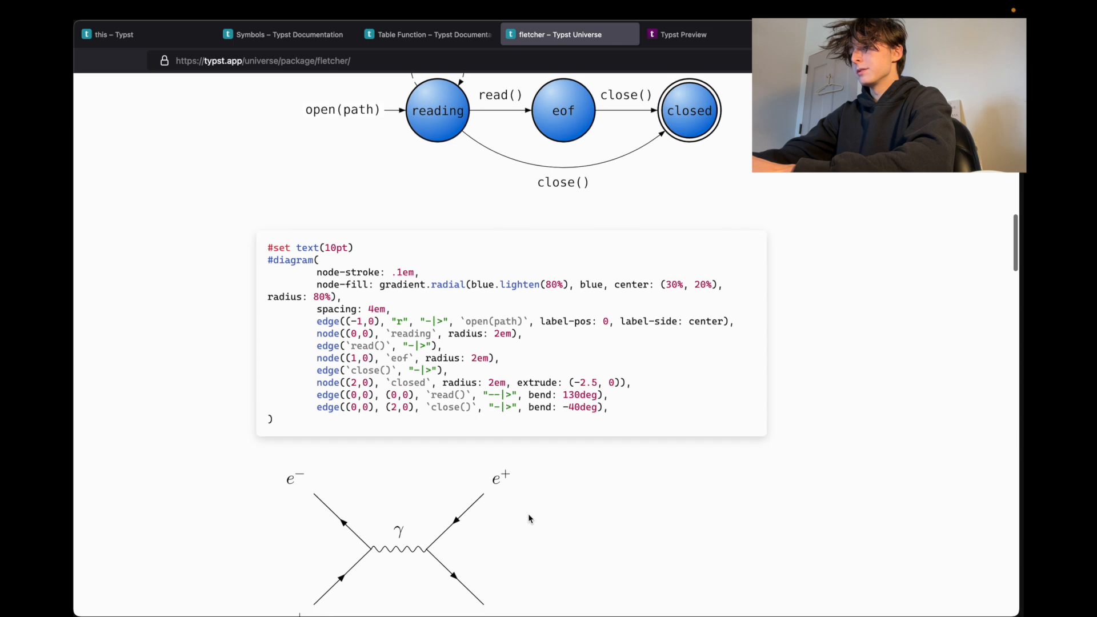
scroll("down", 3)
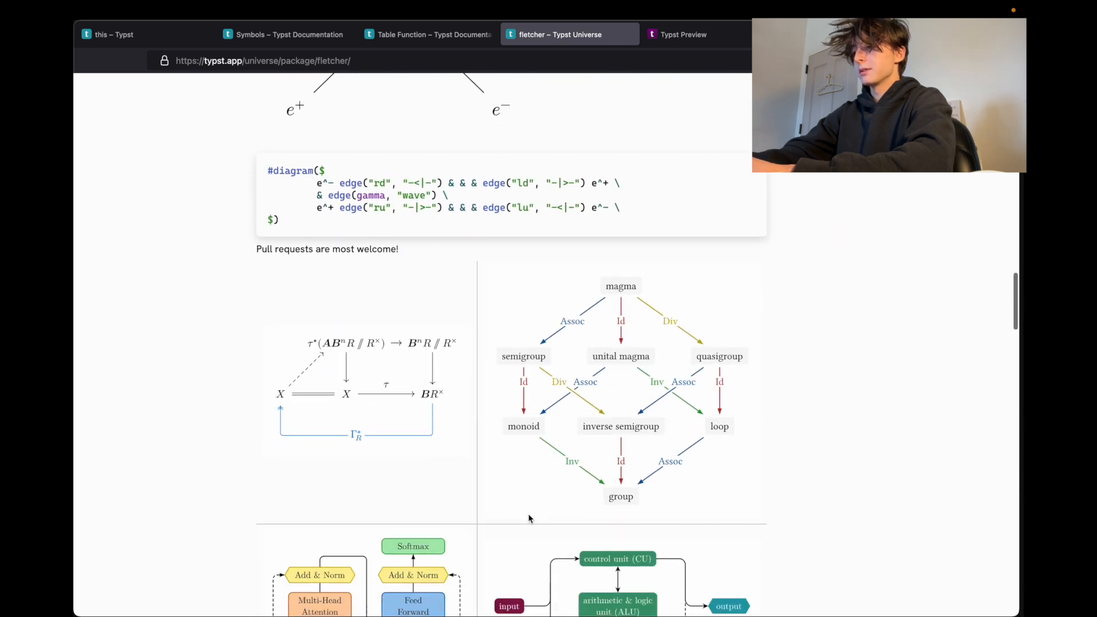
scroll("down", 3)
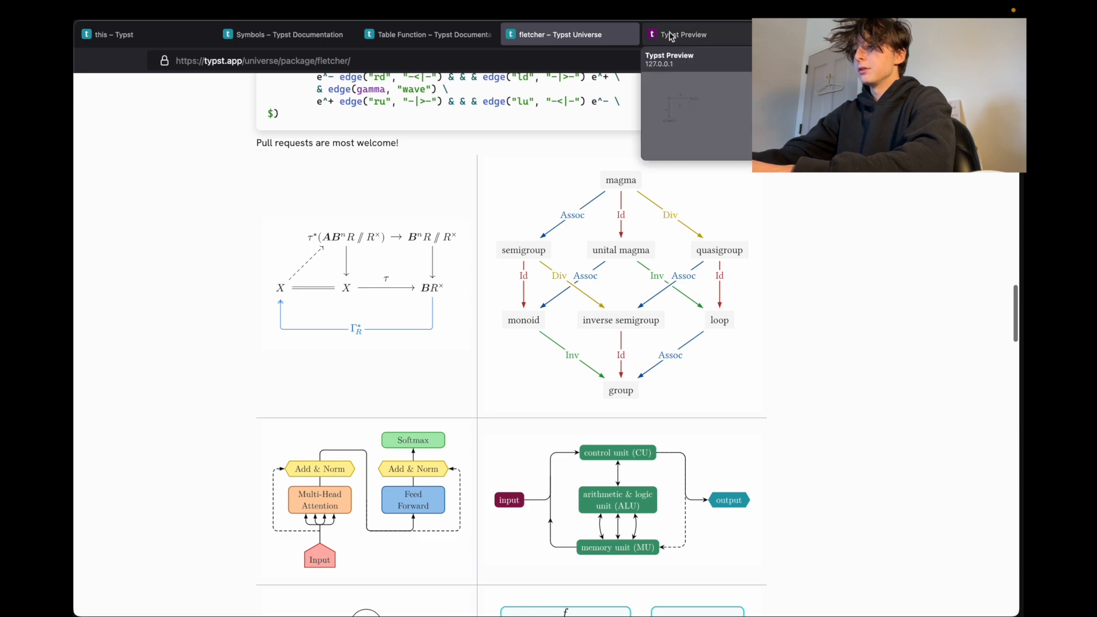
scroll("down", 3)
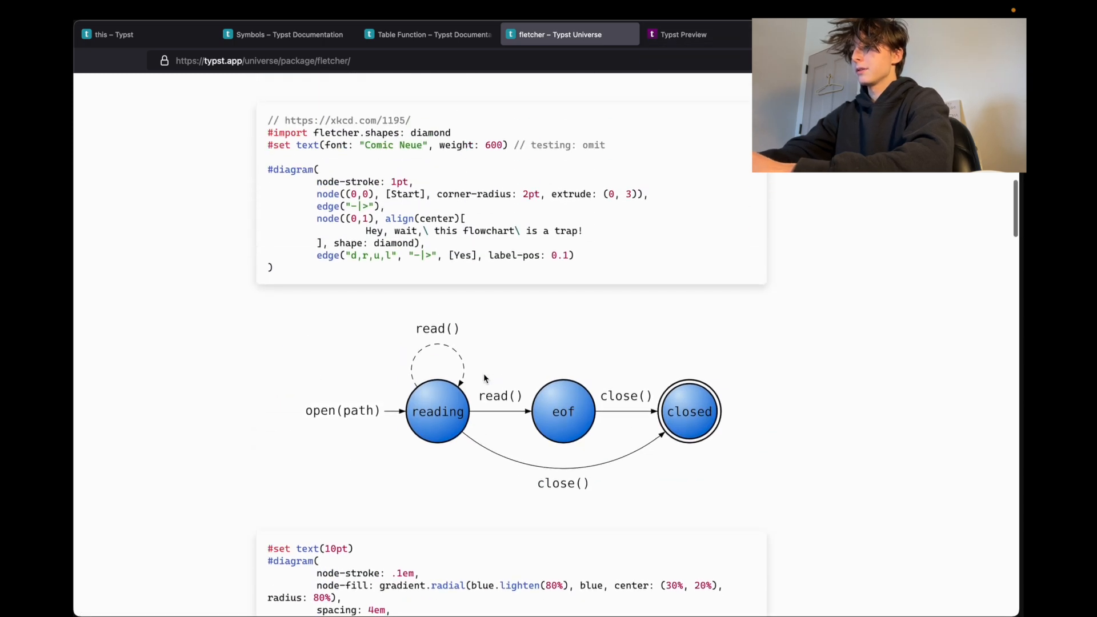
scroll("down", 3)
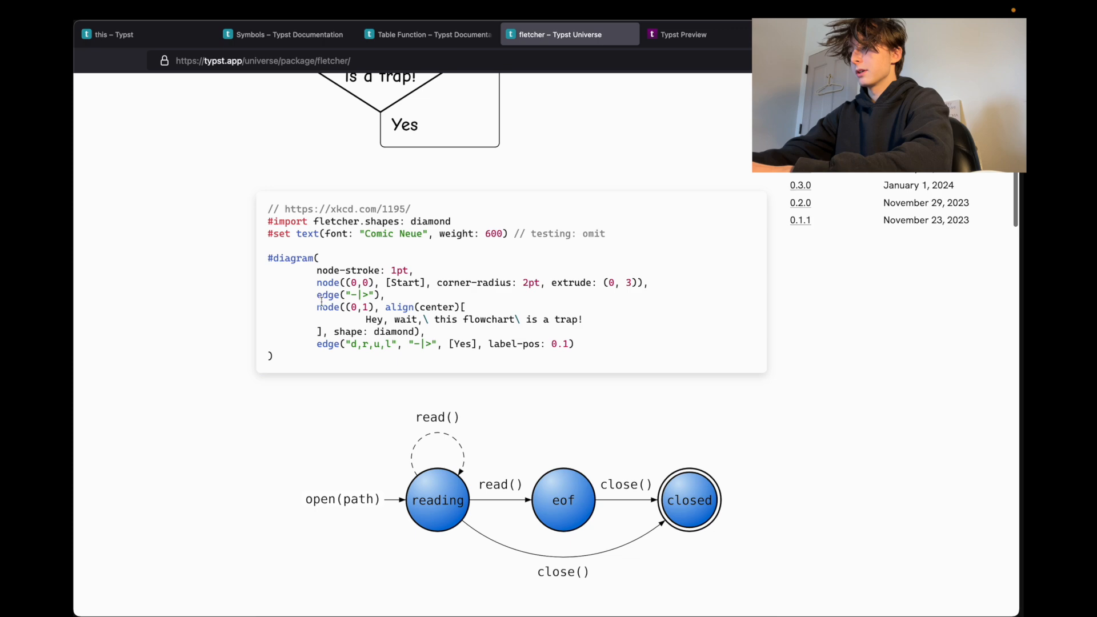
scroll("down", 3)
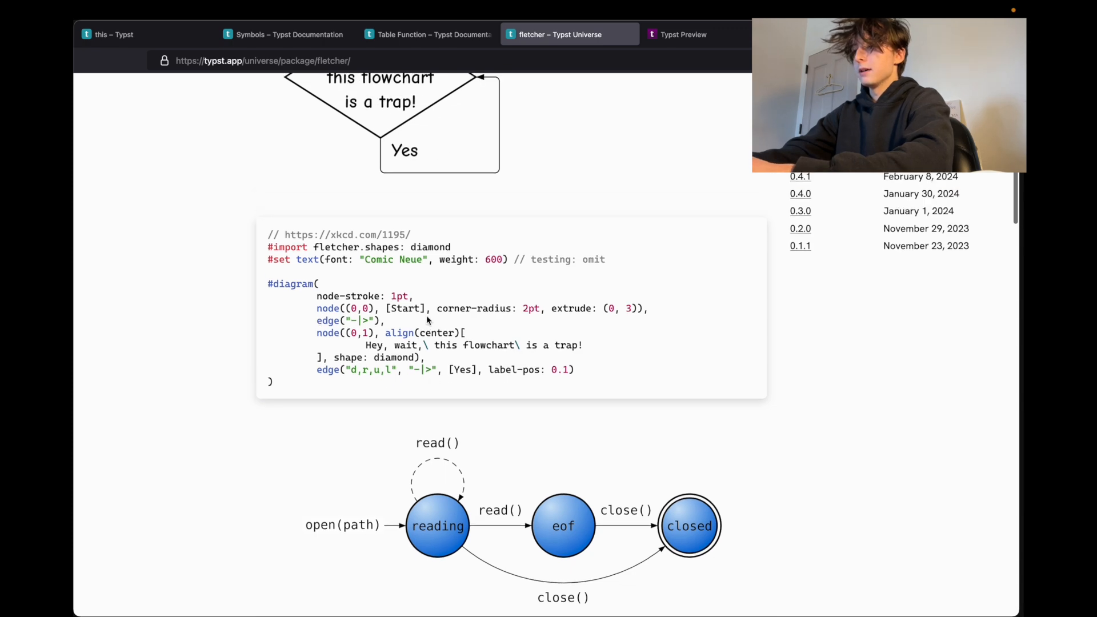
scroll("up", 3)
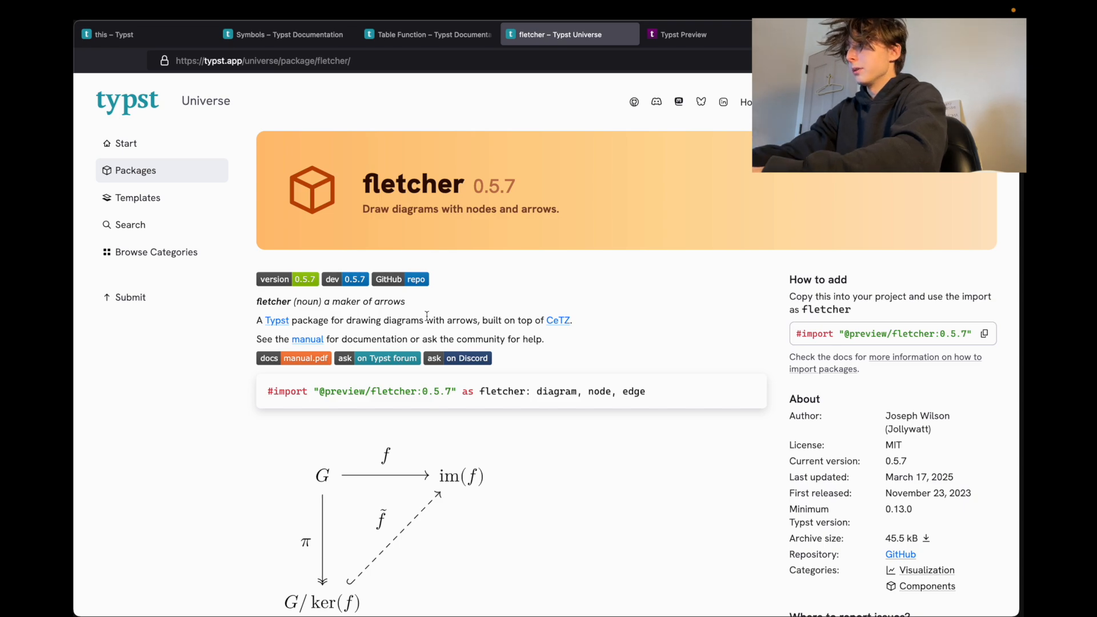
Read the Syntax reference's markup, math and code mode tables down to Comments
left_click(427, 34)
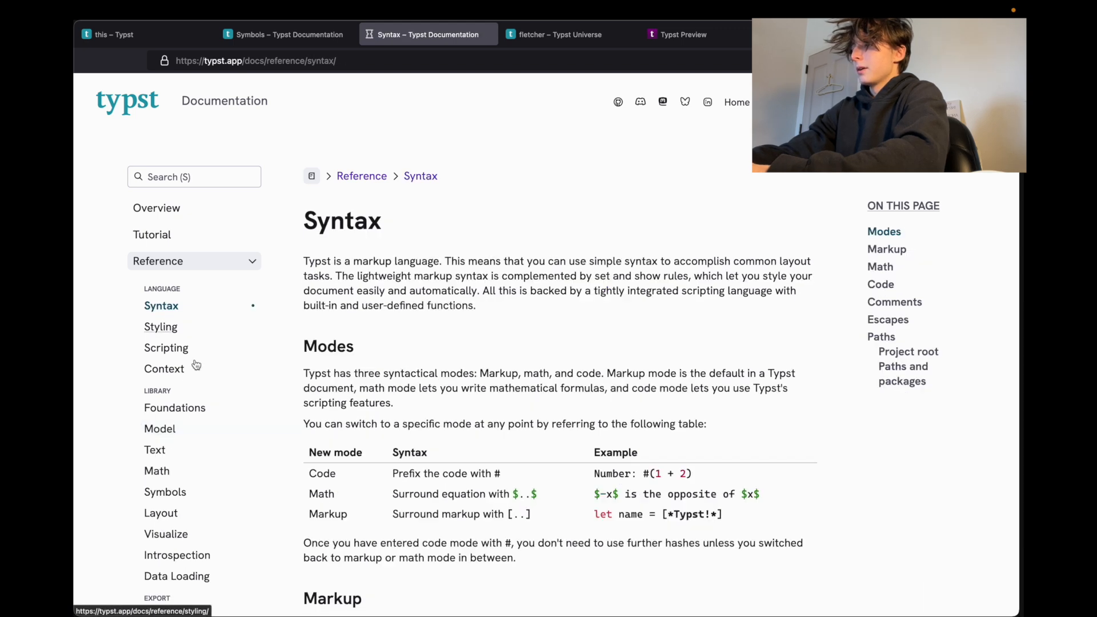
scroll("down", 3)
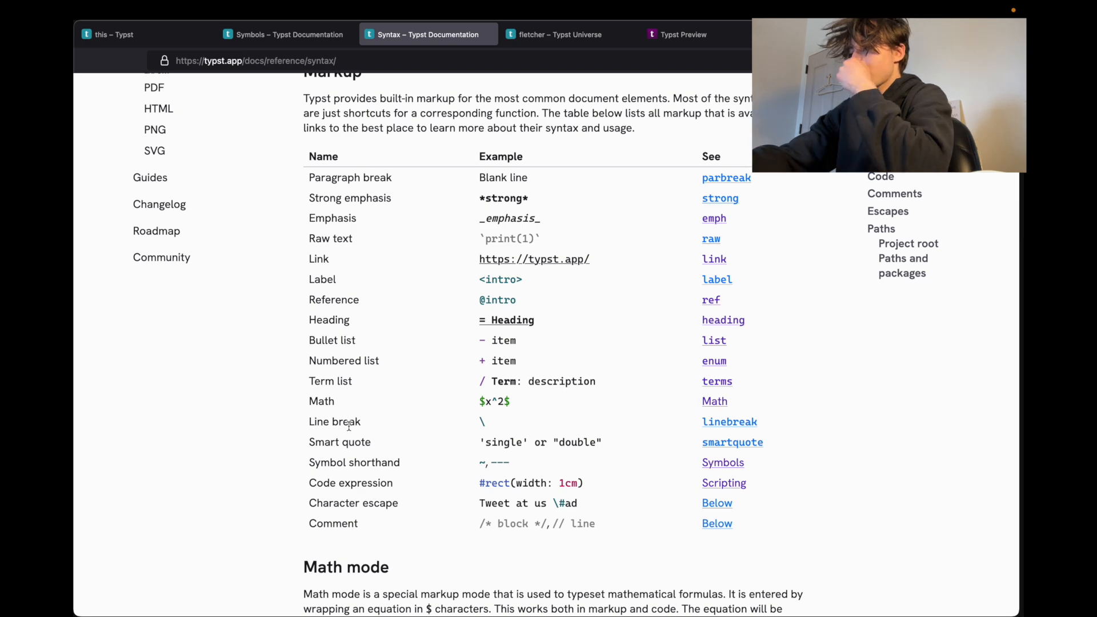
scroll("down", 3)
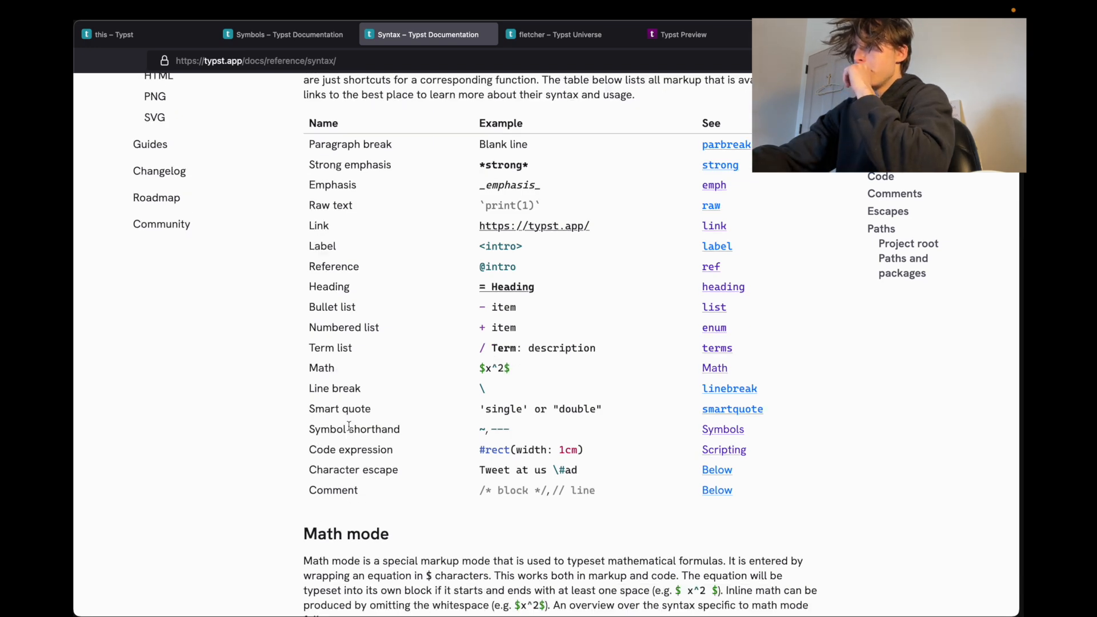
scroll("down", 3)
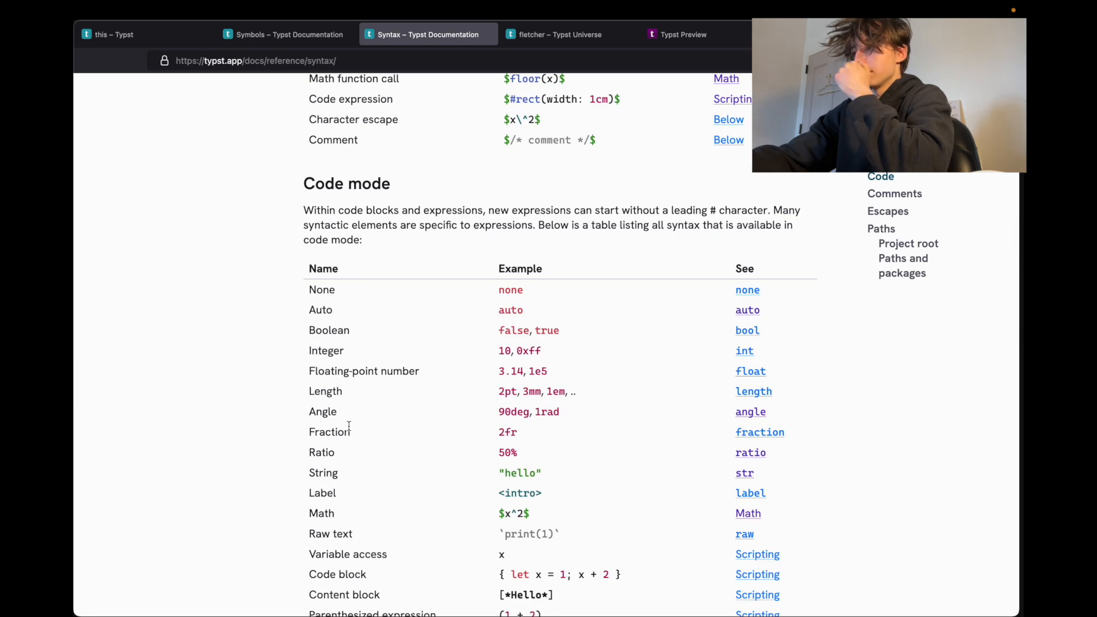
scroll("down", 3)
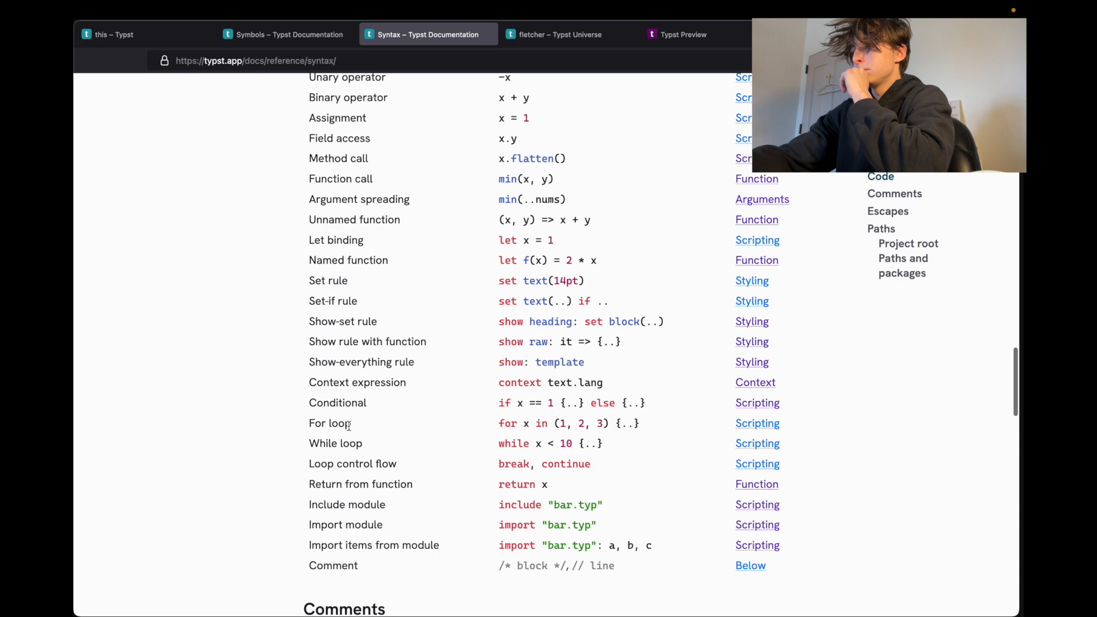
scroll("down", 3)
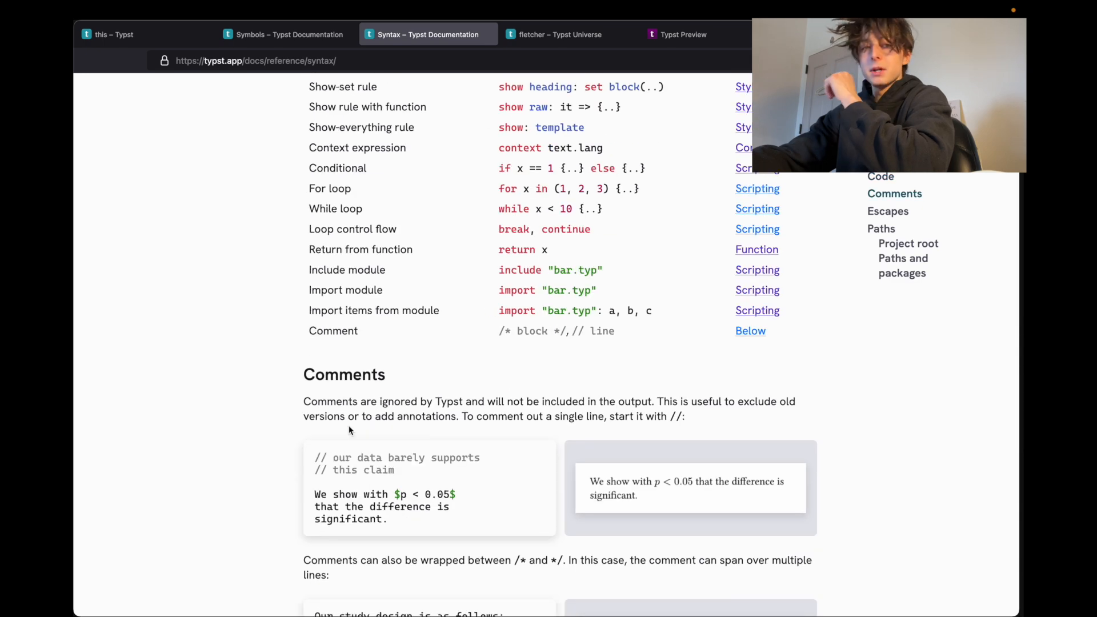